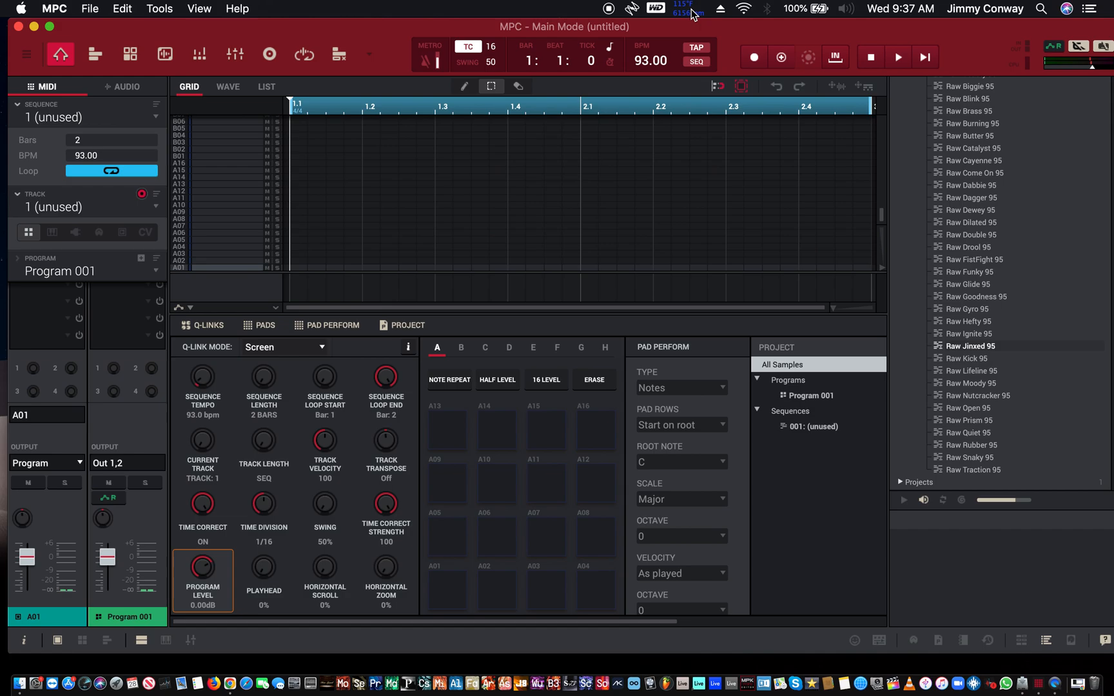
mouse_move(767, 104)
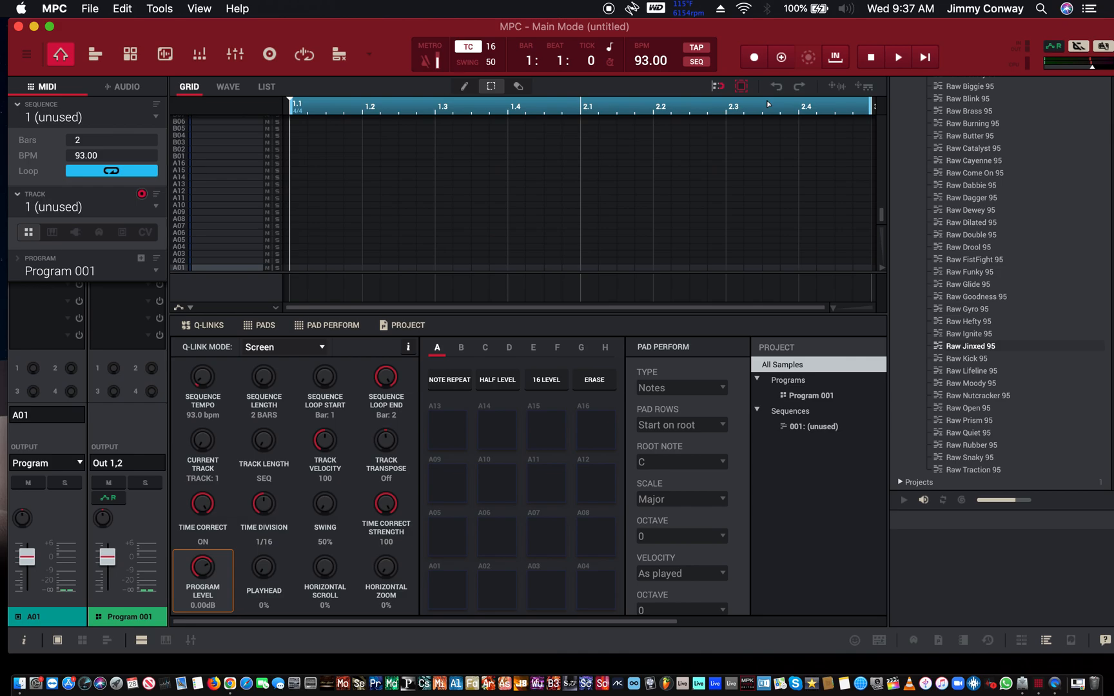
mouse_move(904, 441)
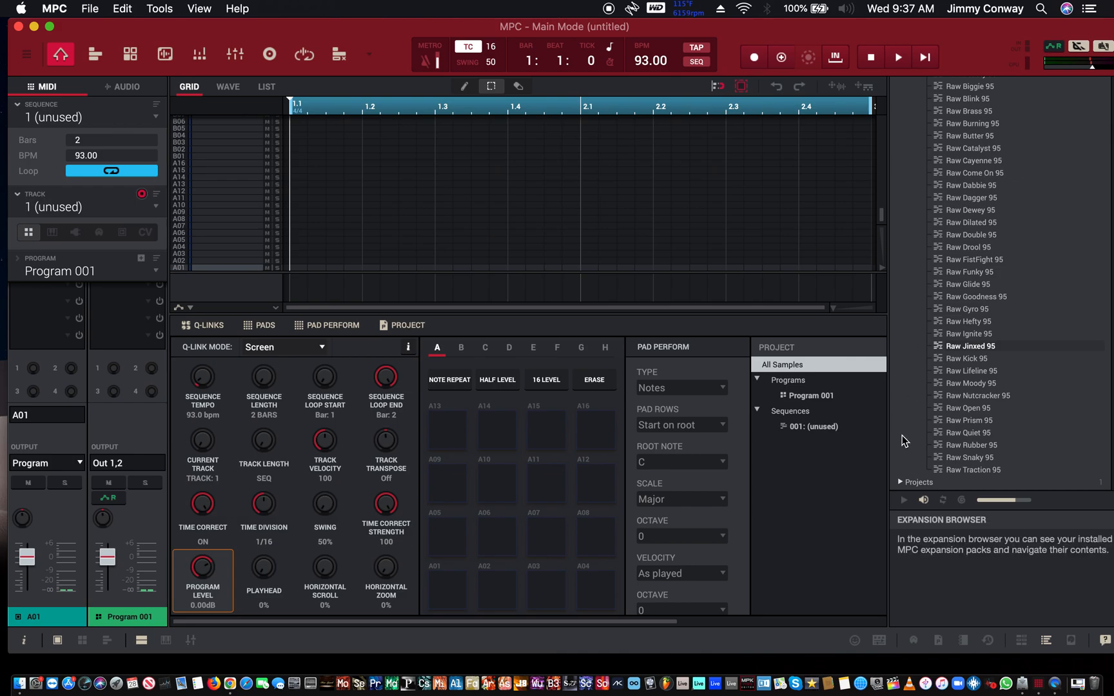
mouse_move(976, 280)
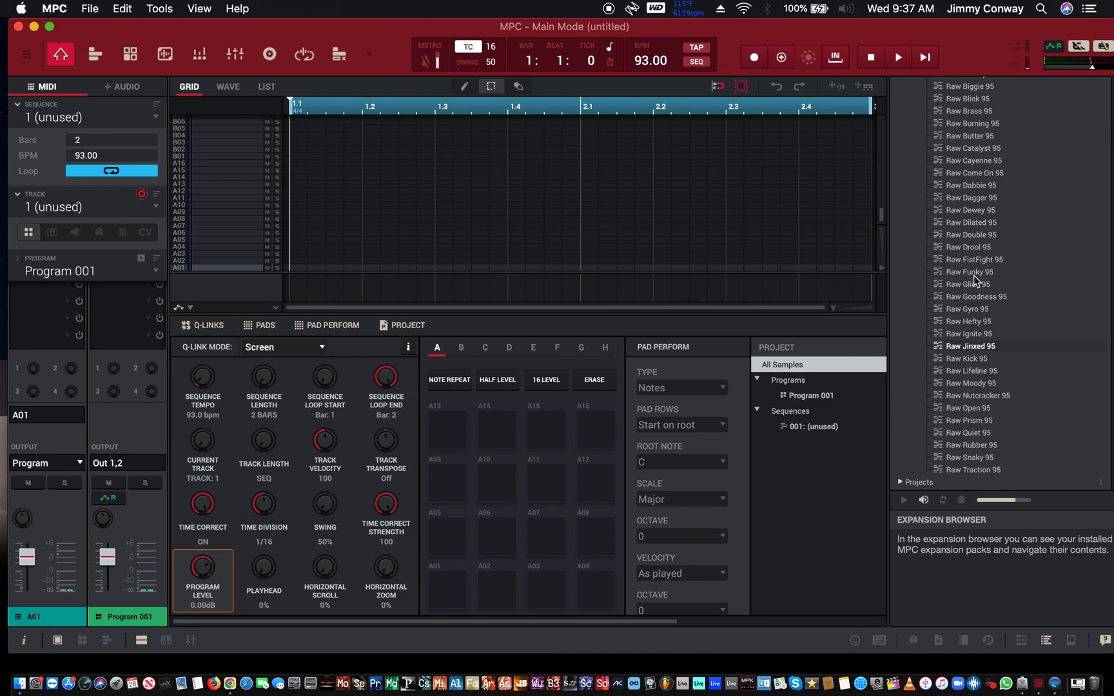
mouse_move(976, 307)
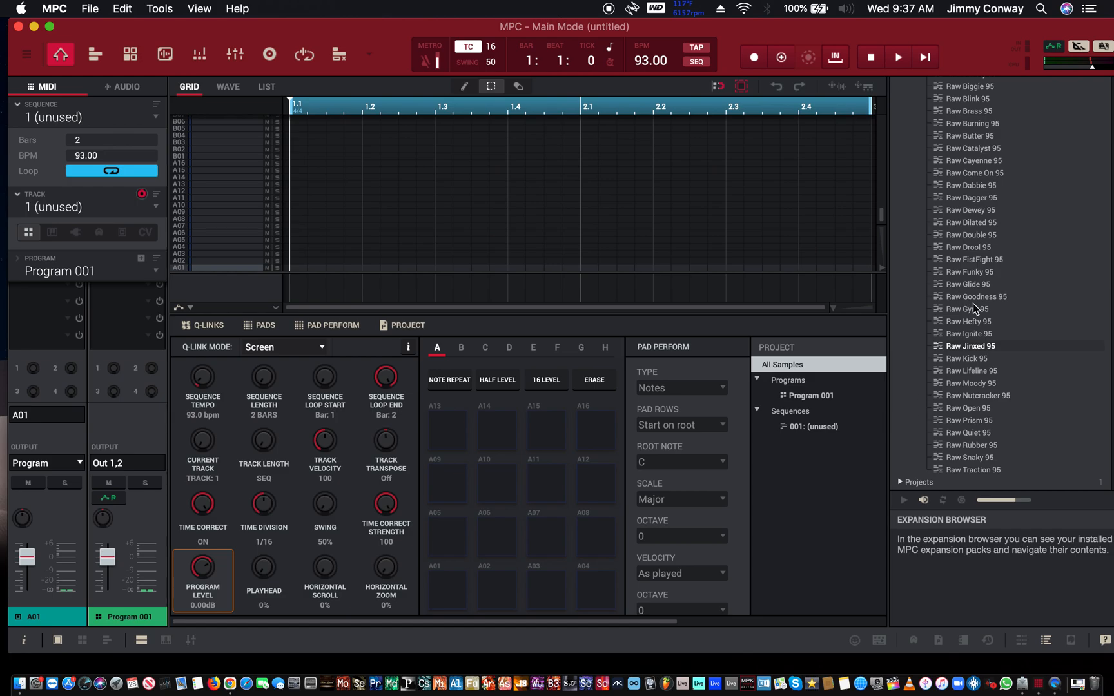
mouse_move(904, 174)
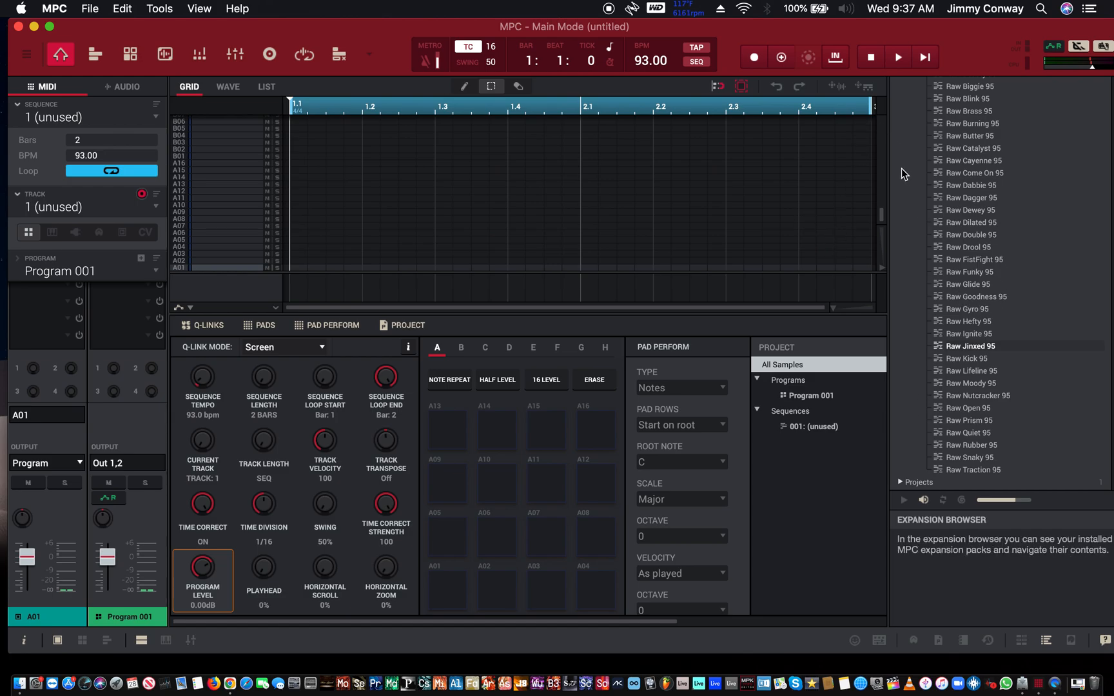
mouse_move(958, 160)
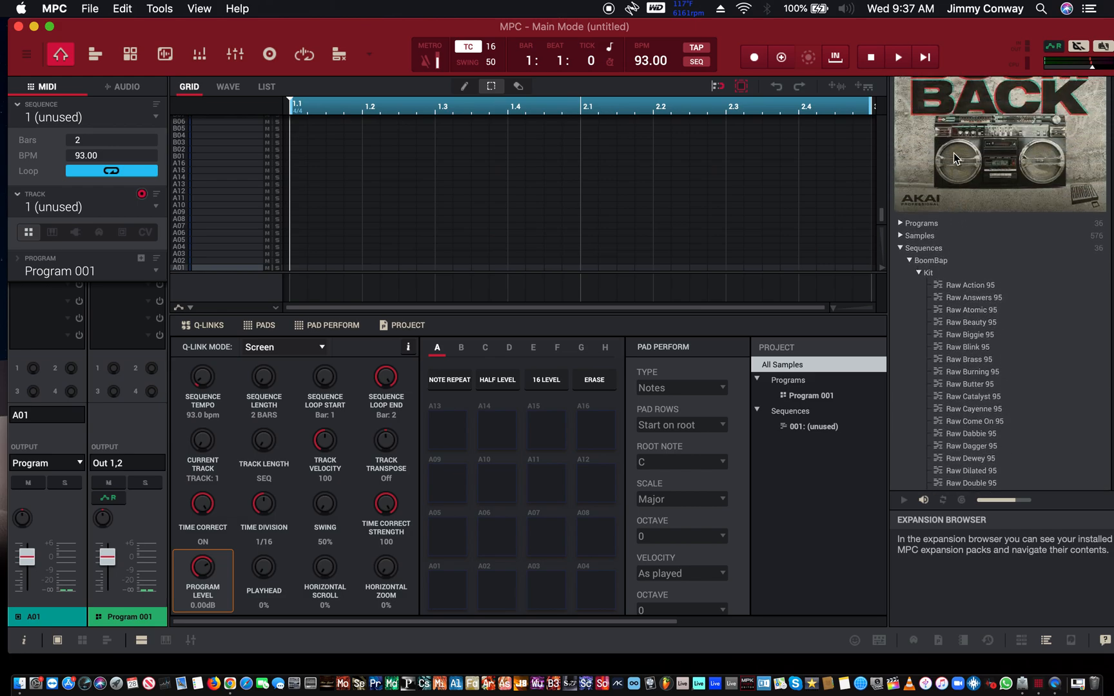
Load the Raw Ignite 95 boom bap sequence and kit, then play and stop it
scroll(down, 3)
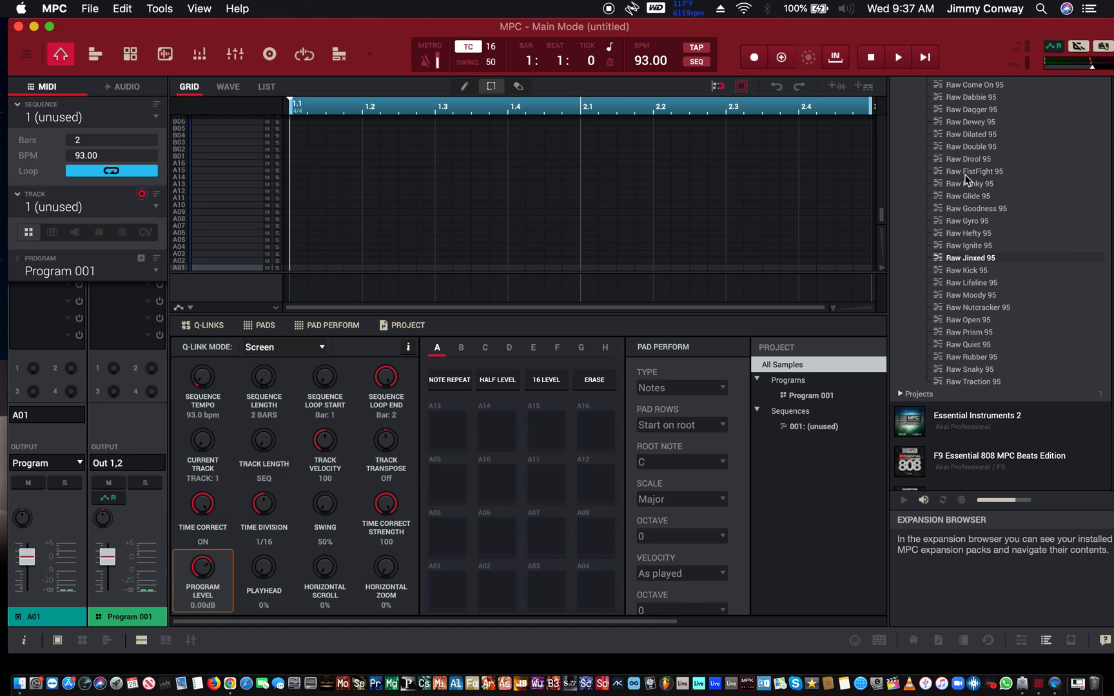
mouse_move(966, 244)
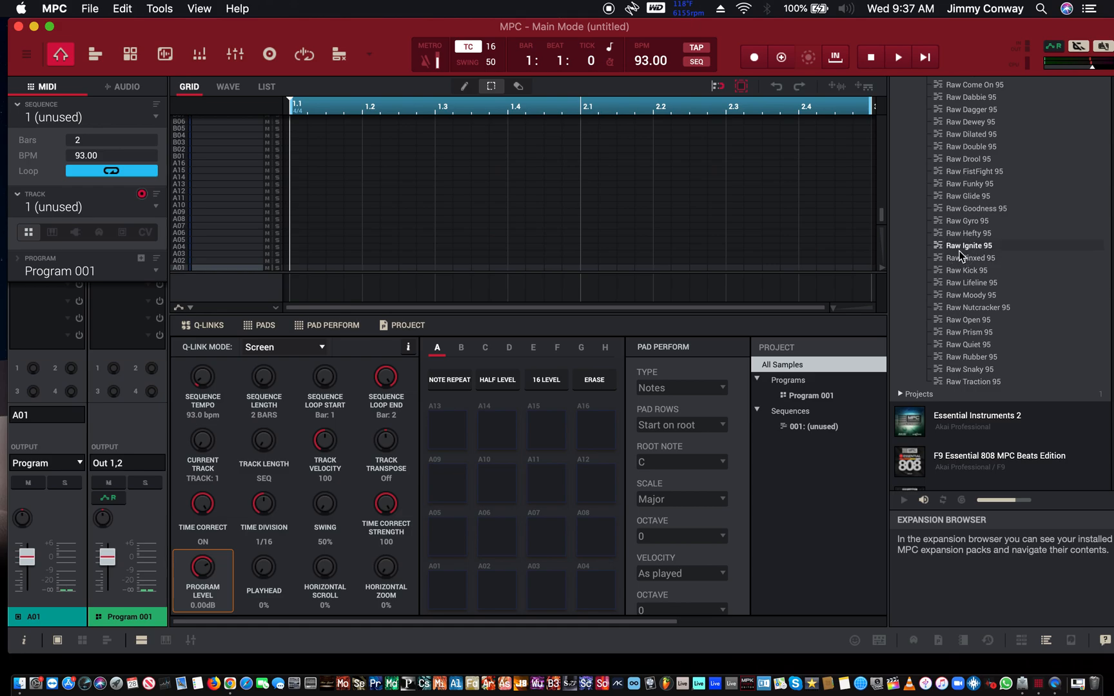
double_click(967, 245)
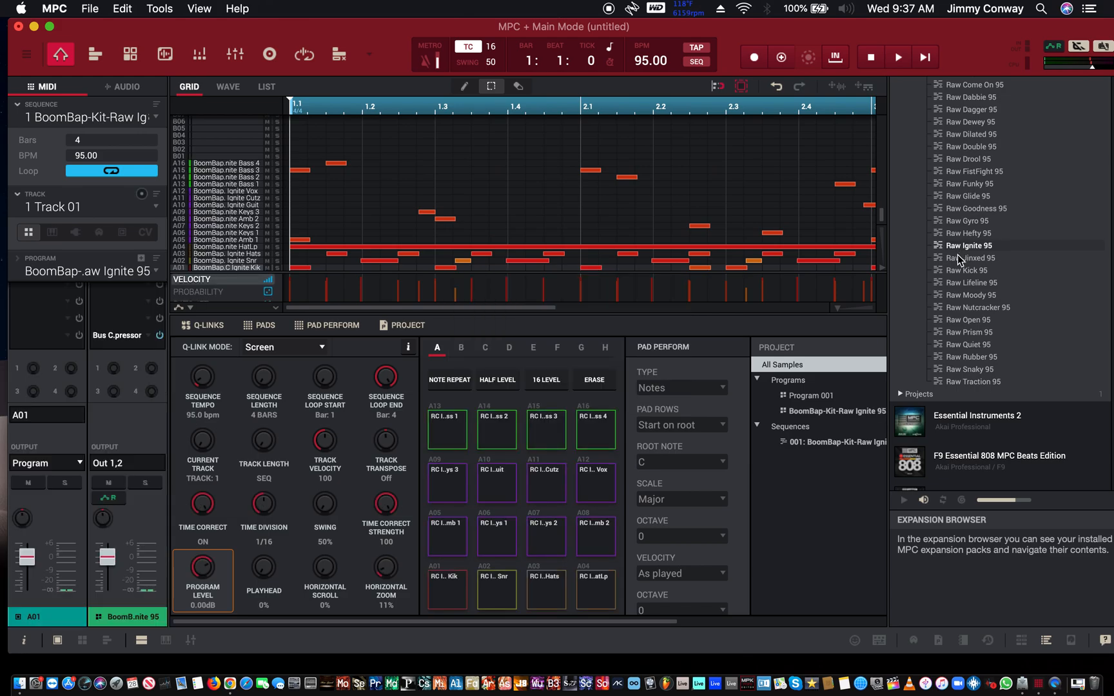
click(897, 57)
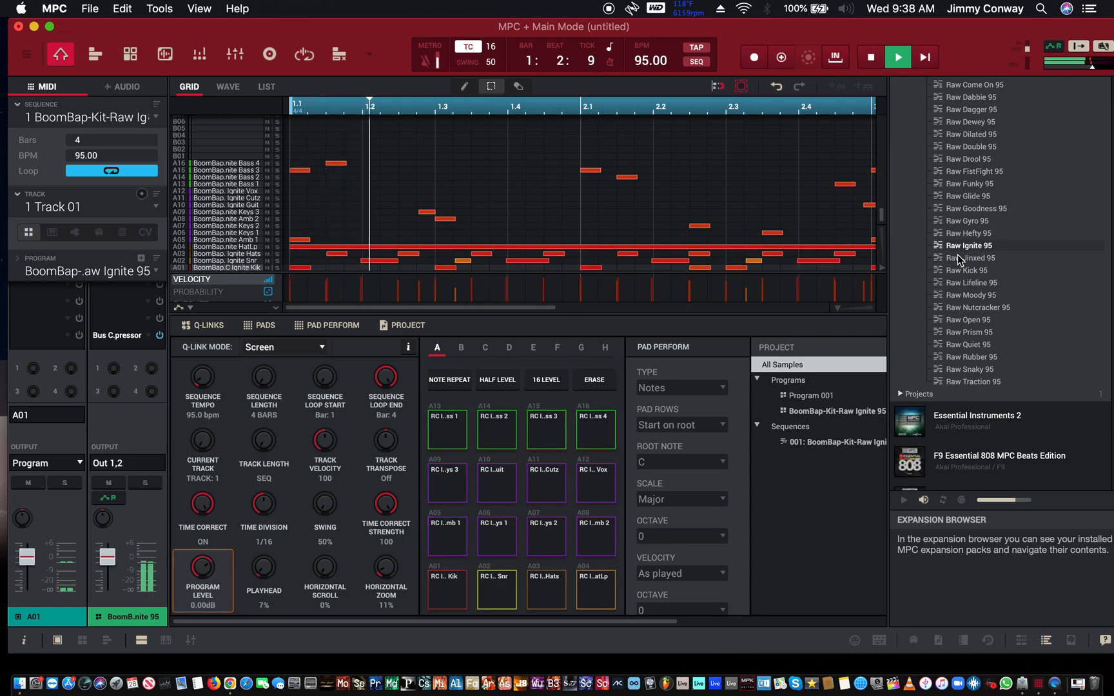
click(897, 57)
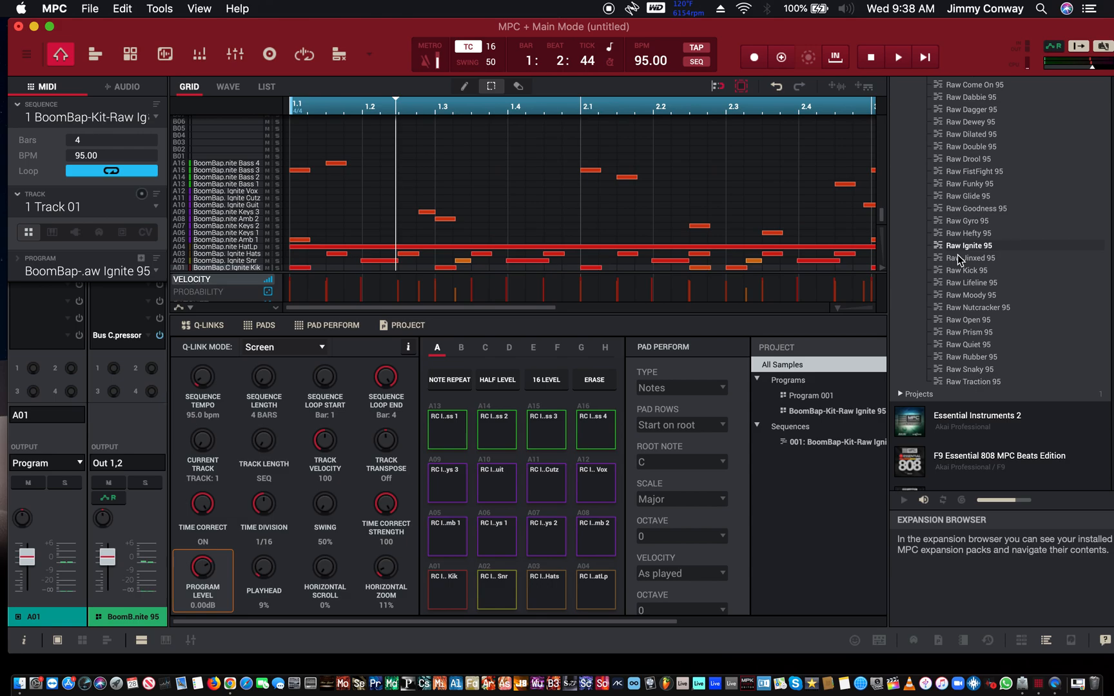
mouse_move(660, 292)
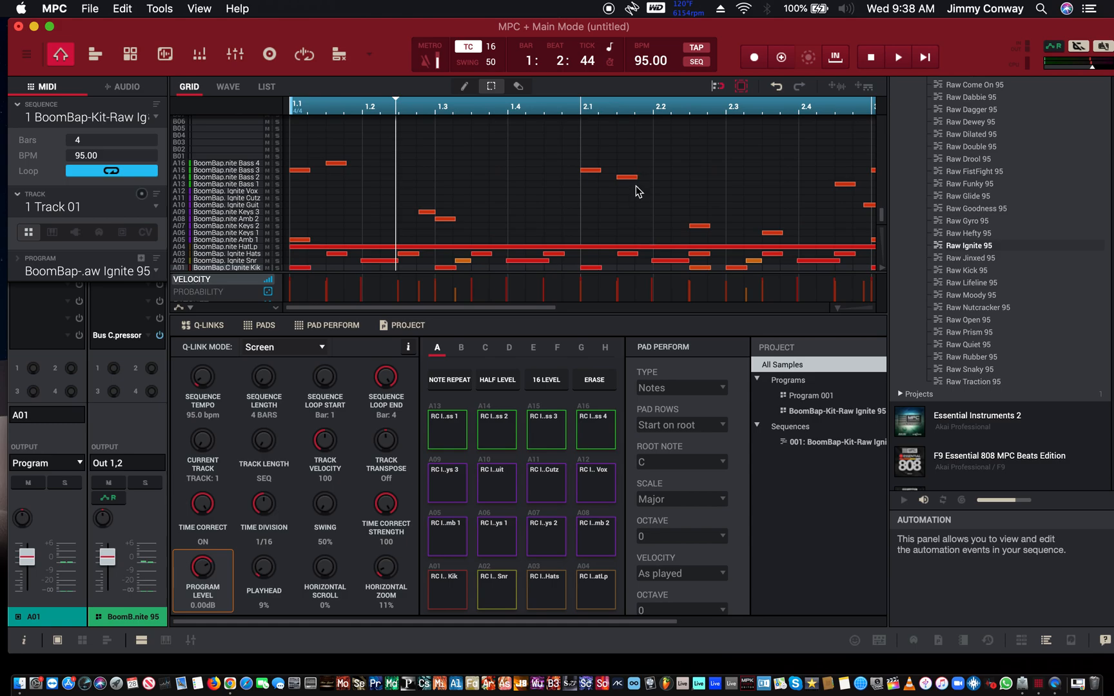
mouse_move(646, 249)
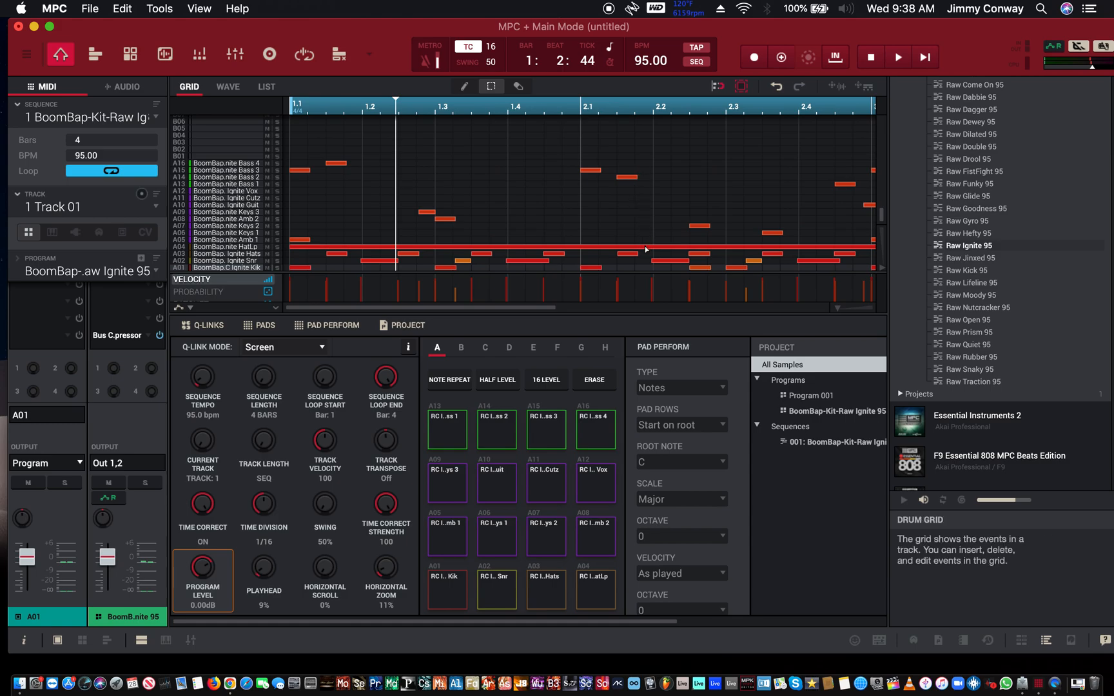
mouse_move(360, 314)
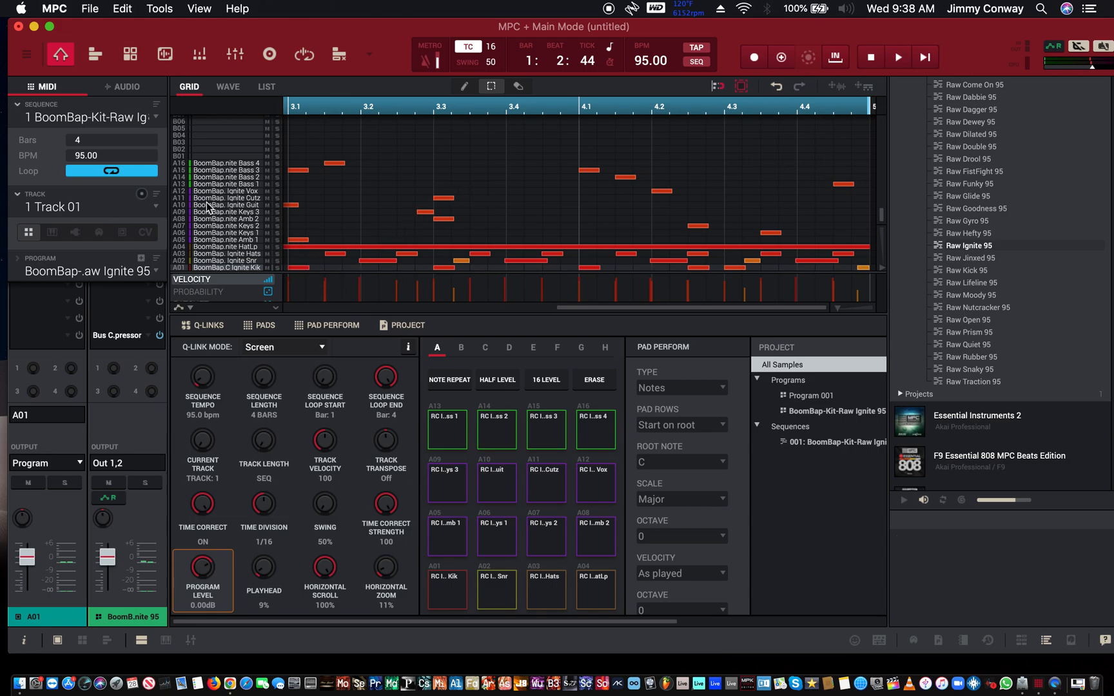
mouse_move(236, 187)
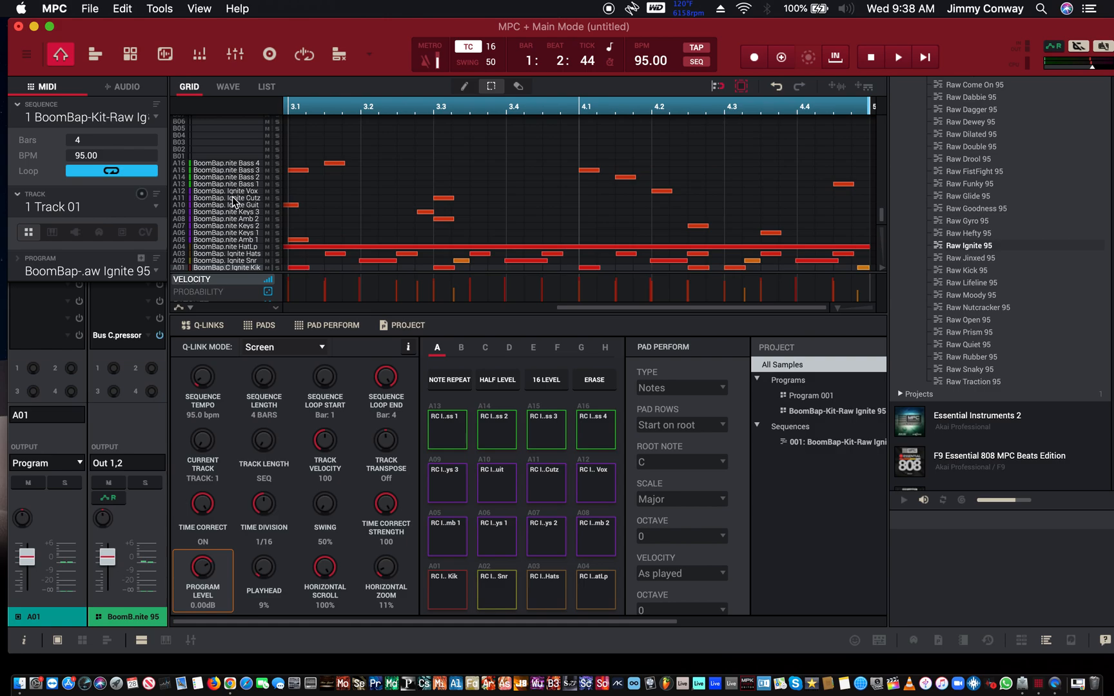
mouse_move(237, 274)
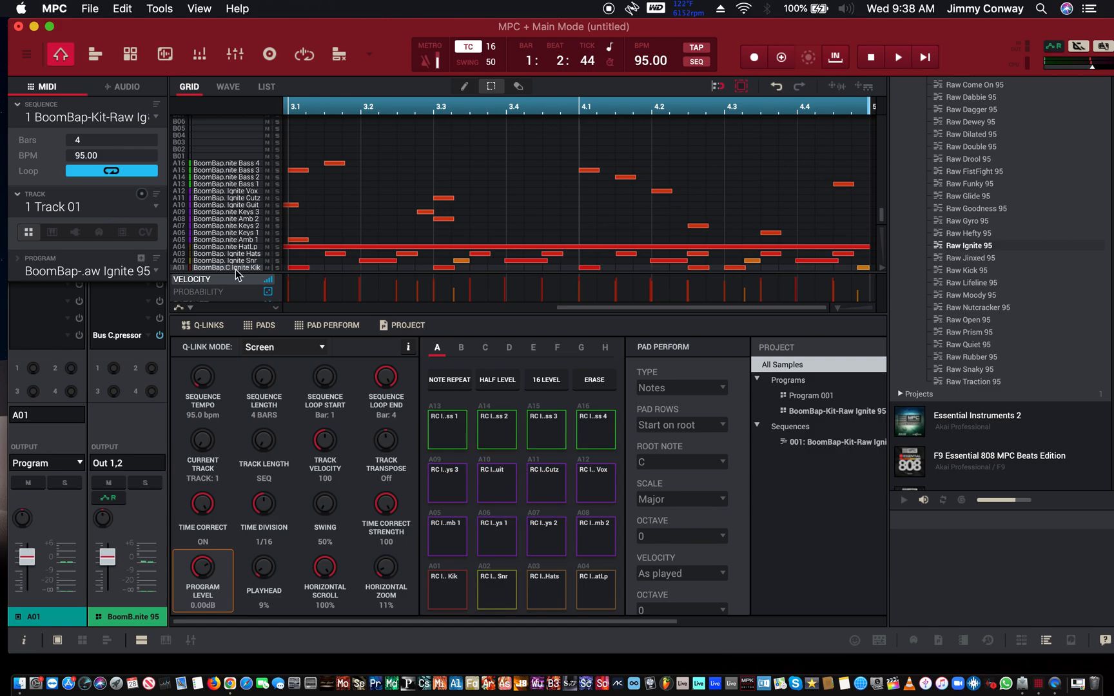
mouse_move(318, 199)
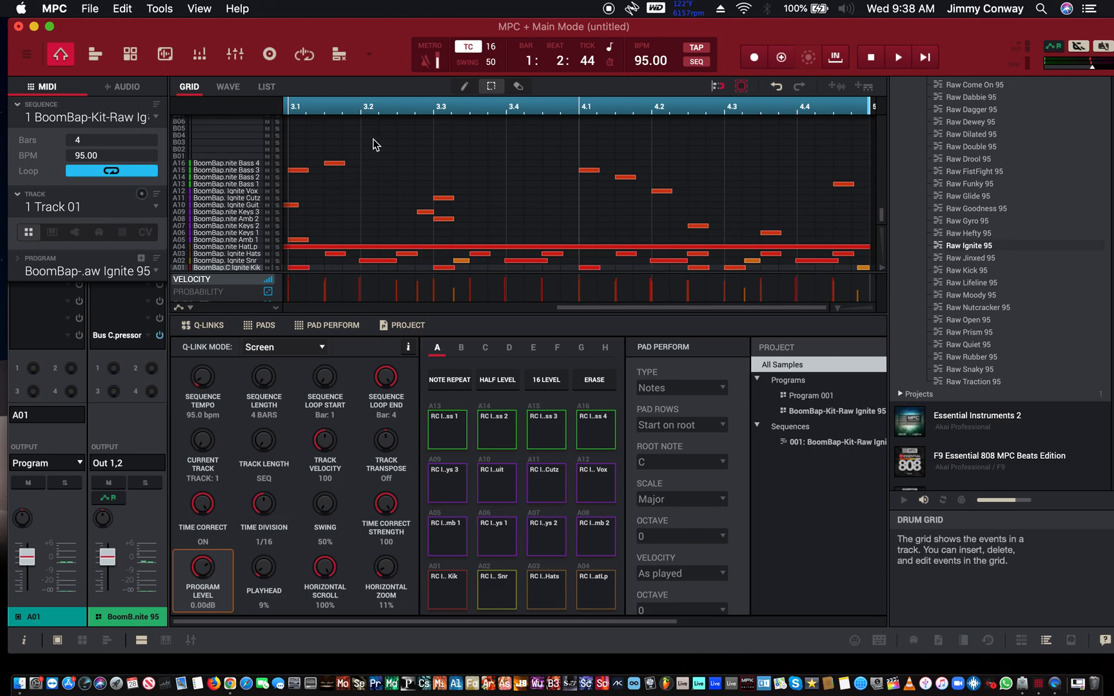
mouse_move(374, 154)
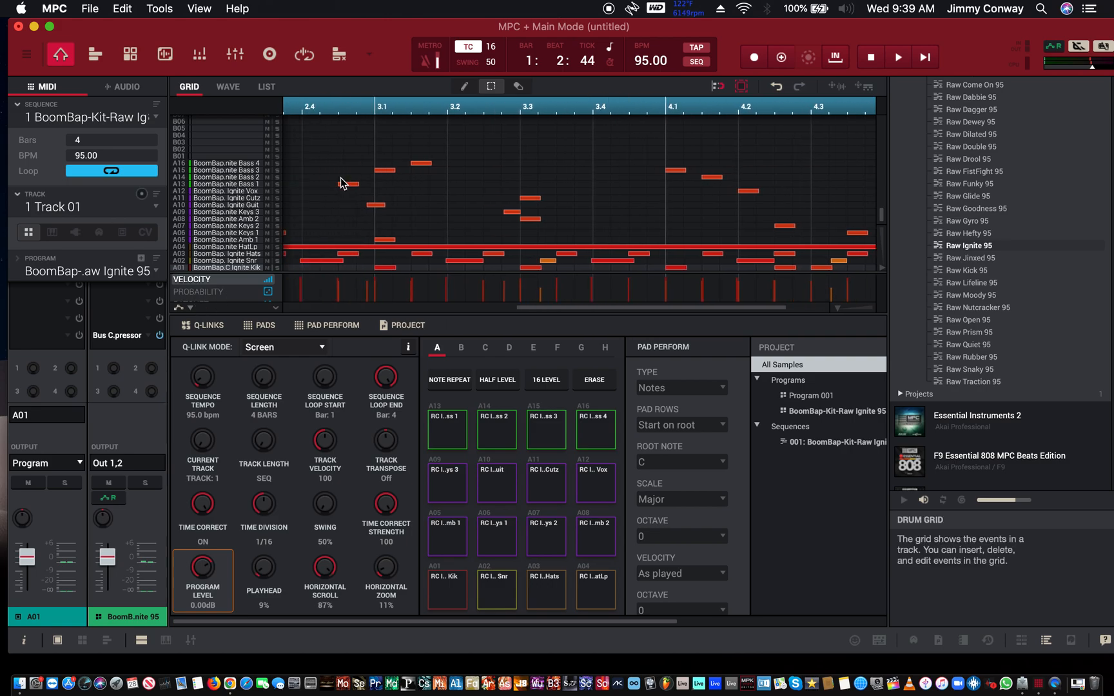
Open the Audio Mixdown export dialog via File > Export
scroll(left, 3)
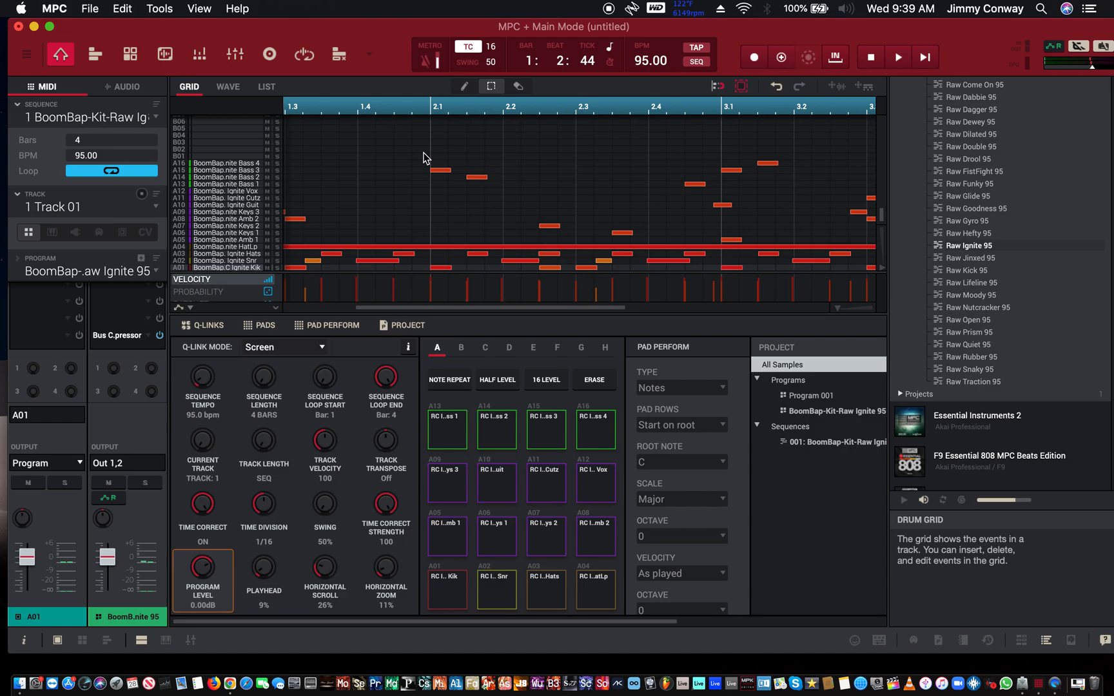
click(518, 86)
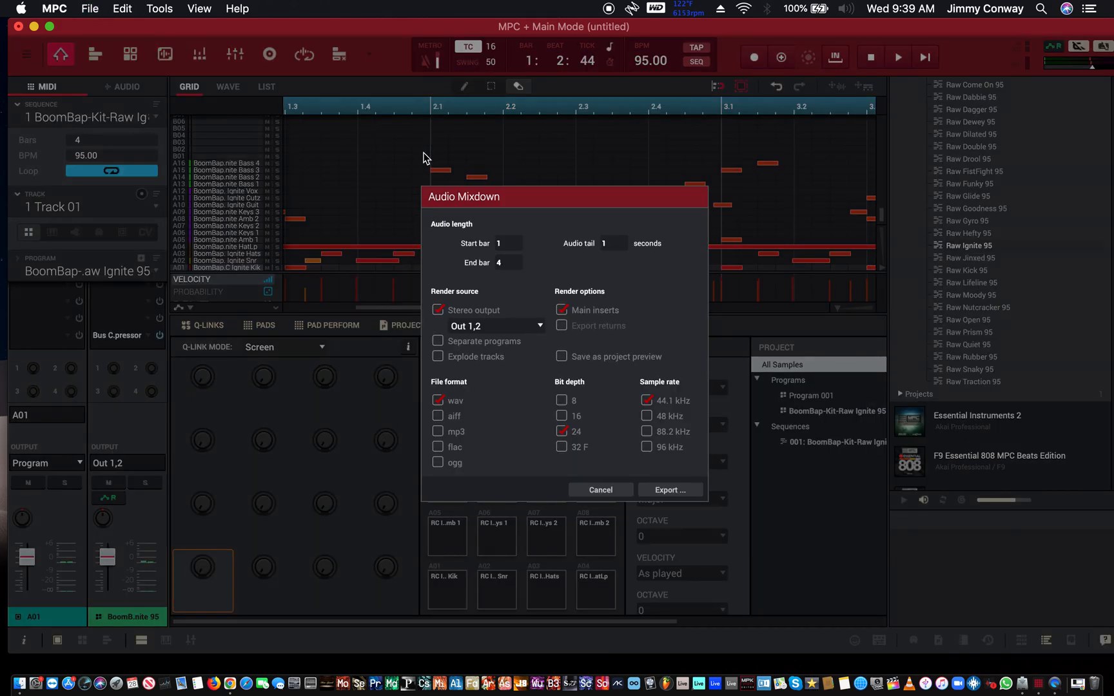
mouse_move(455, 145)
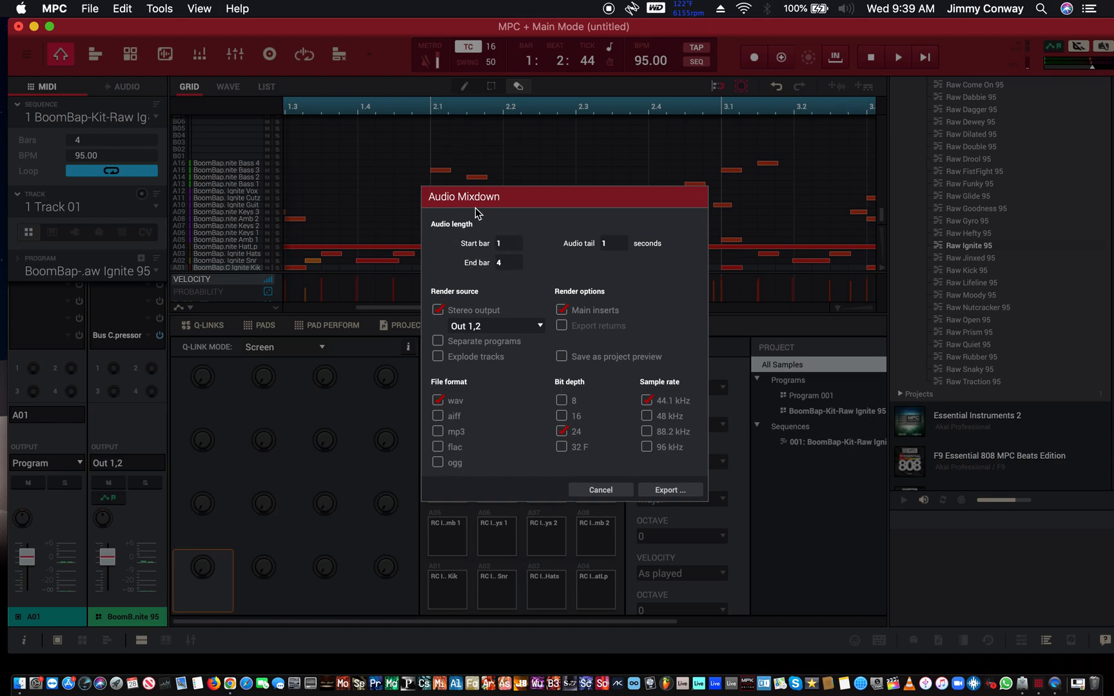
mouse_move(716, 197)
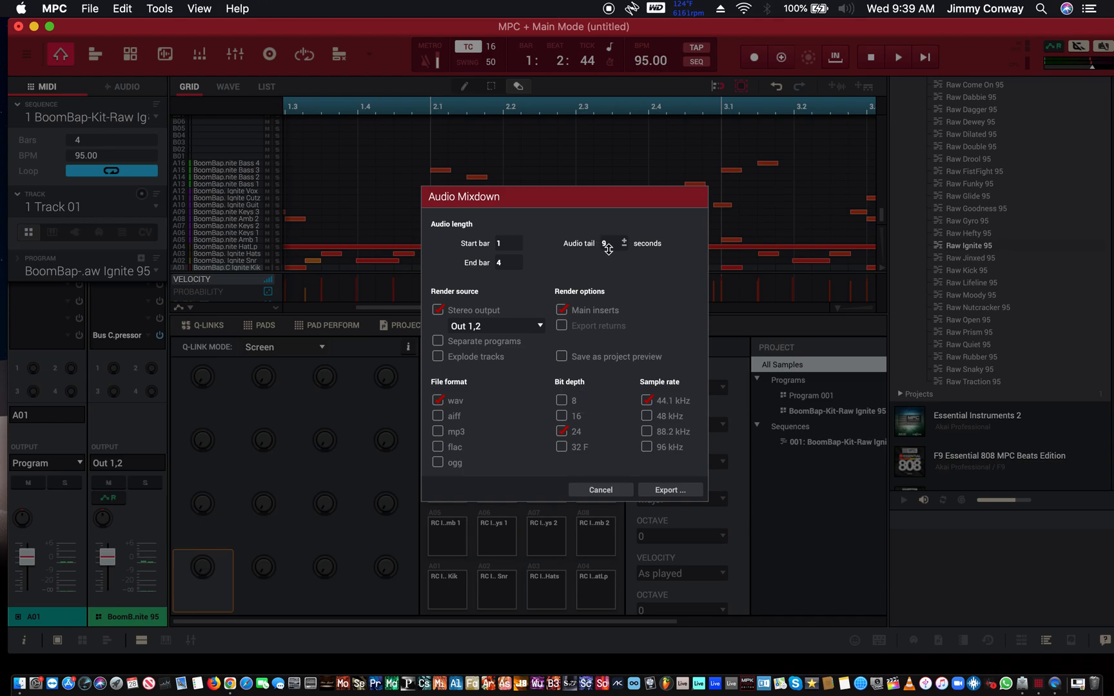
Set the mixdown's audio tail length to 0 seconds
click(624, 239)
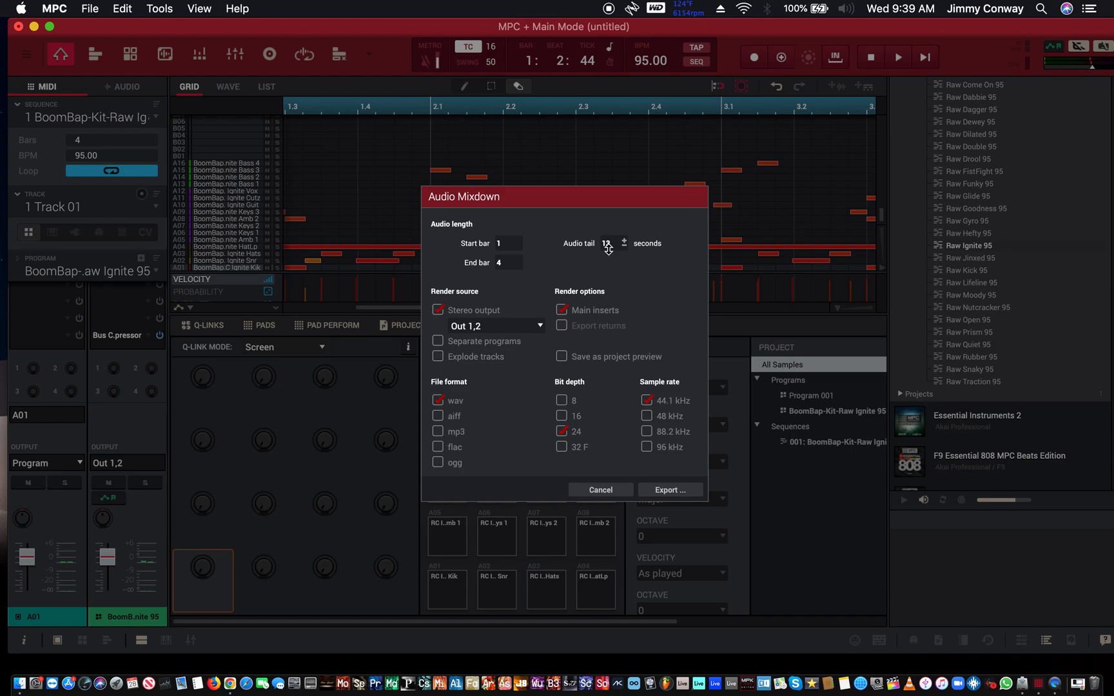
click(622, 246)
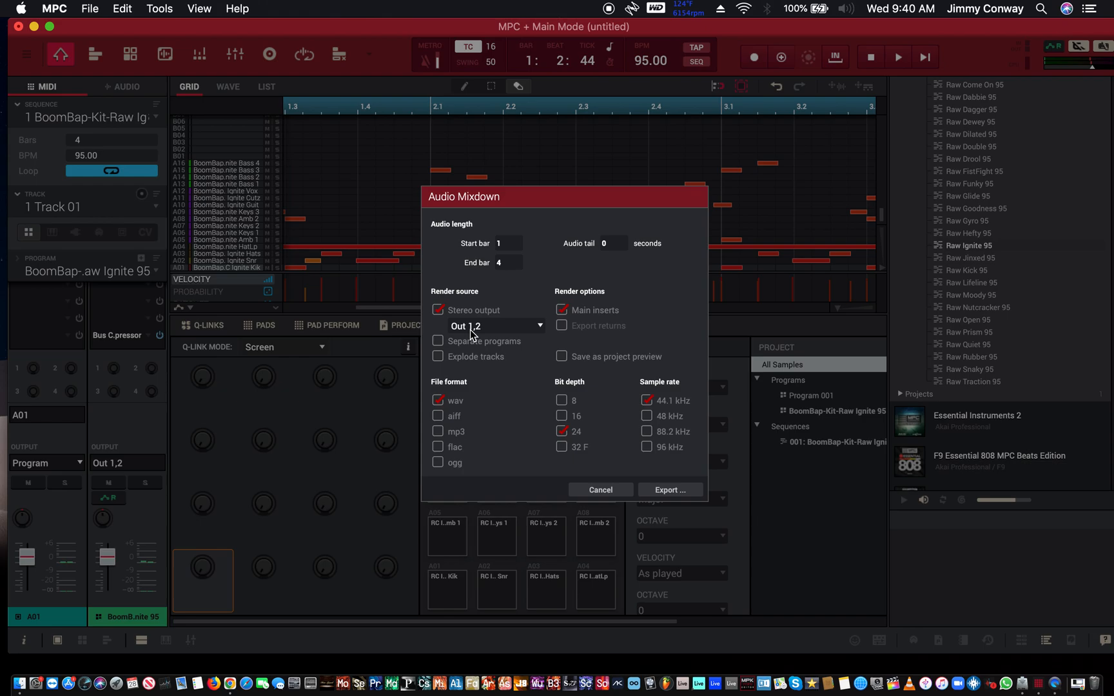
mouse_move(455, 380)
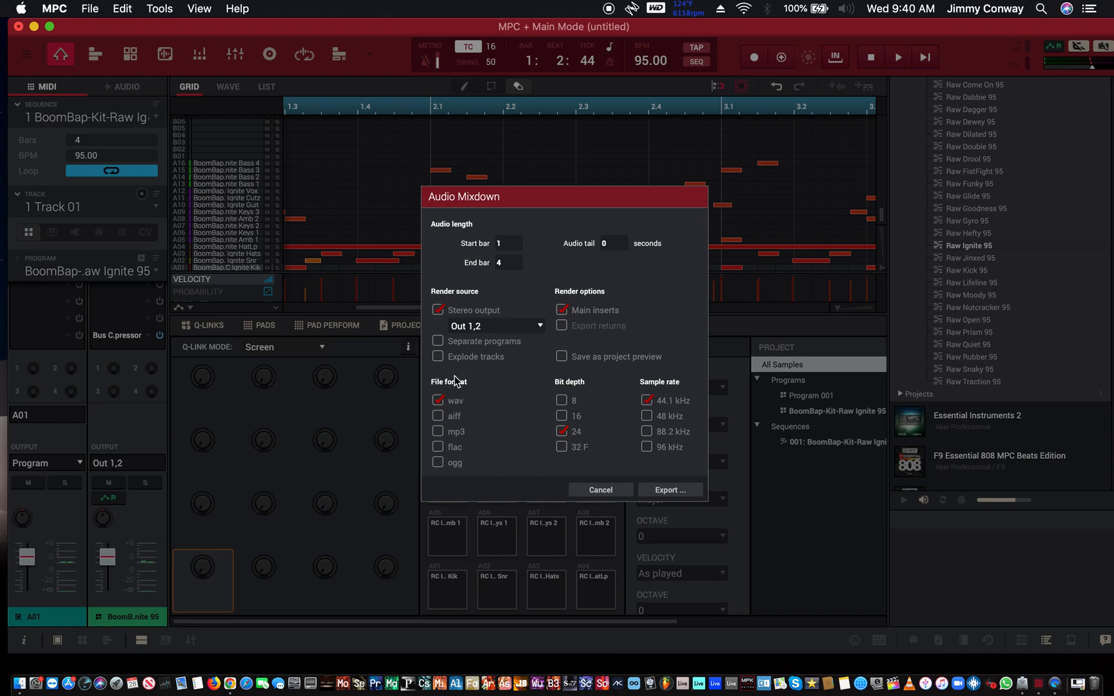
mouse_move(739, 196)
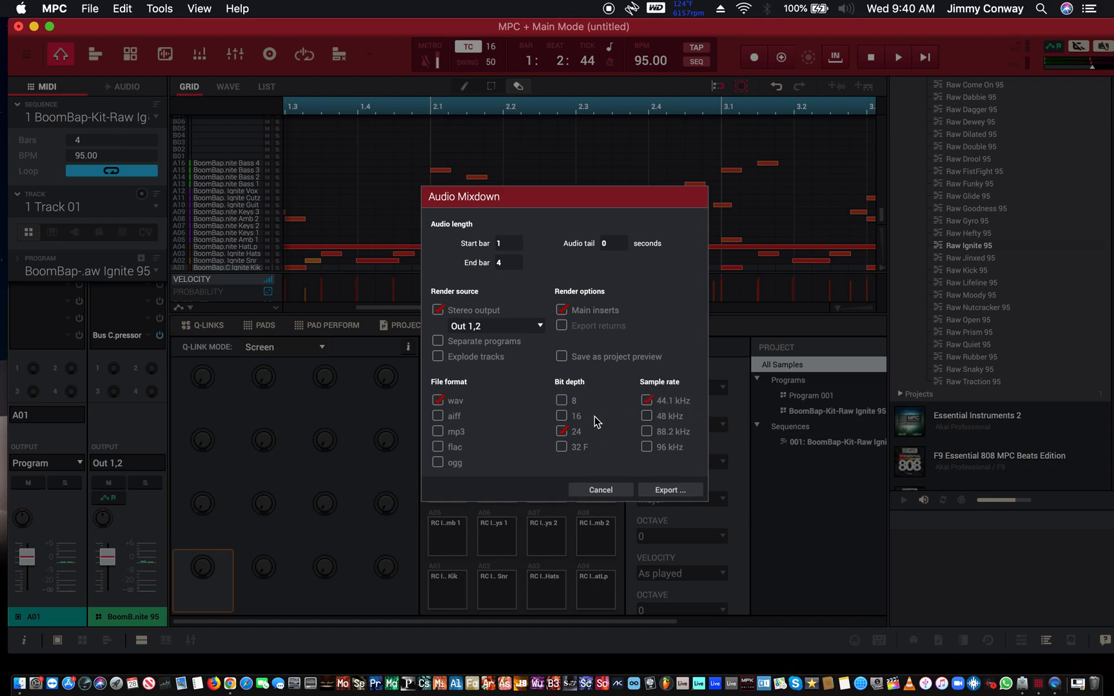
mouse_move(668, 403)
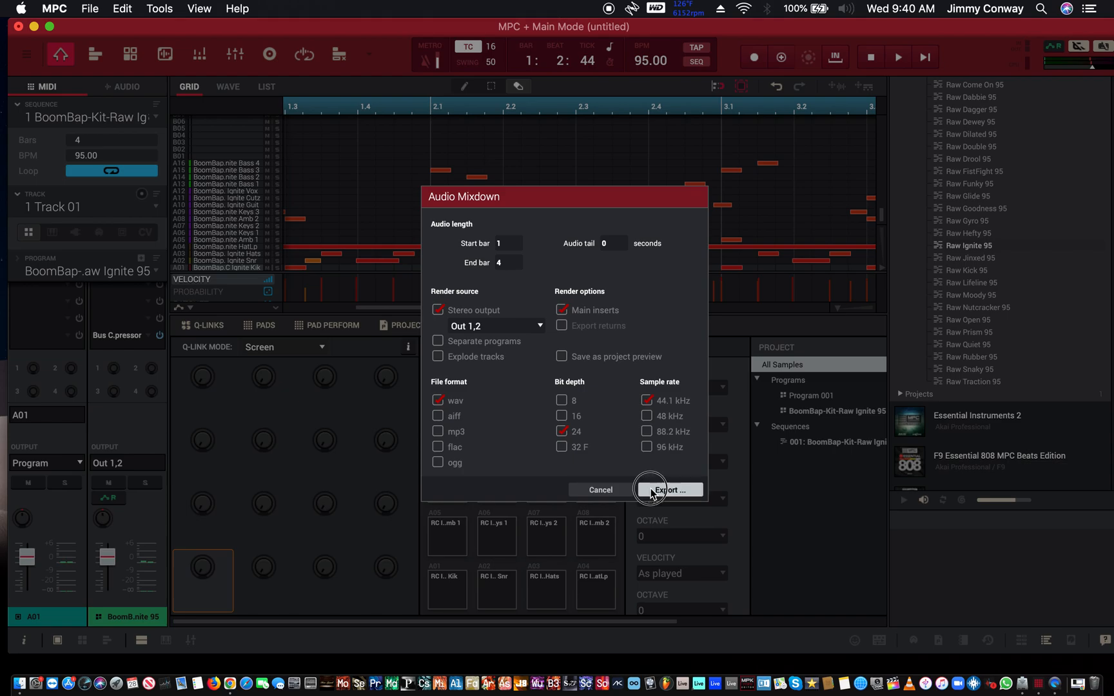
Proceed to the export file browser and set the save location to Desktop
click(667, 489)
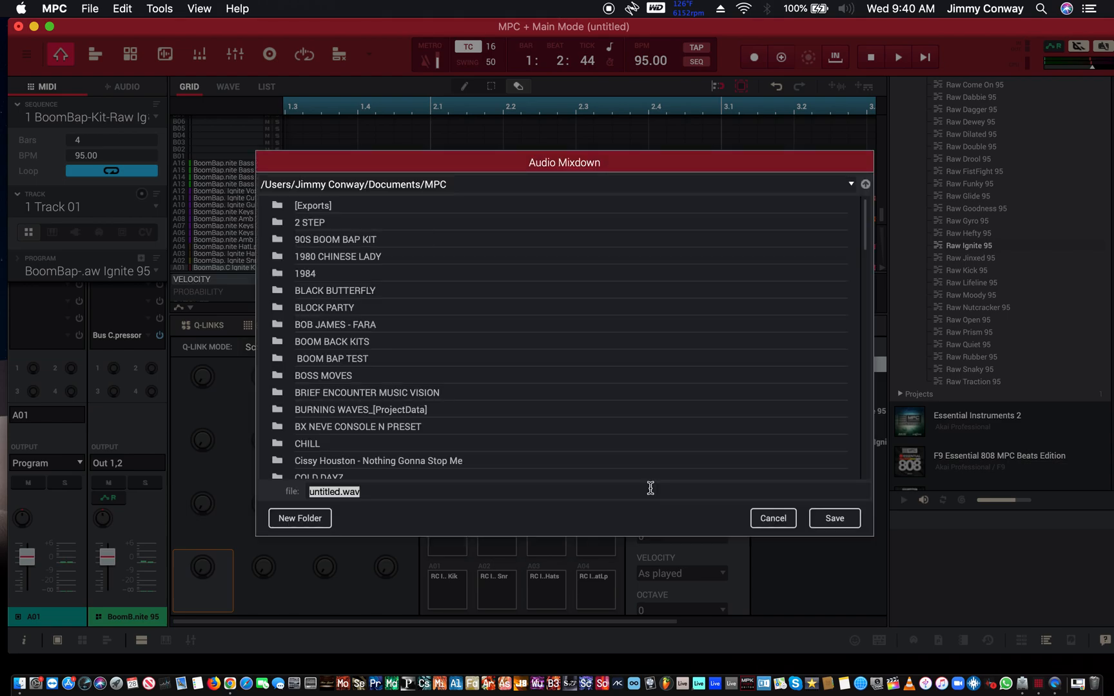
mouse_move(703, 27)
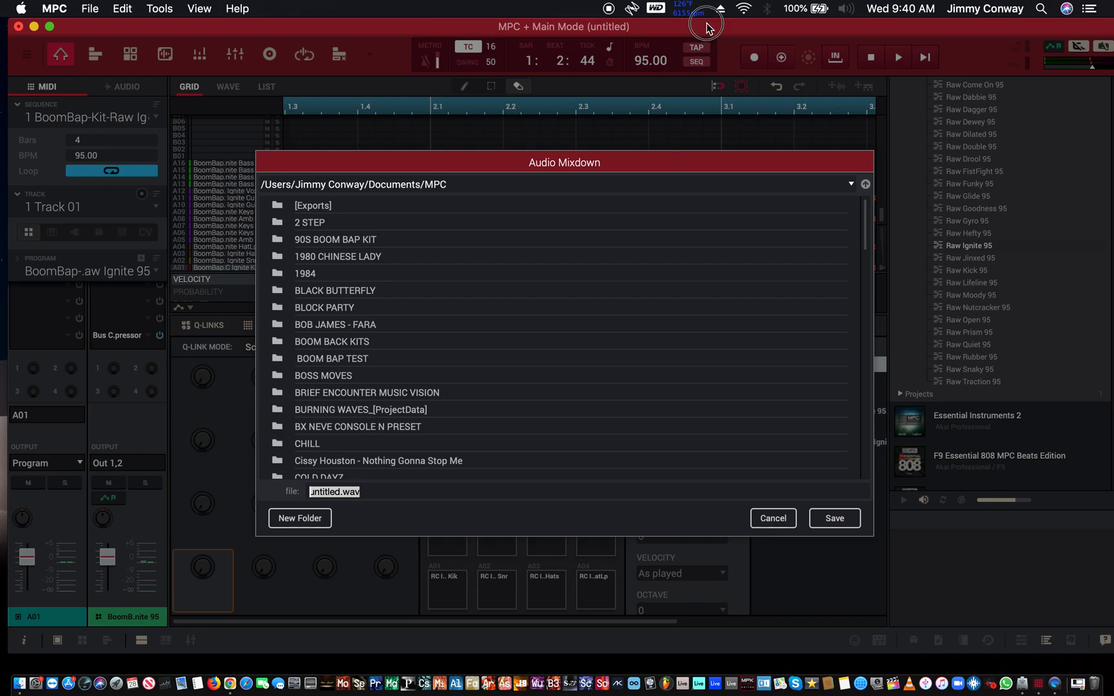
mouse_move(435, 384)
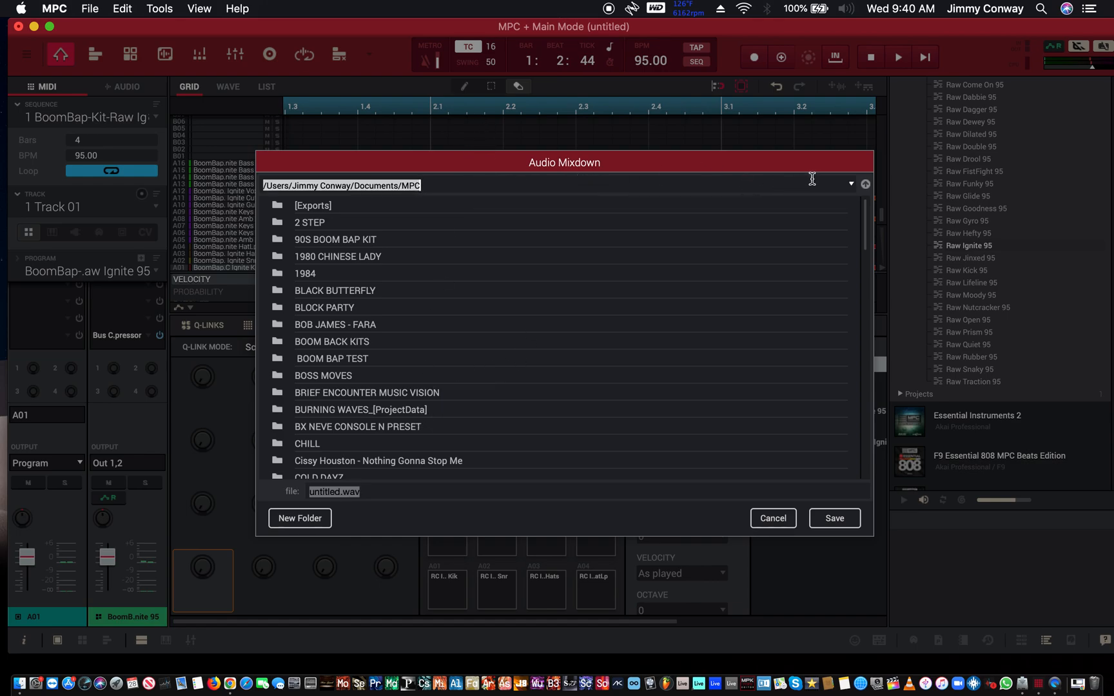
click(850, 184)
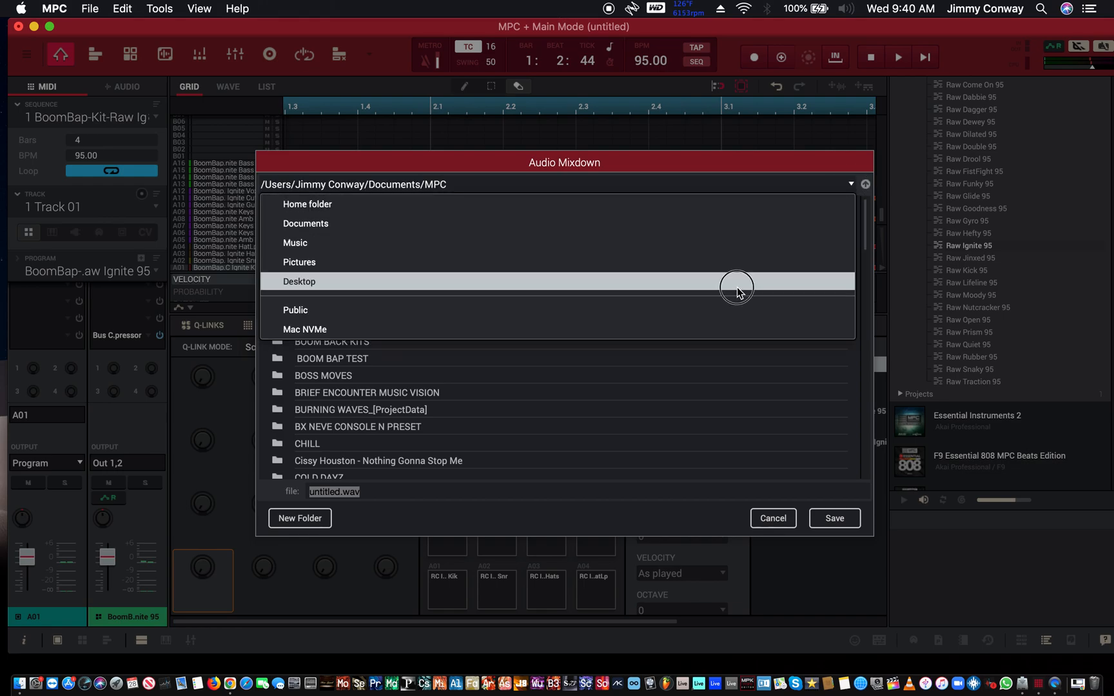
click(299, 281)
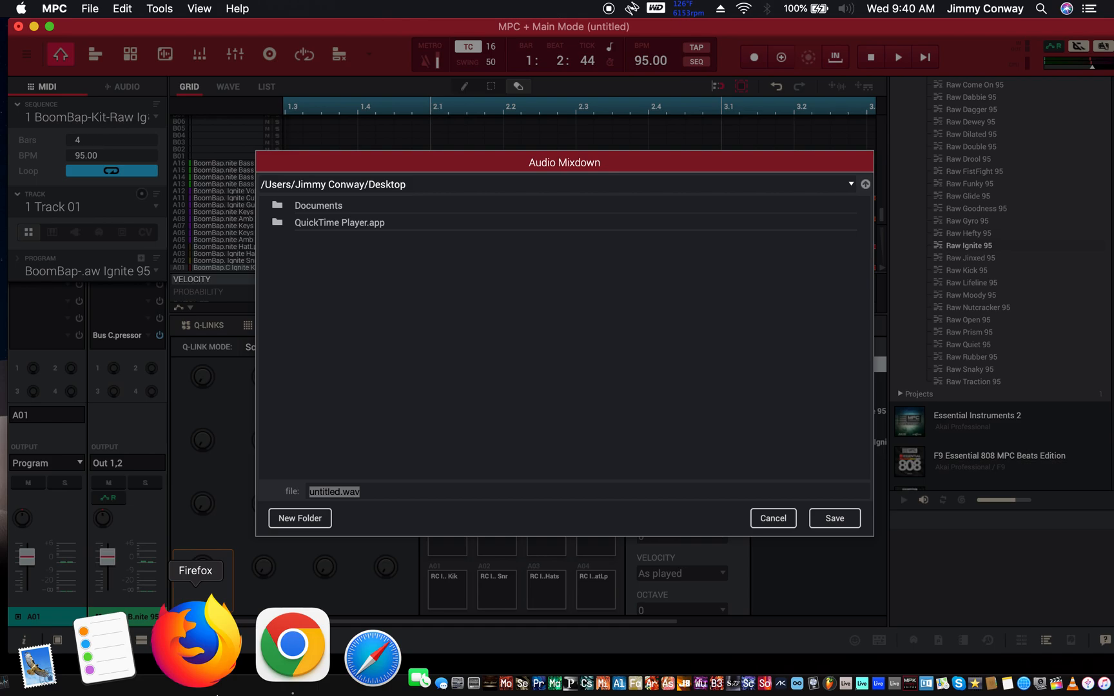
Create a new folder named 'Ignite Test' on the Desktop
click(299, 517)
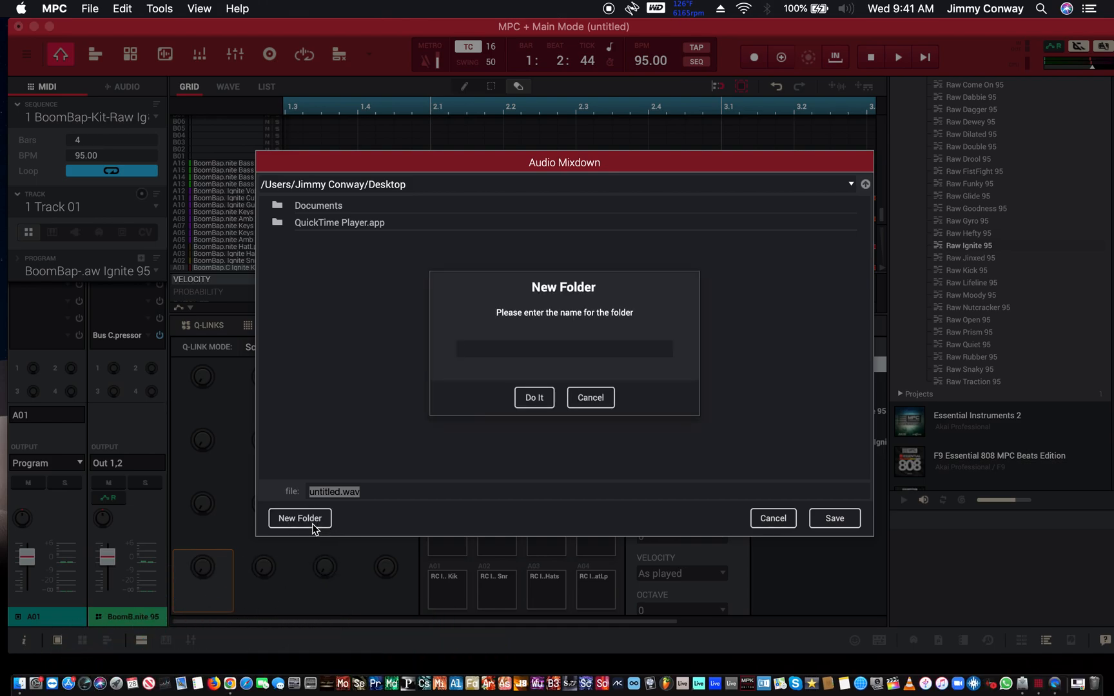
click(563, 349)
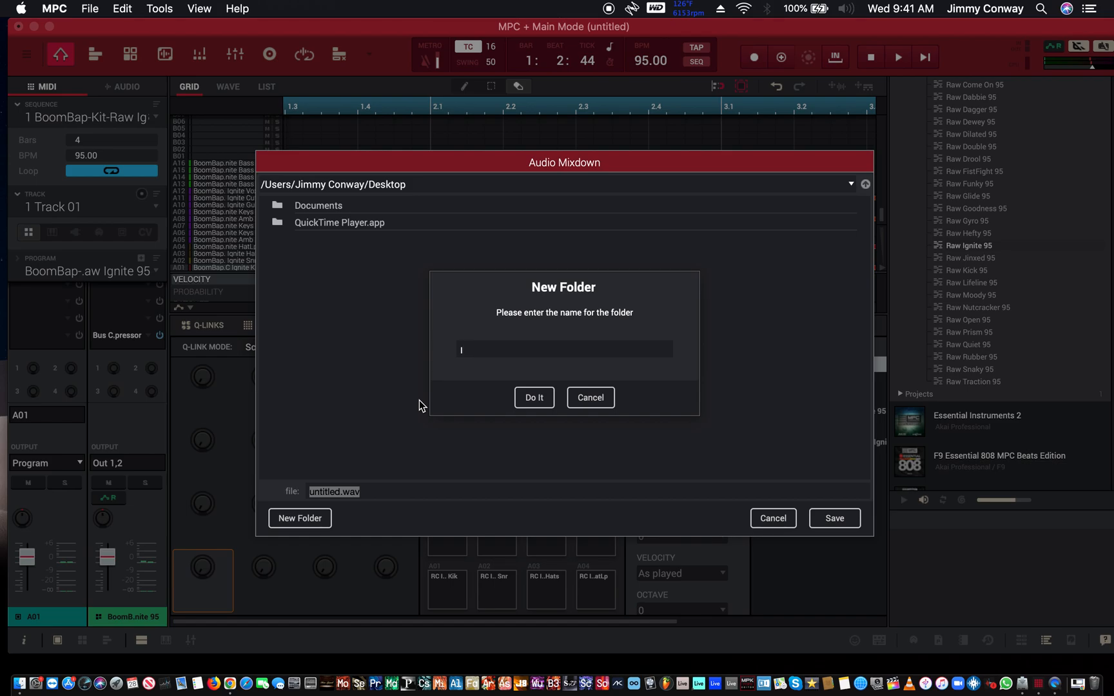
text(Ignit)
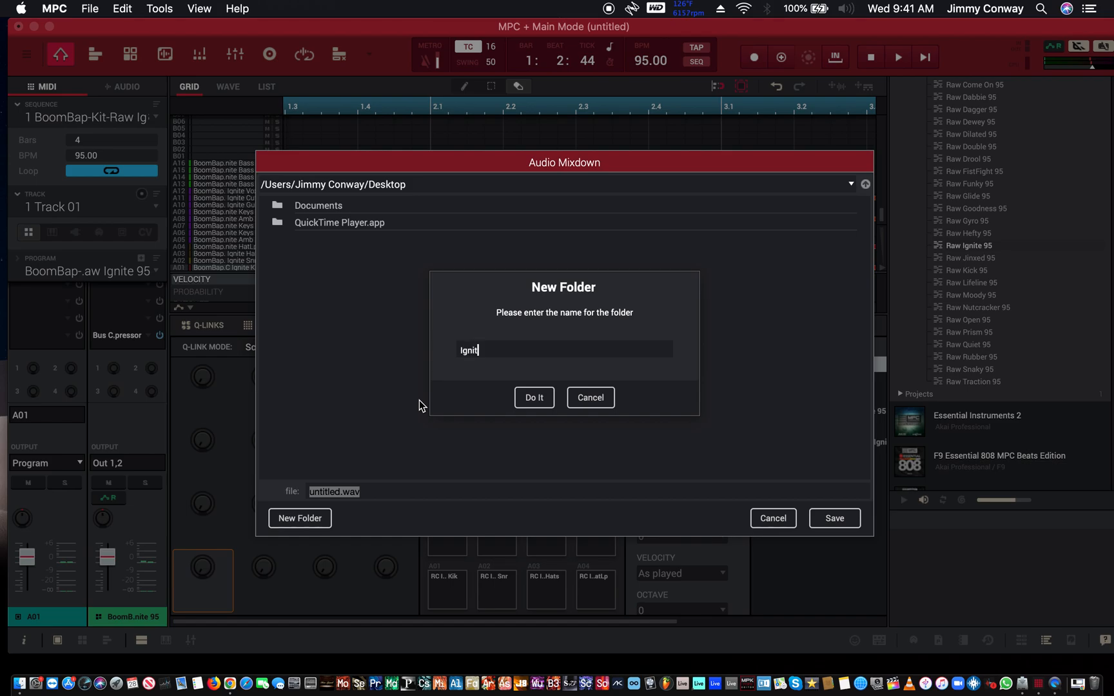
text(e)
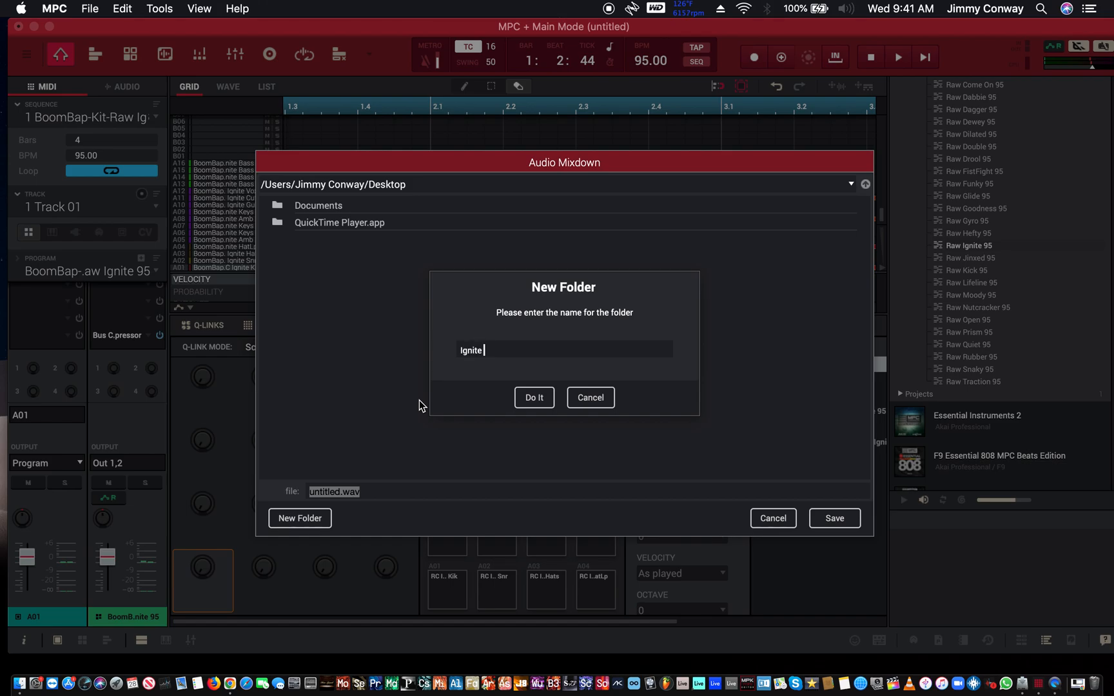
text(Tes)
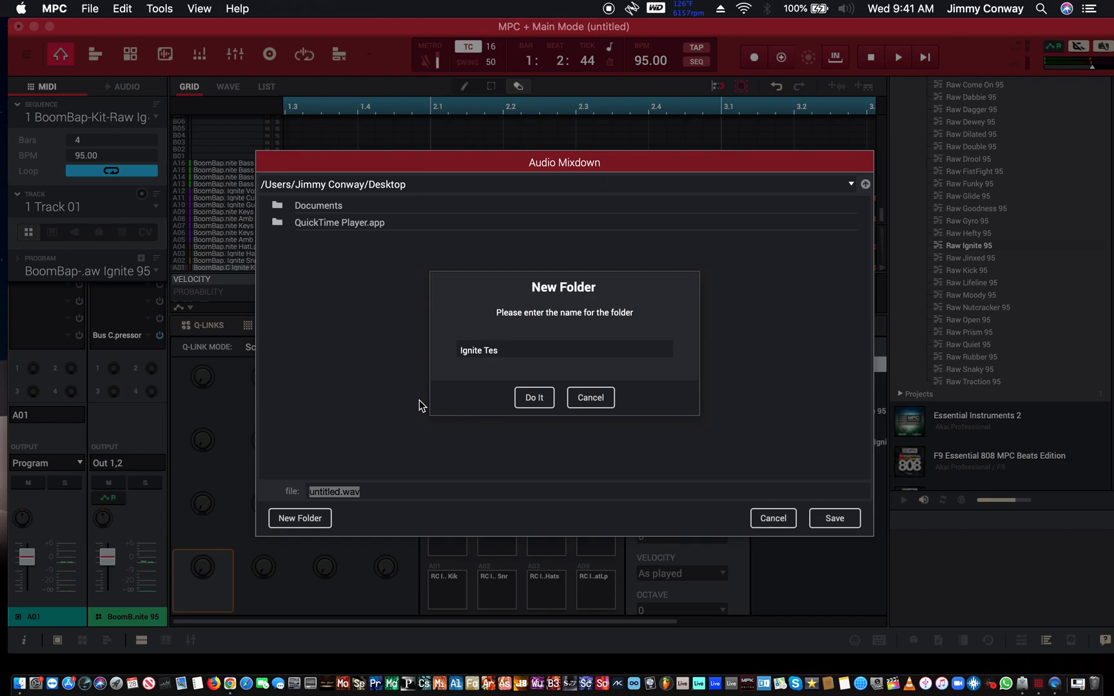
click(533, 397)
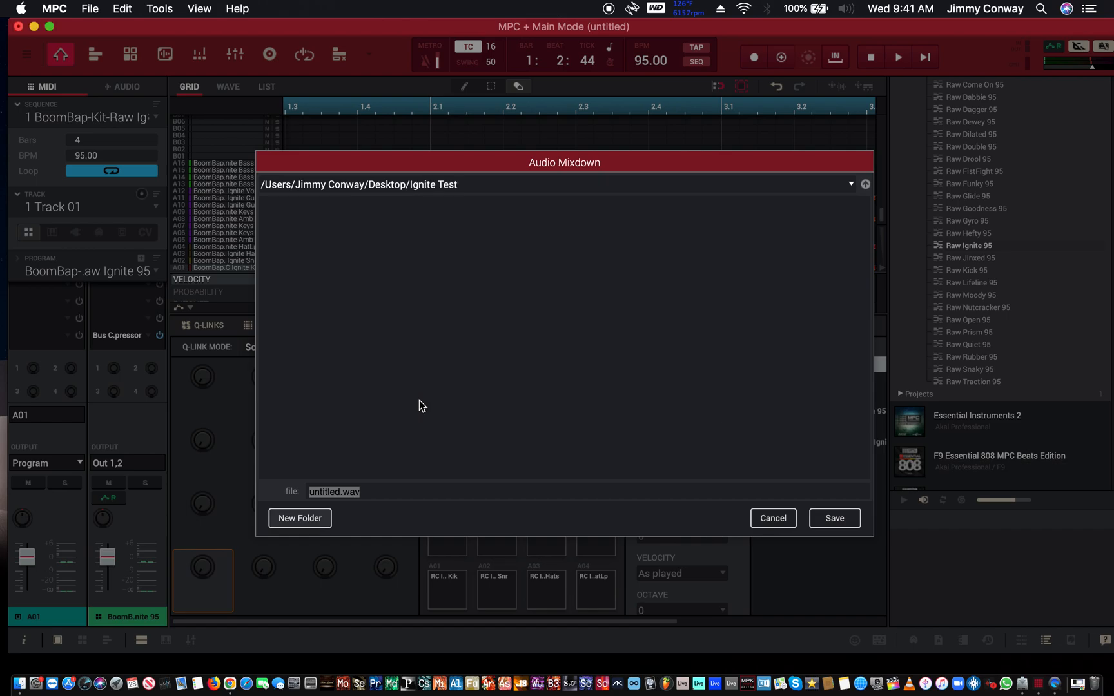
mouse_move(399, 444)
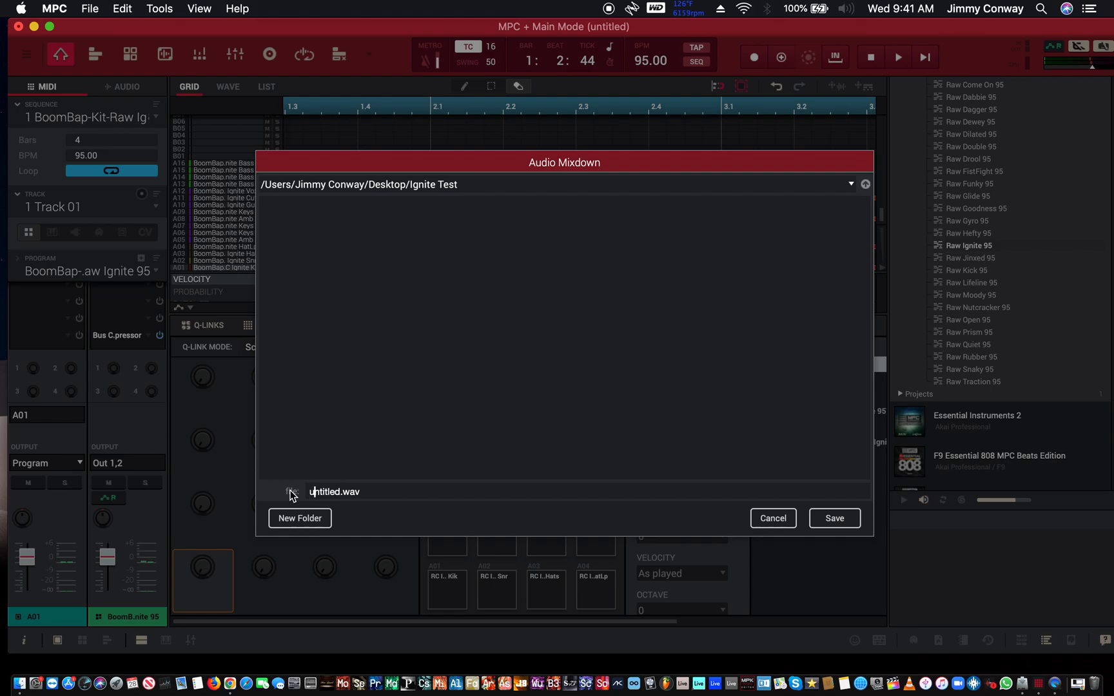
Rename the file from untitled to 'Ignite Test' and save the WAV export
key(Backspace)
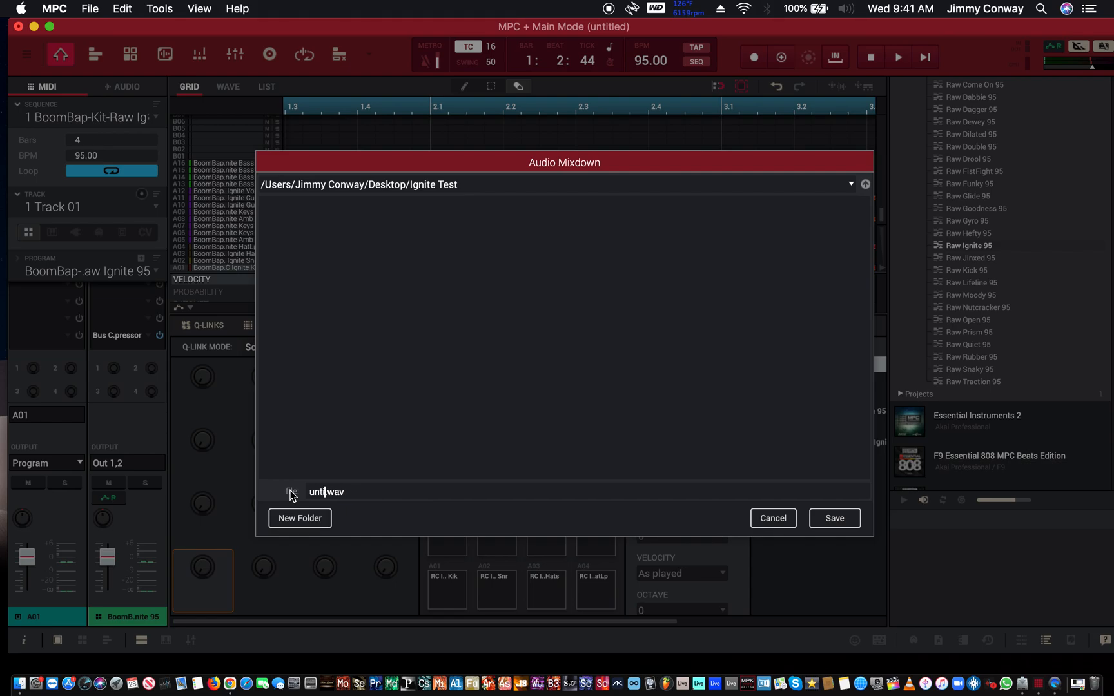
key(backspace)
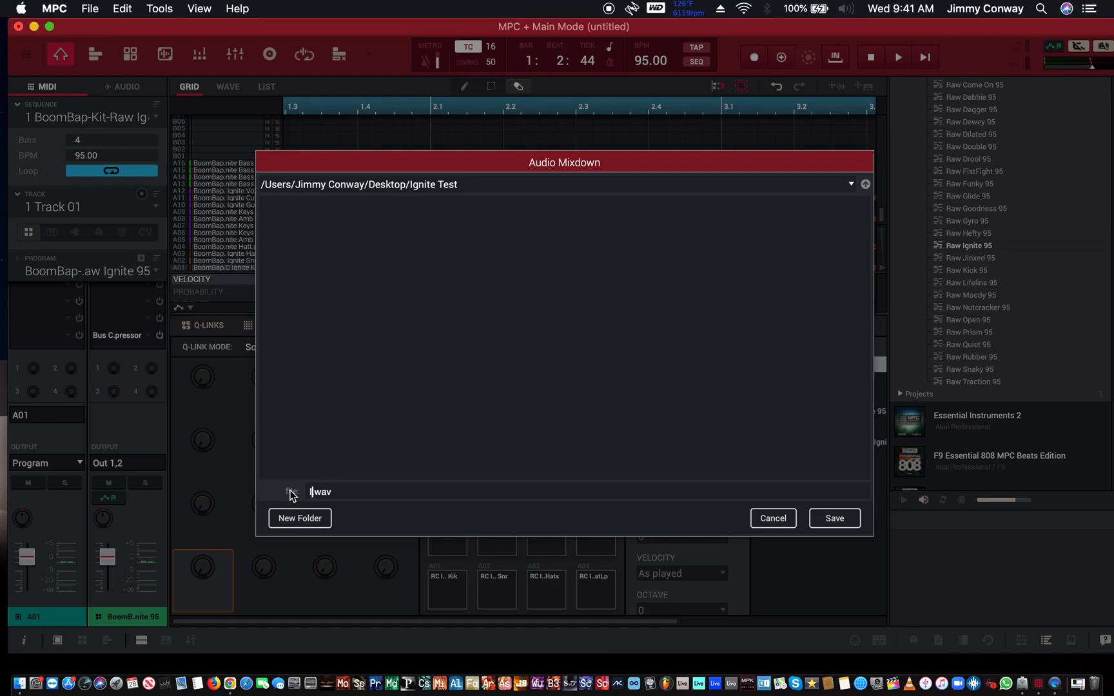
text(Ignite Tes)
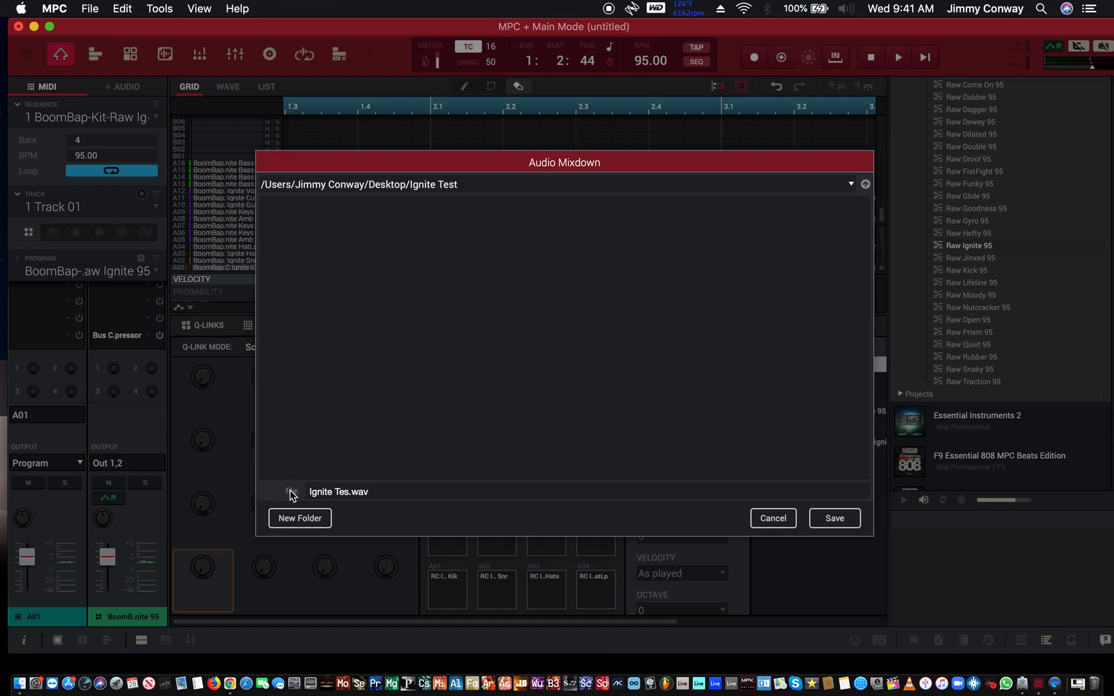
text(t)
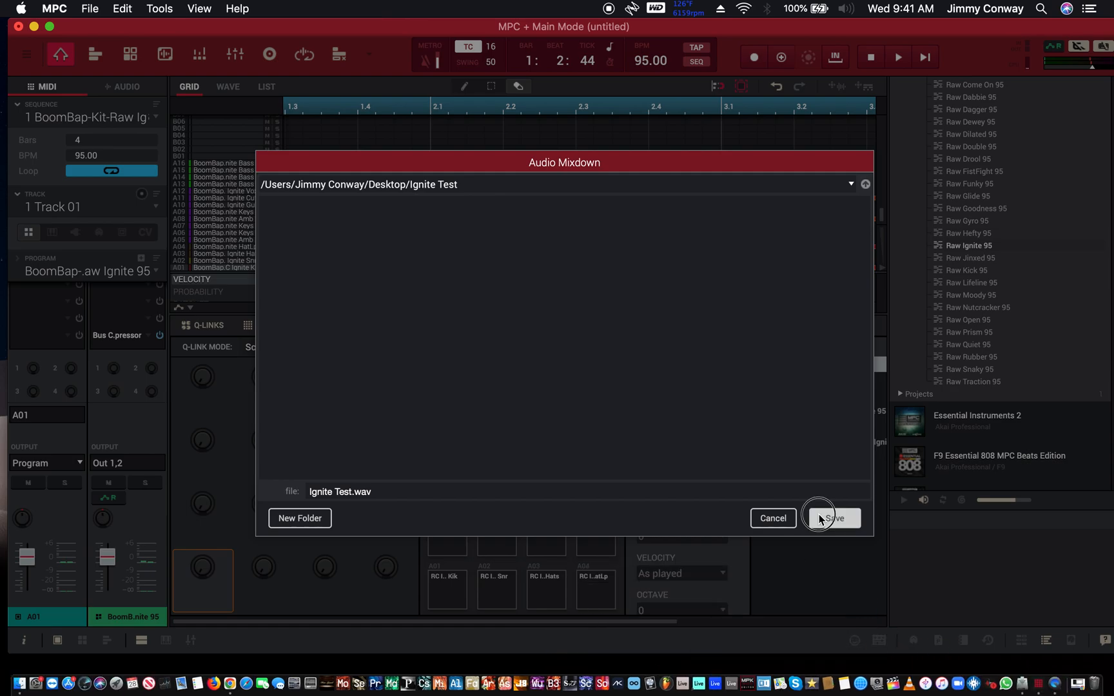
click(832, 517)
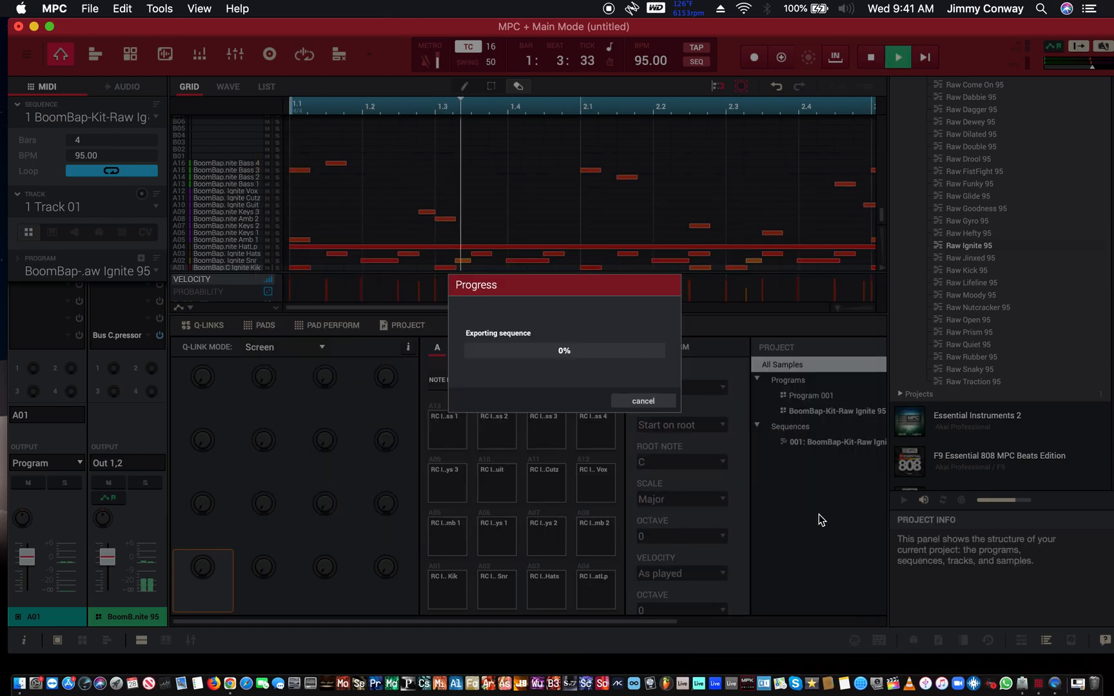
click(641, 401)
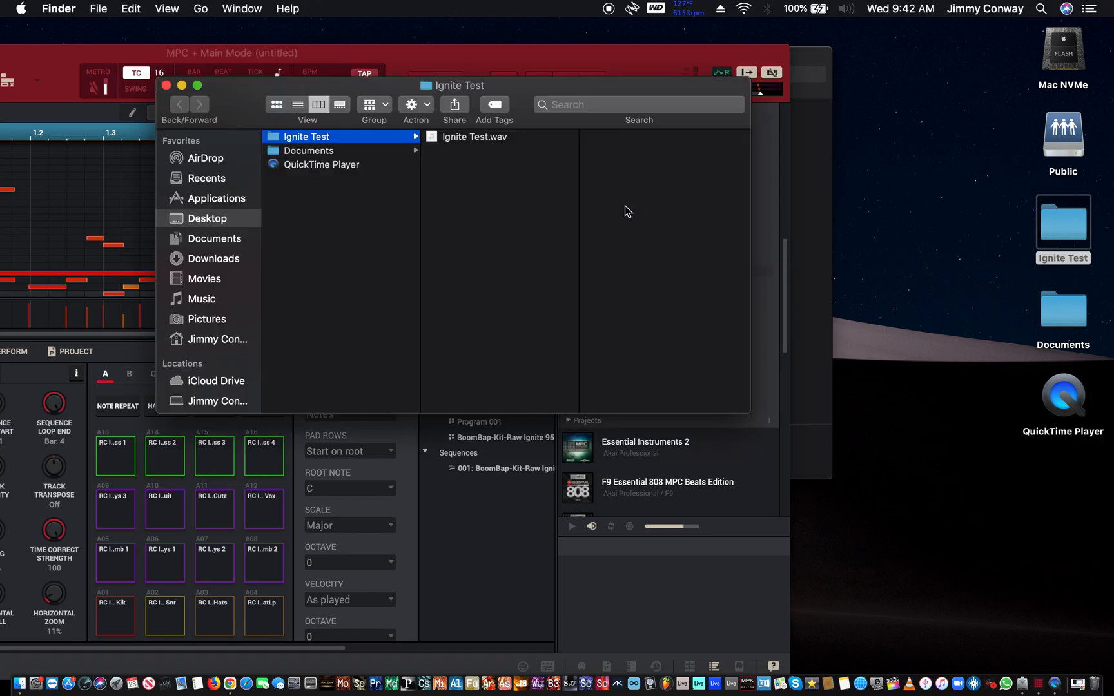
Verify Ignite Test.wav in Finder, return to the Desktop column, and close Finder
click(474, 137)
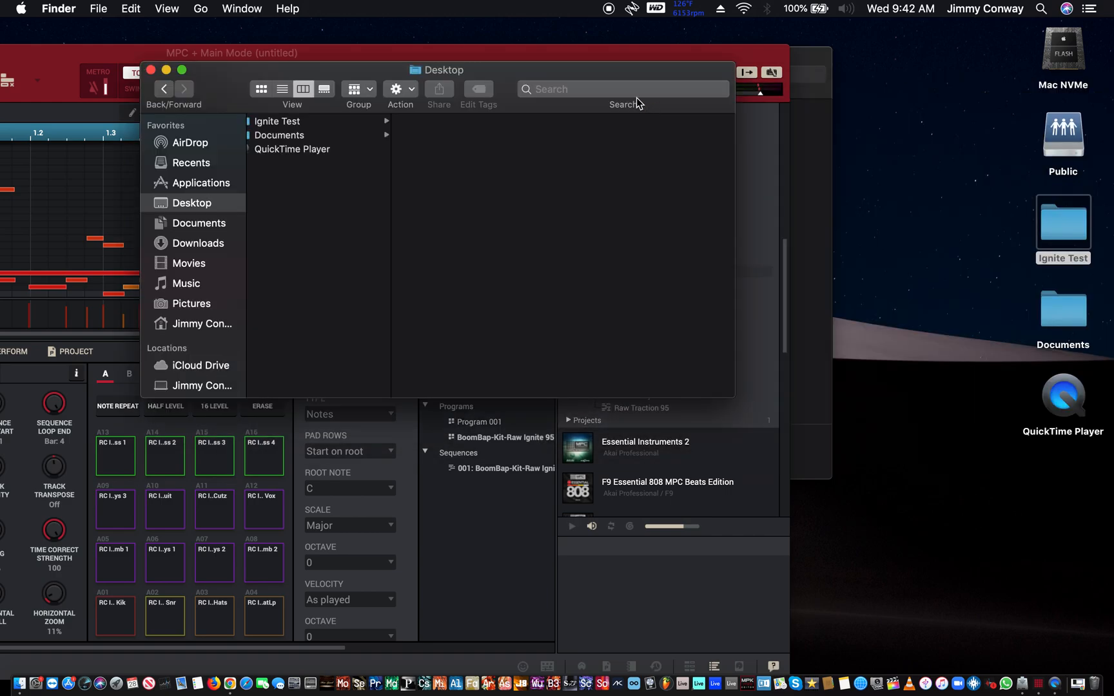
mouse_move(159, 75)
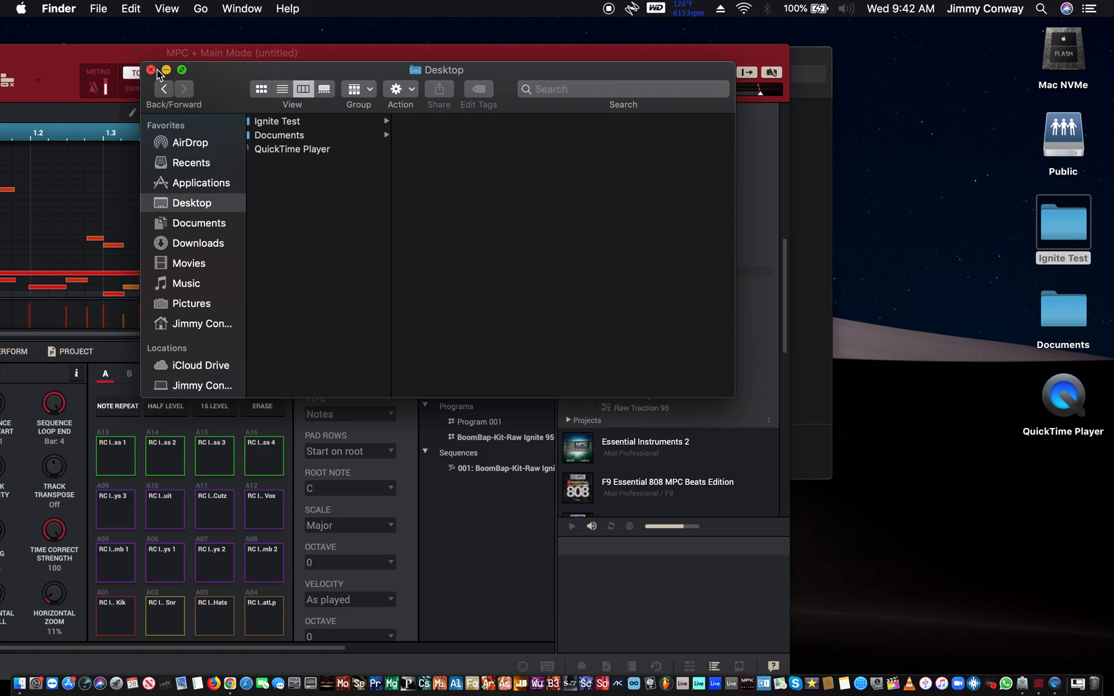
click(195, 183)
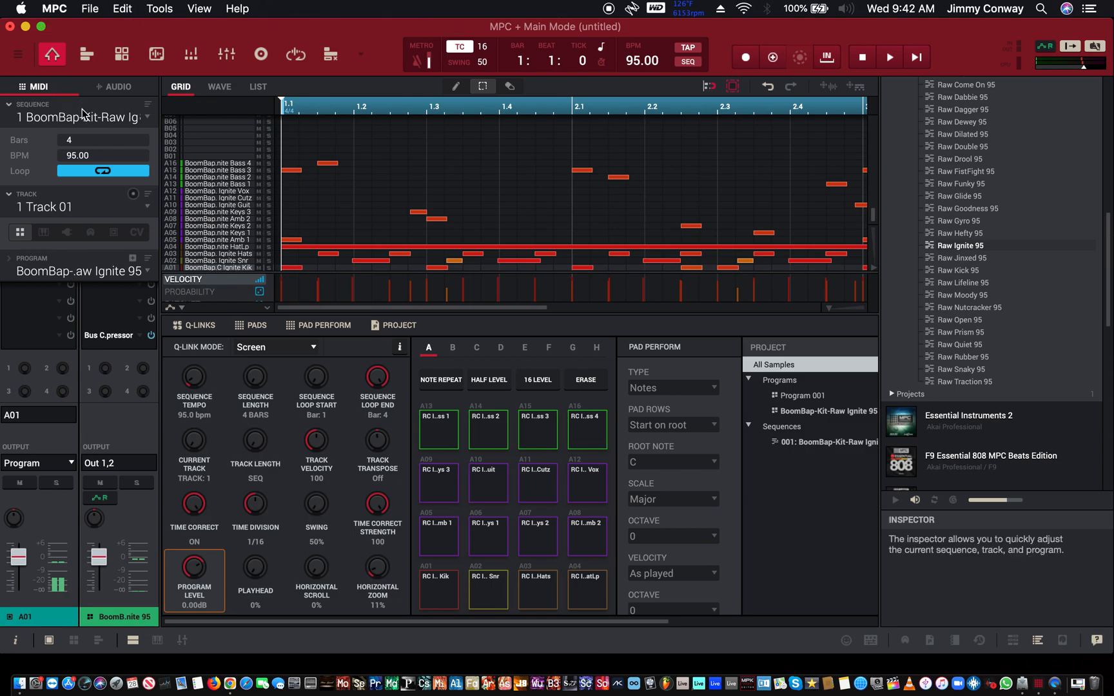
Open the sequence list showing Raw Ignite 95 and an unused second slot
click(147, 116)
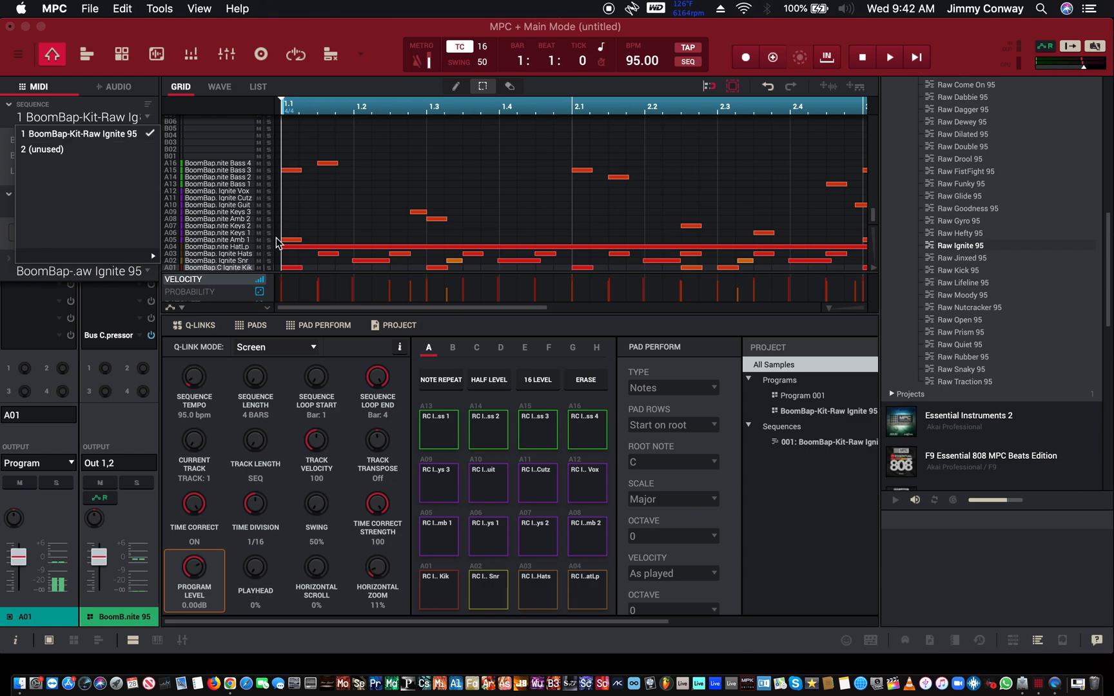
mouse_move(83, 56)
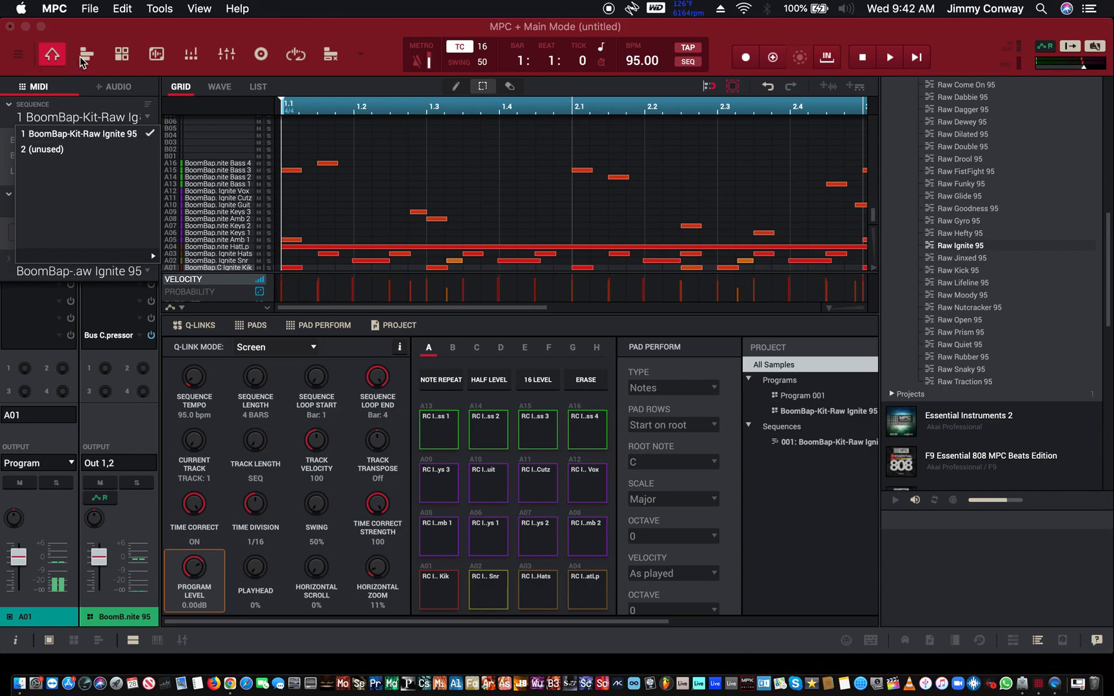
mouse_move(228, 231)
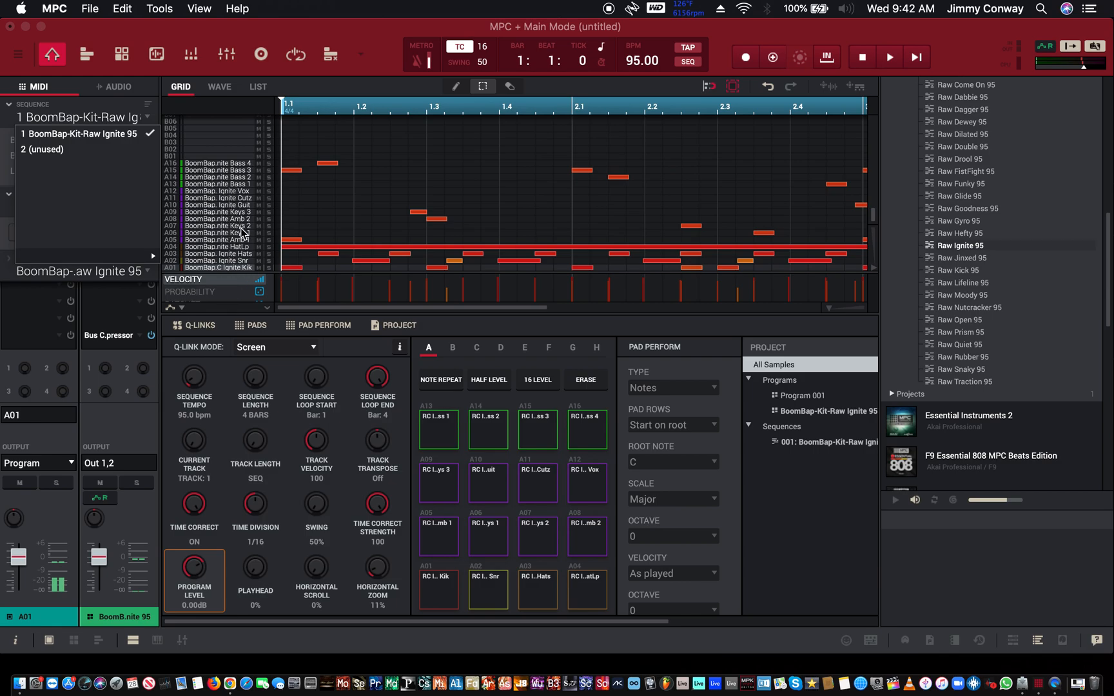
mouse_move(246, 251)
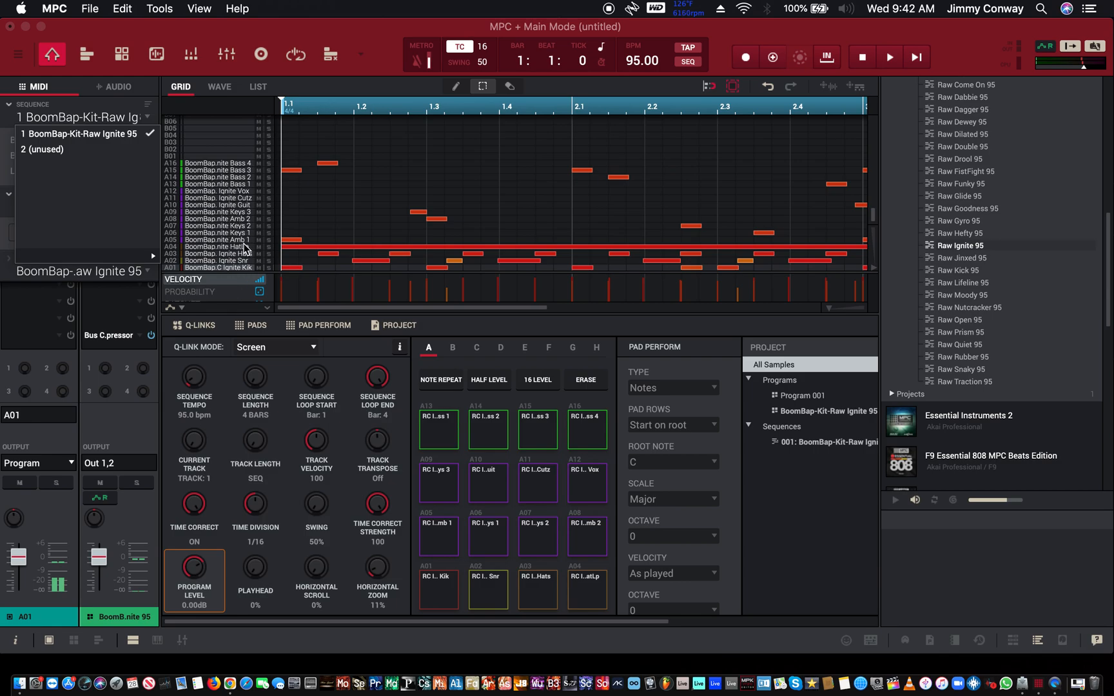
mouse_move(243, 259)
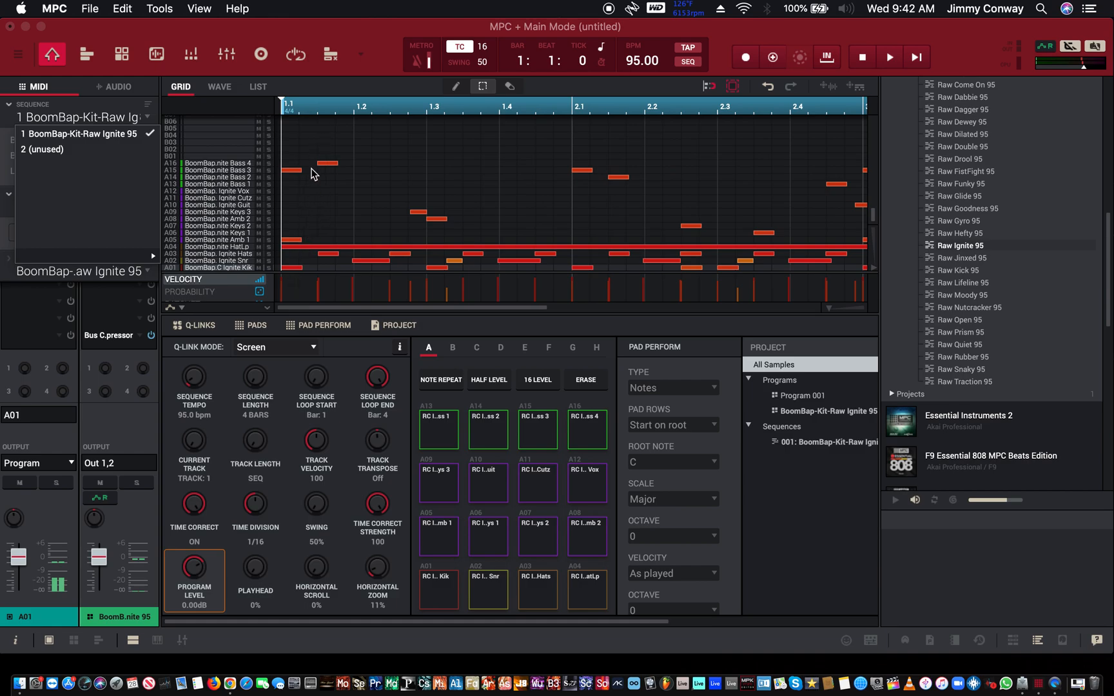
mouse_move(307, 172)
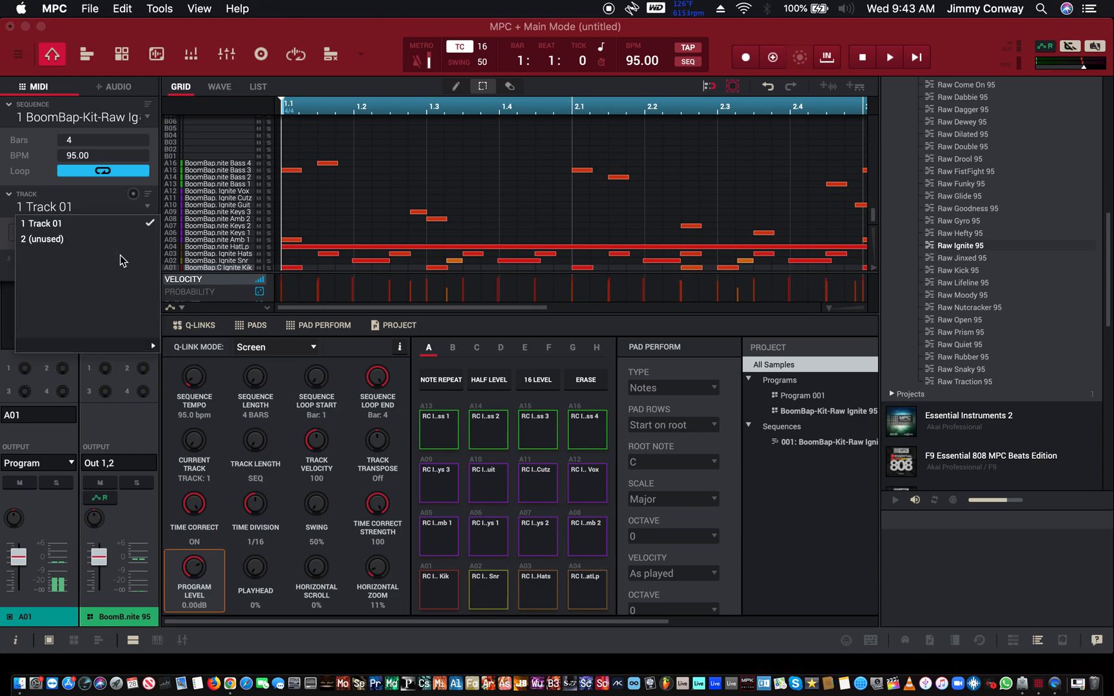
mouse_move(204, 215)
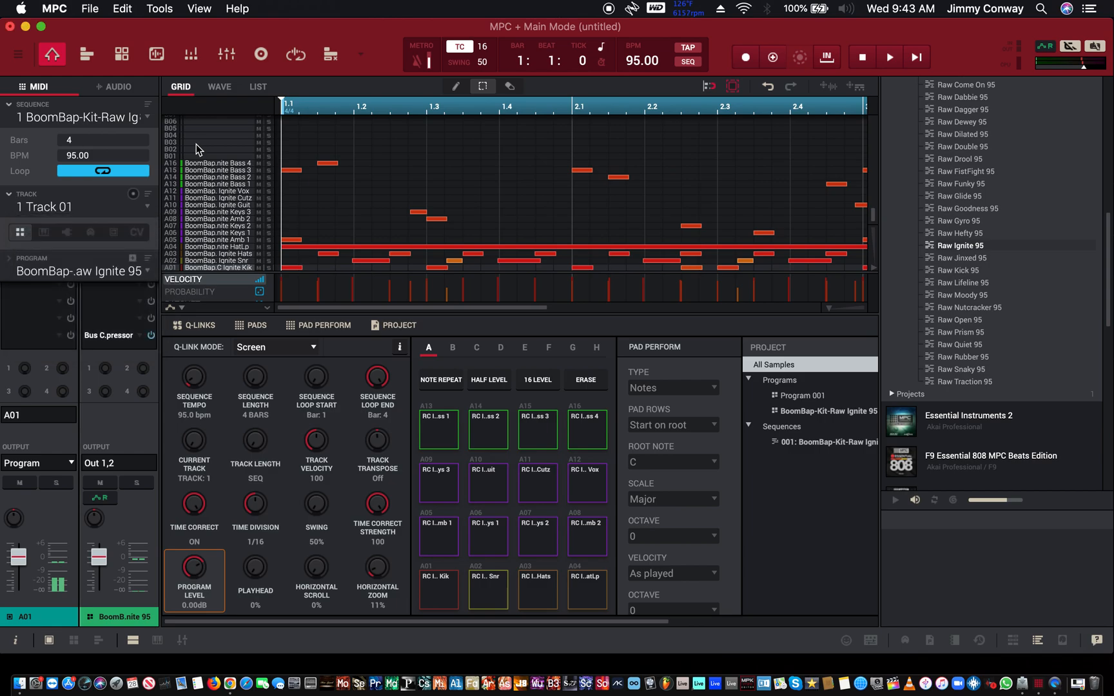
Explode the beat's single track into 17 instrument tracks and browse them
click(121, 9)
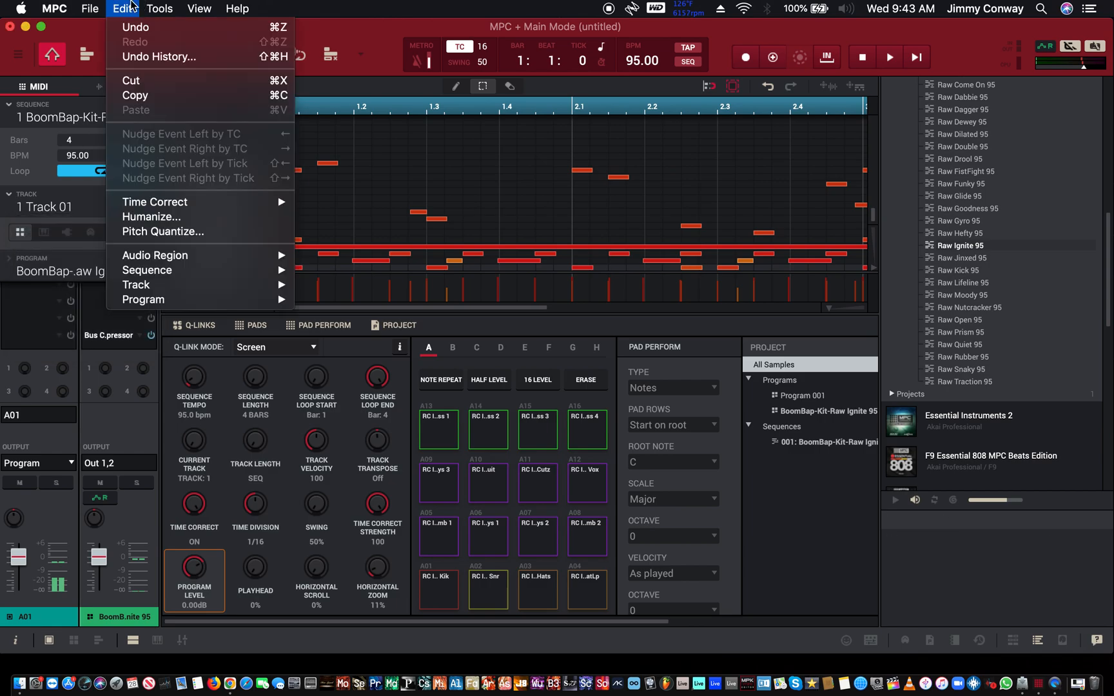
mouse_move(135, 285)
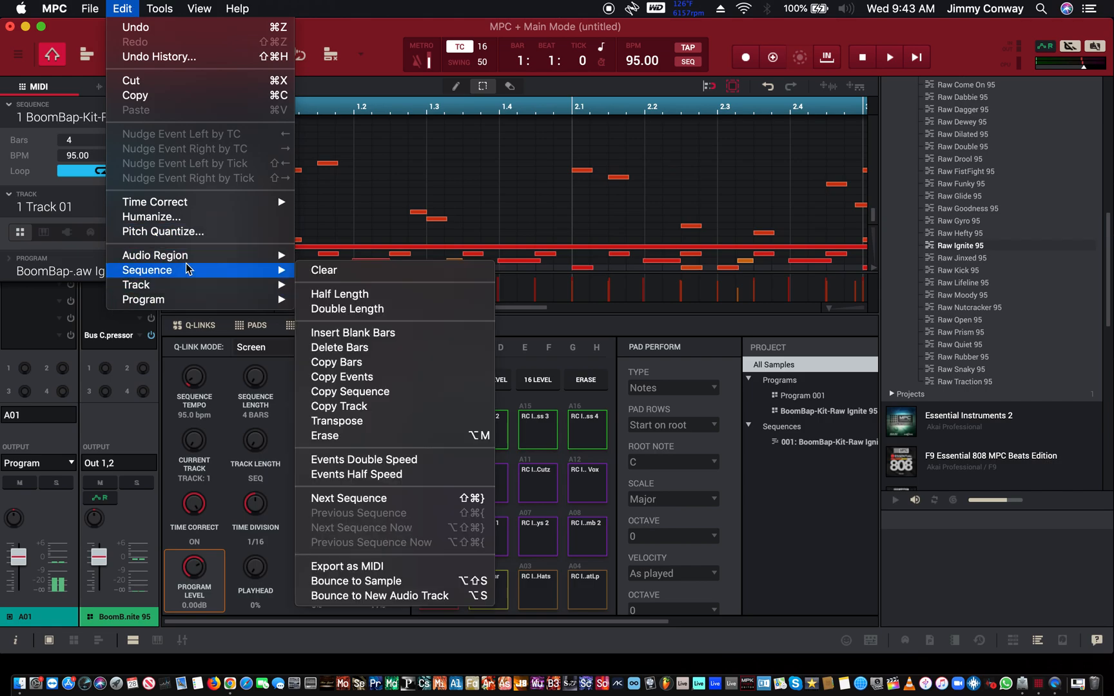
mouse_move(135, 285)
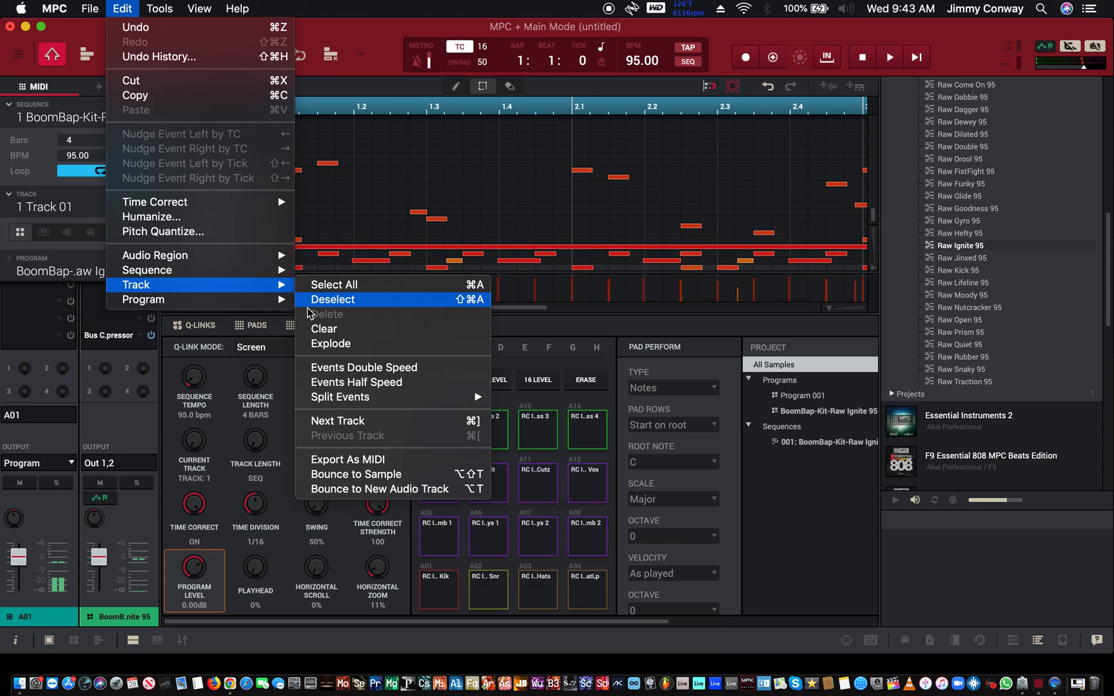
mouse_move(316, 348)
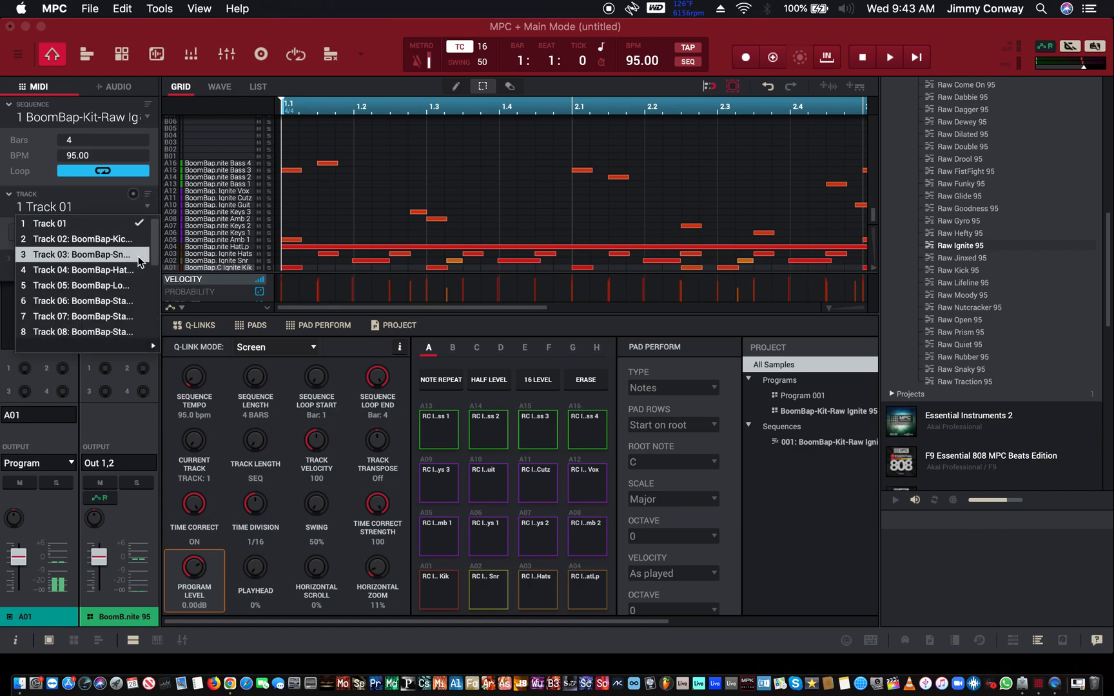
click(83, 332)
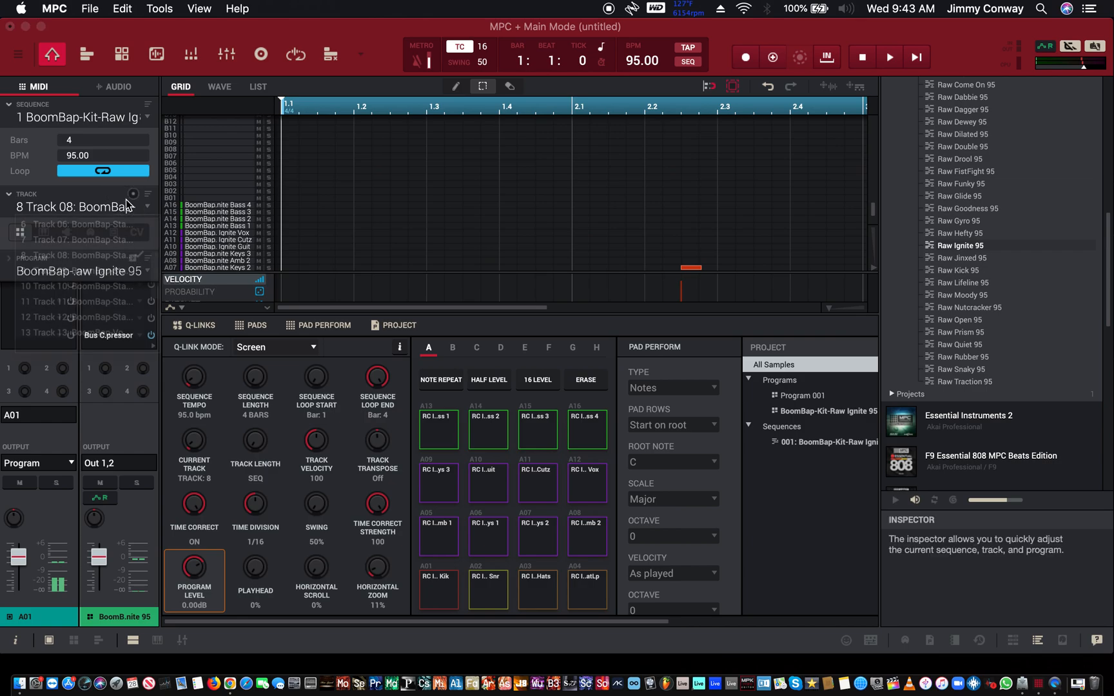
click(77, 223)
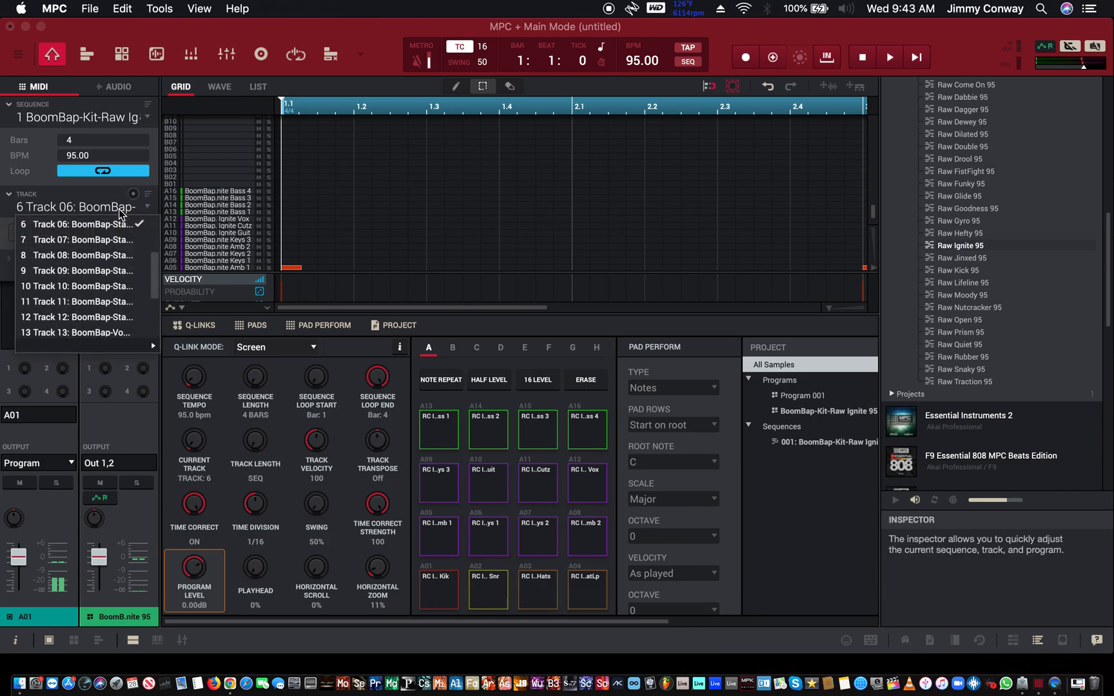
Select Track 13, the BoomBap vocal, solo it and play the beat
click(76, 332)
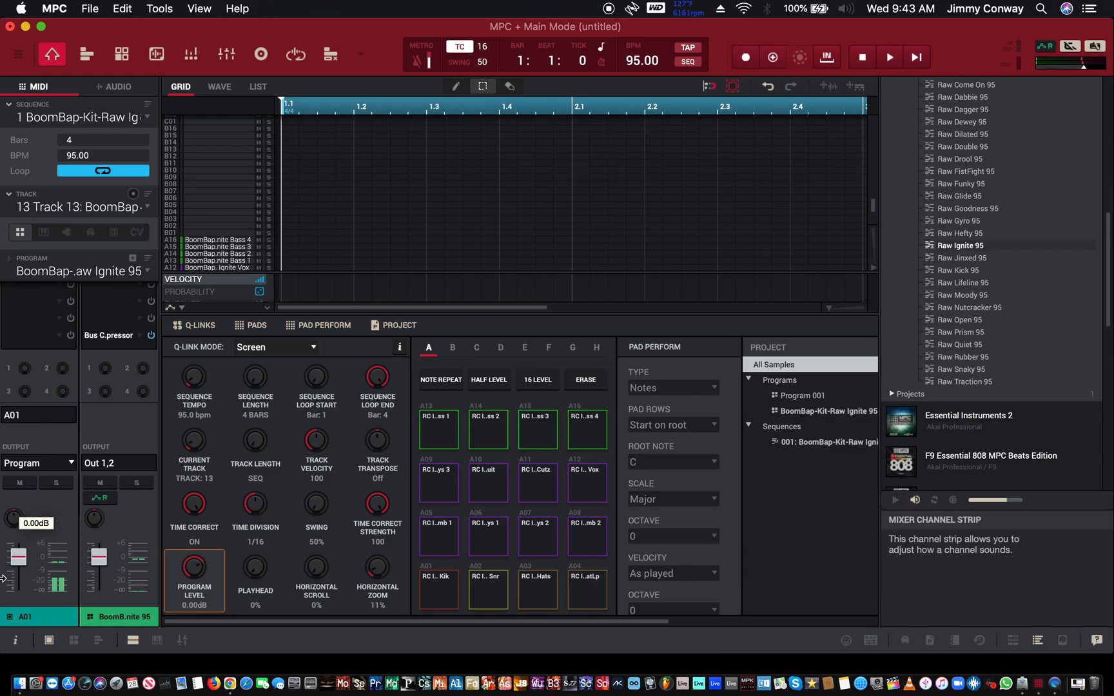
click(56, 482)
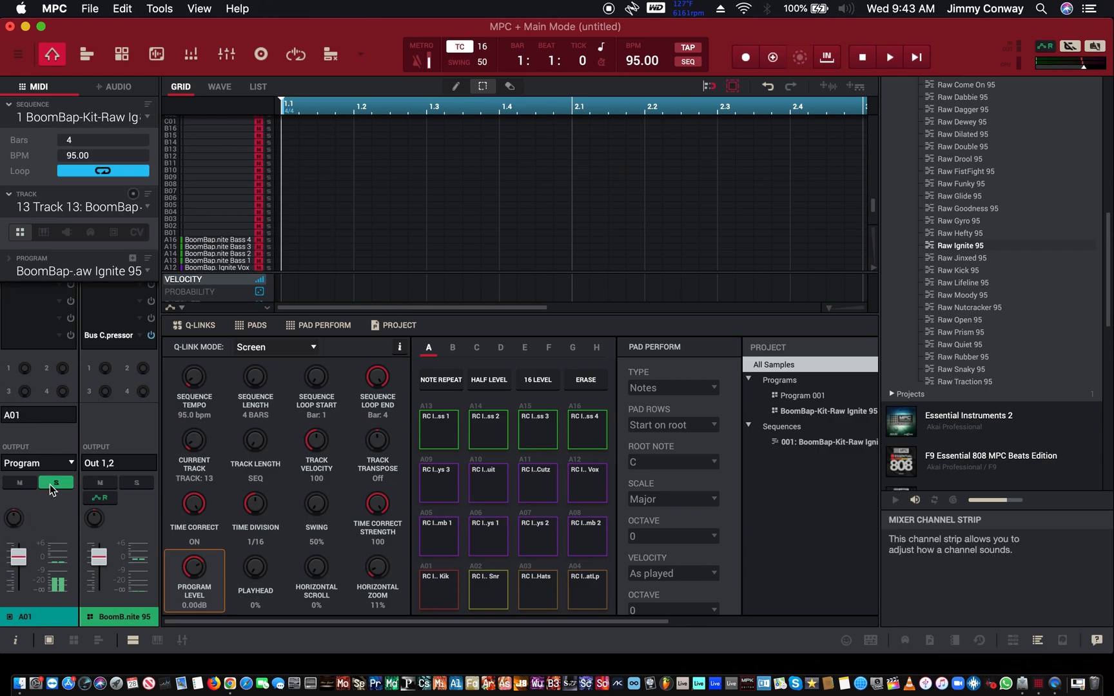
click(889, 57)
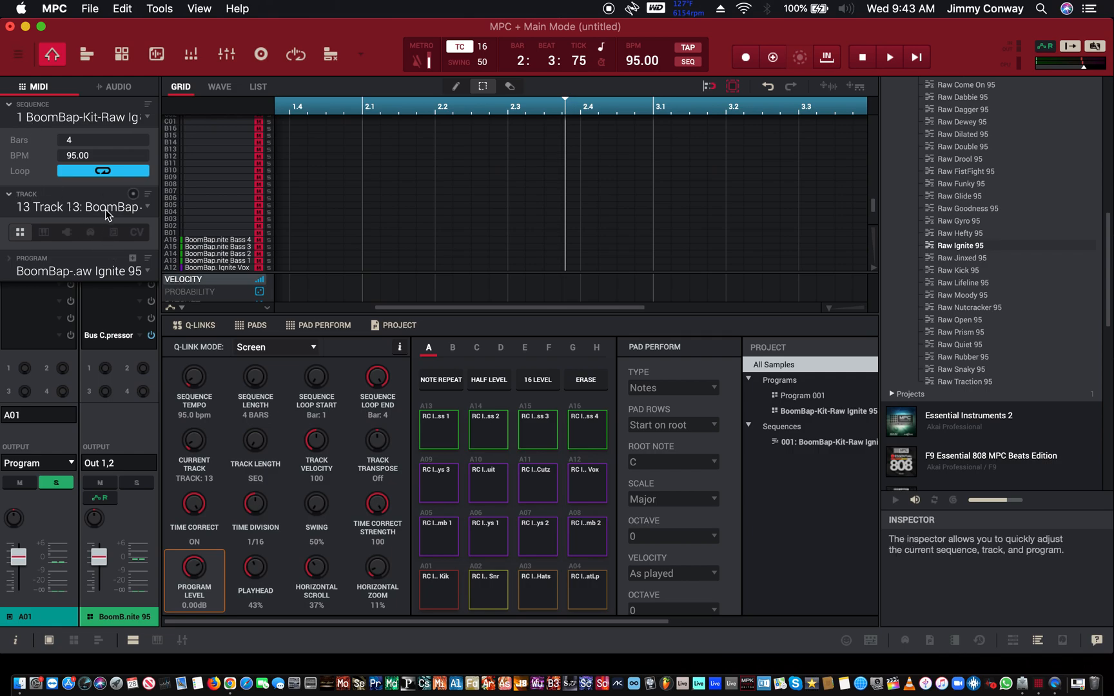
click(146, 207)
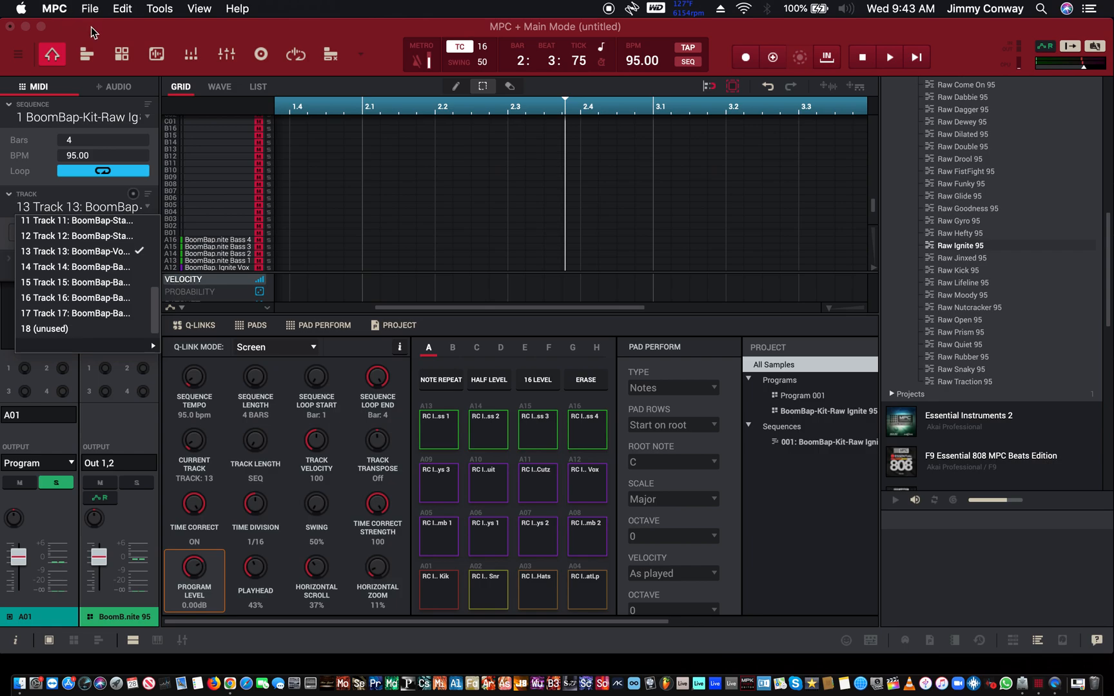
click(90, 8)
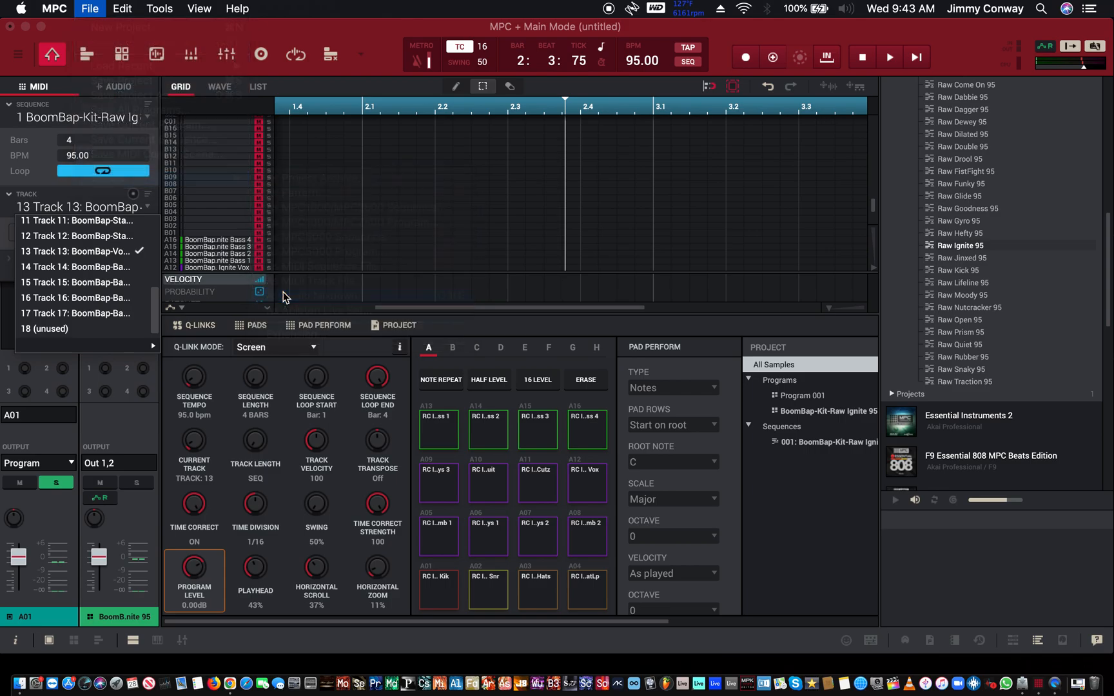
Enable Explode tracks in Audio Mixdown for separate 24-bit 44.1 kHz WAVs, then Export
click(90, 9)
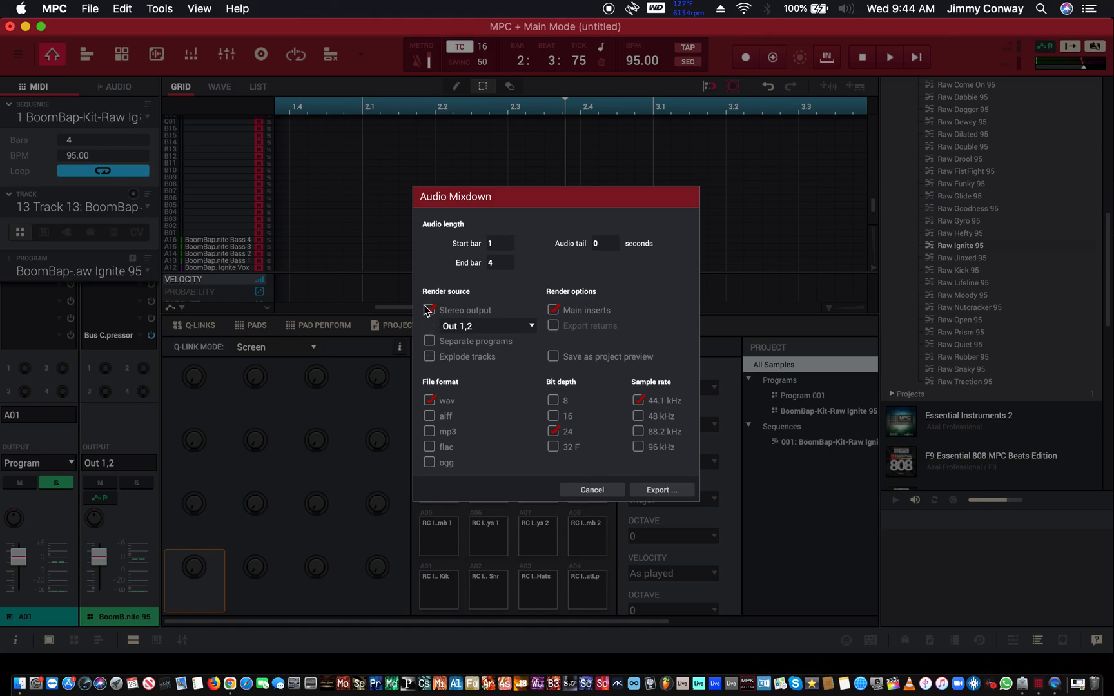
click(430, 310)
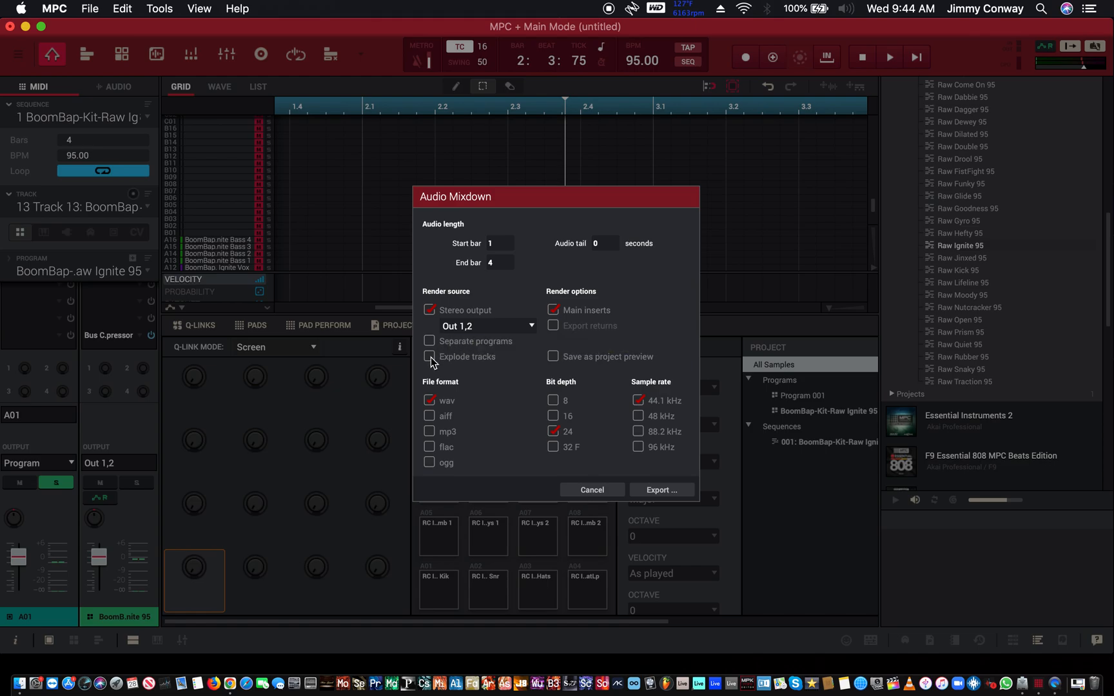
mouse_move(458, 340)
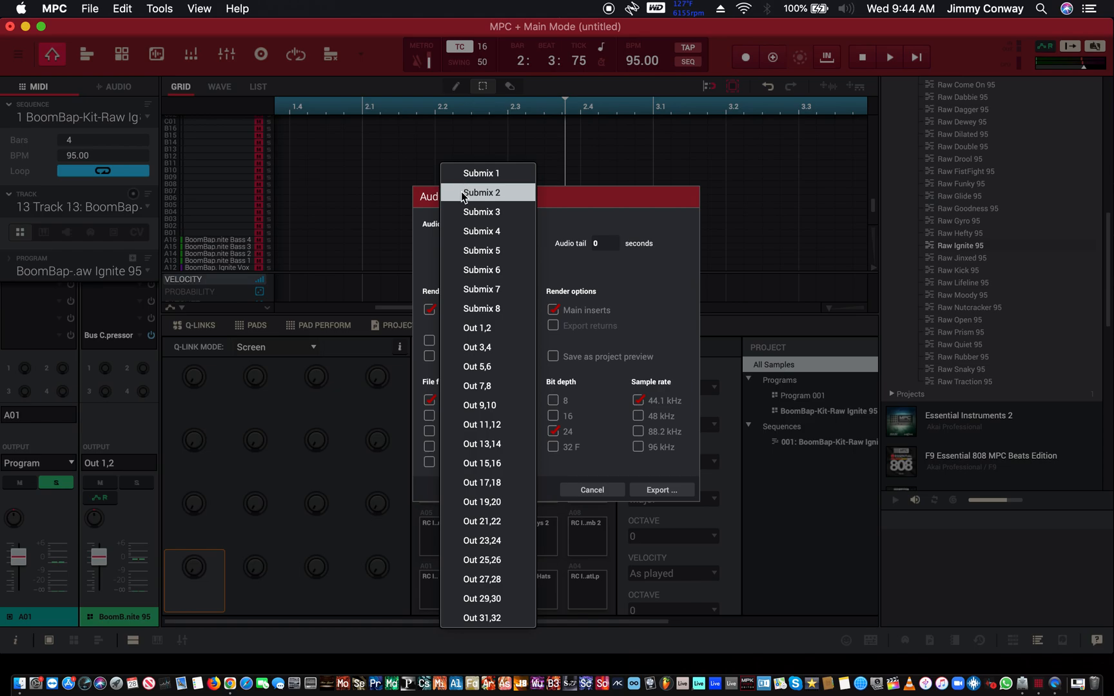
mouse_move(462, 197)
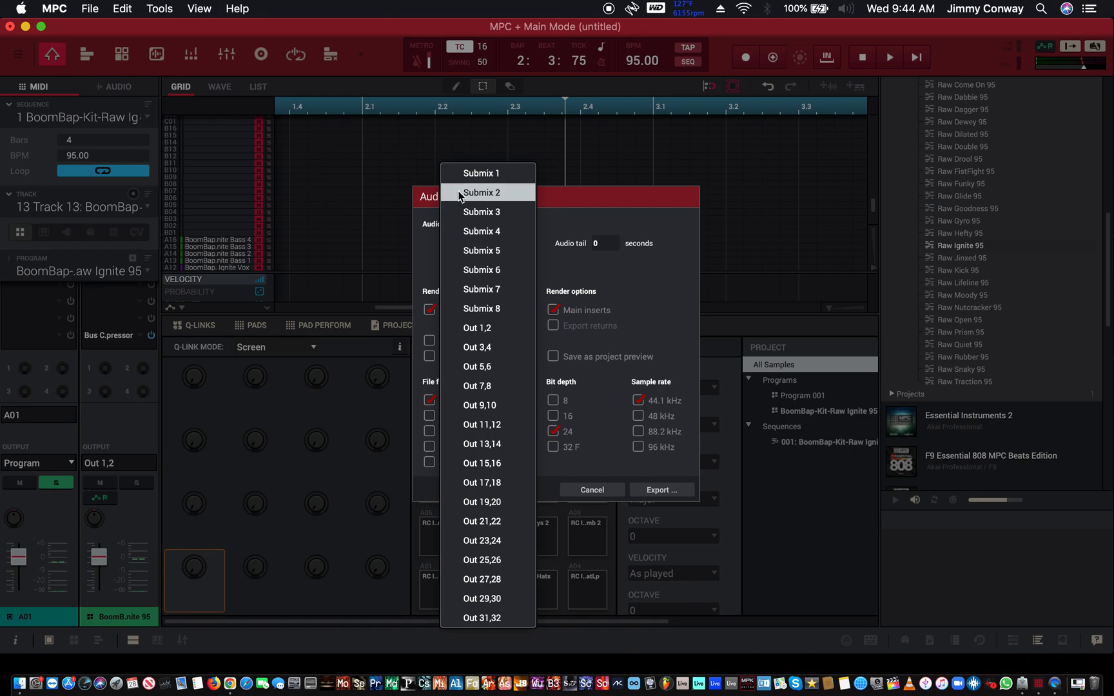
mouse_move(465, 274)
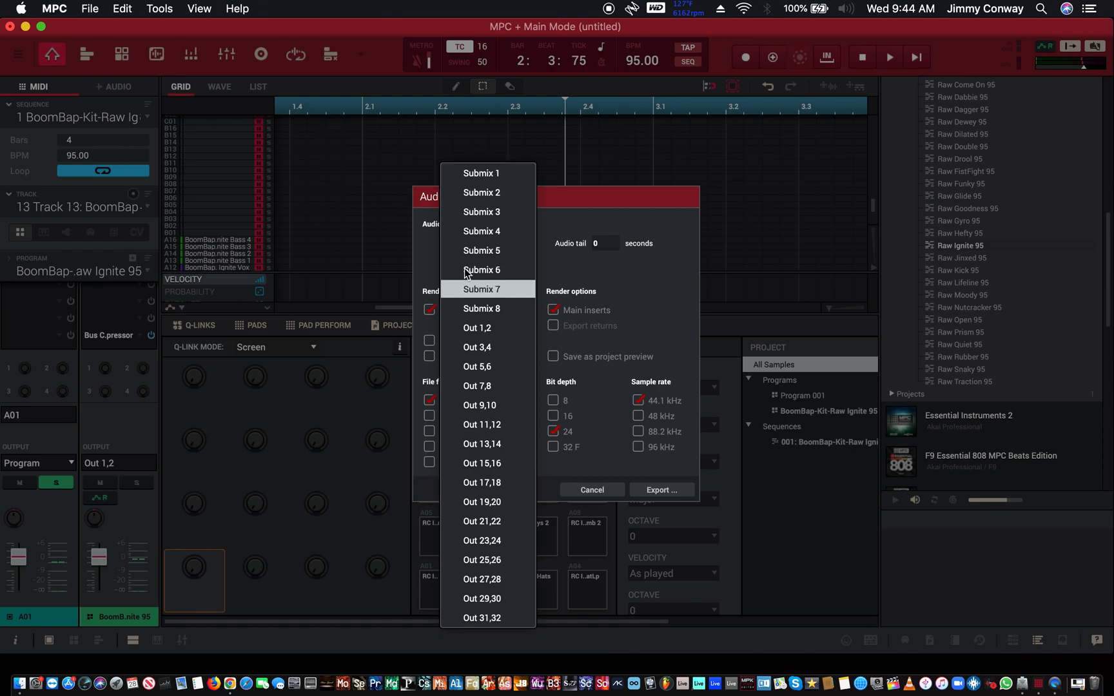
mouse_move(482, 269)
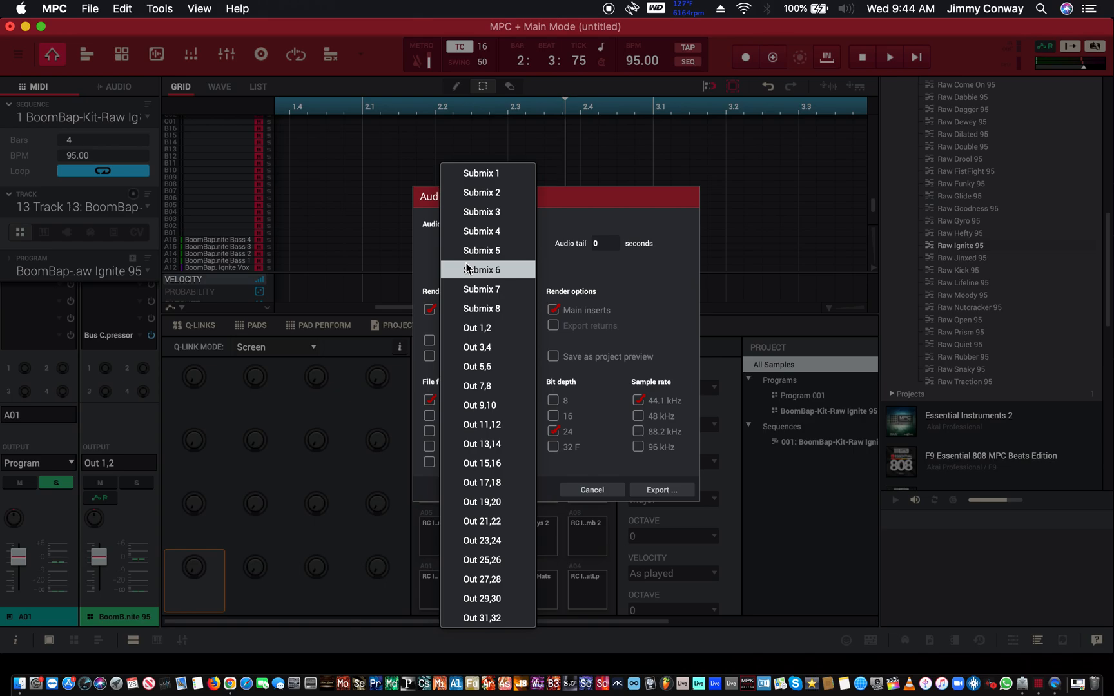
mouse_move(309, 191)
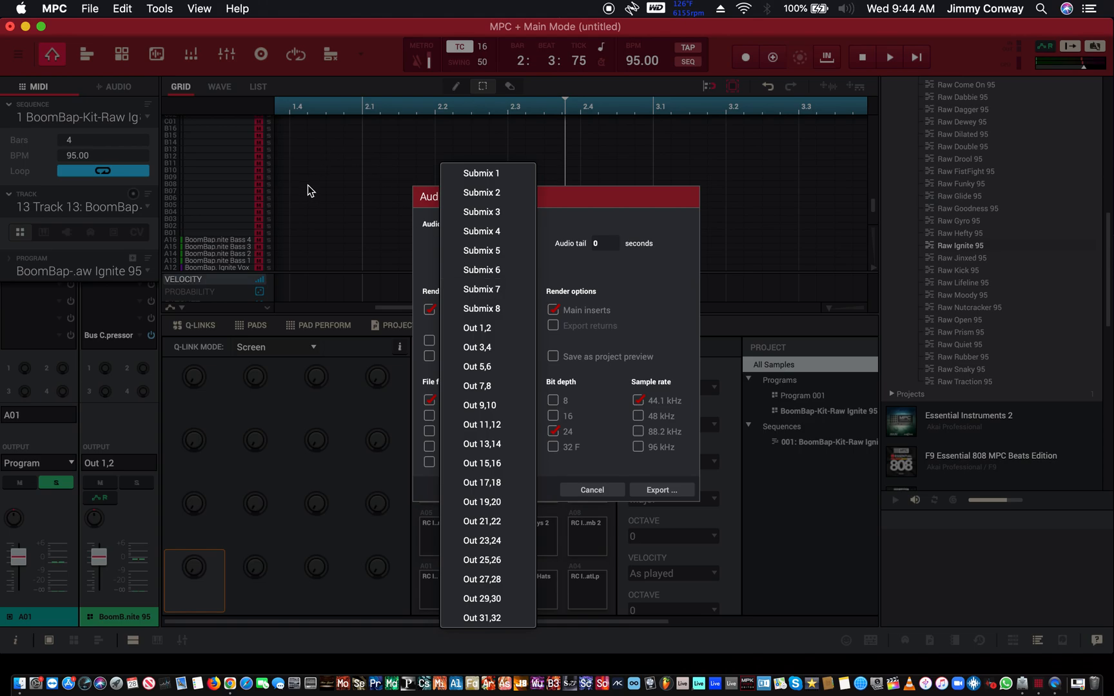
click(487, 325)
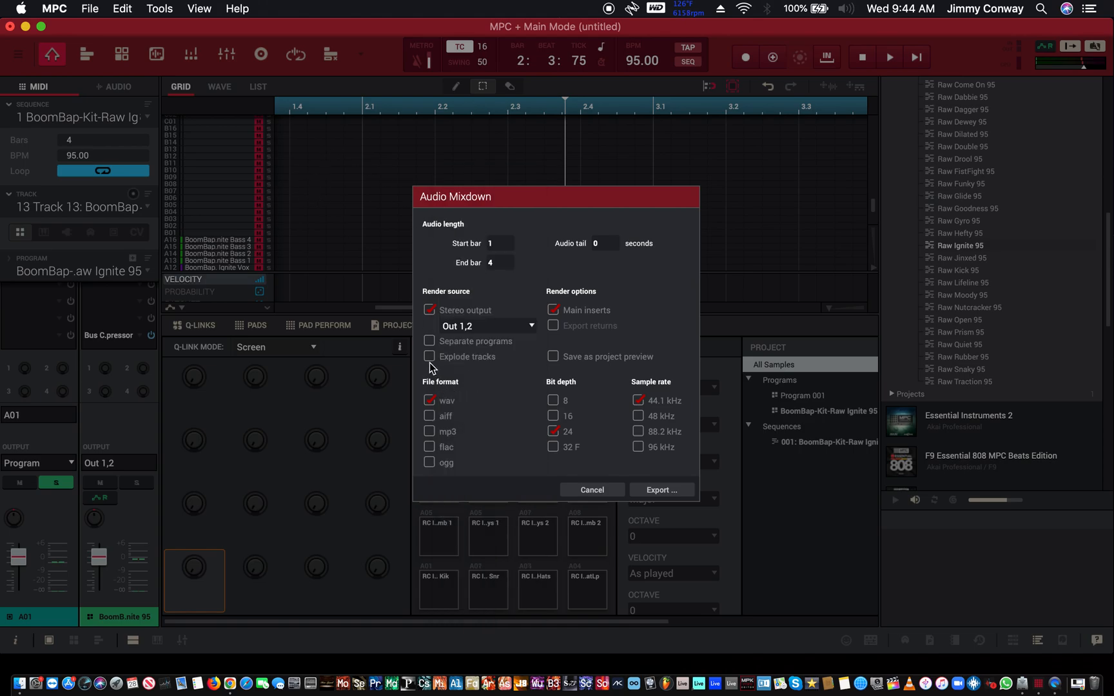
mouse_move(429, 356)
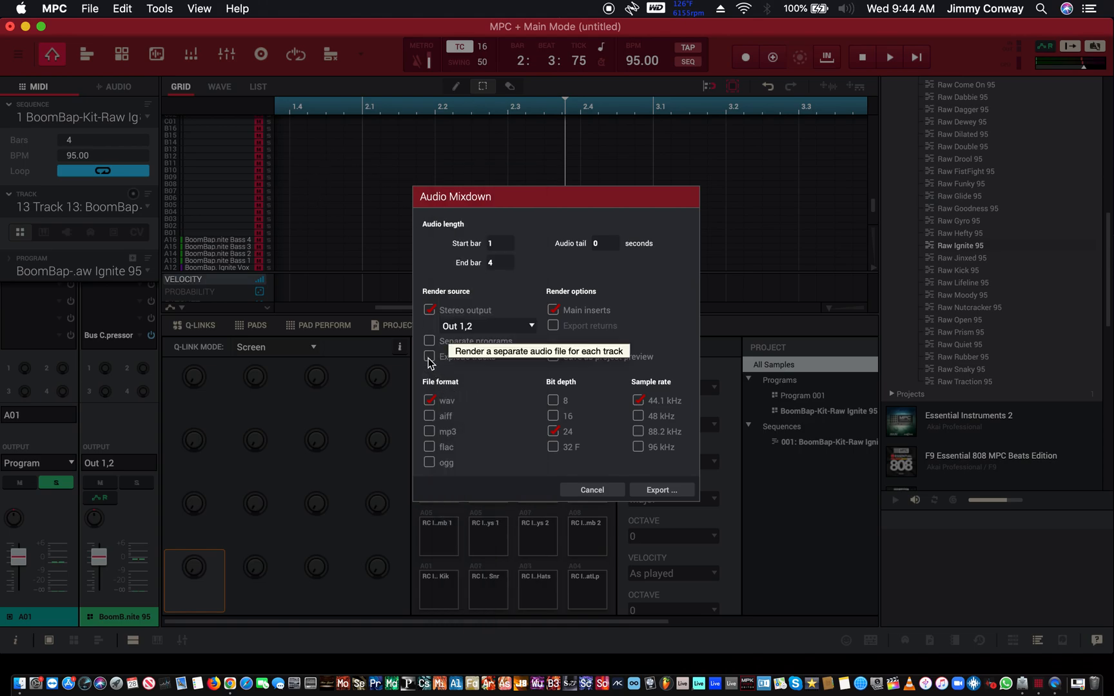
click(429, 356)
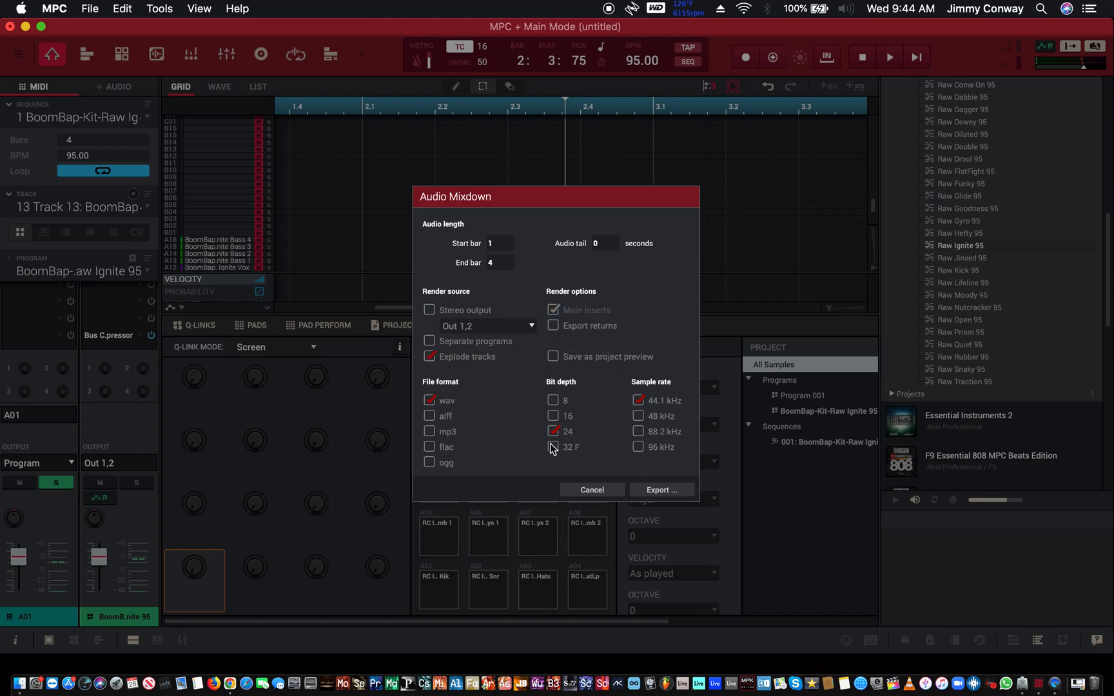
click(553, 446)
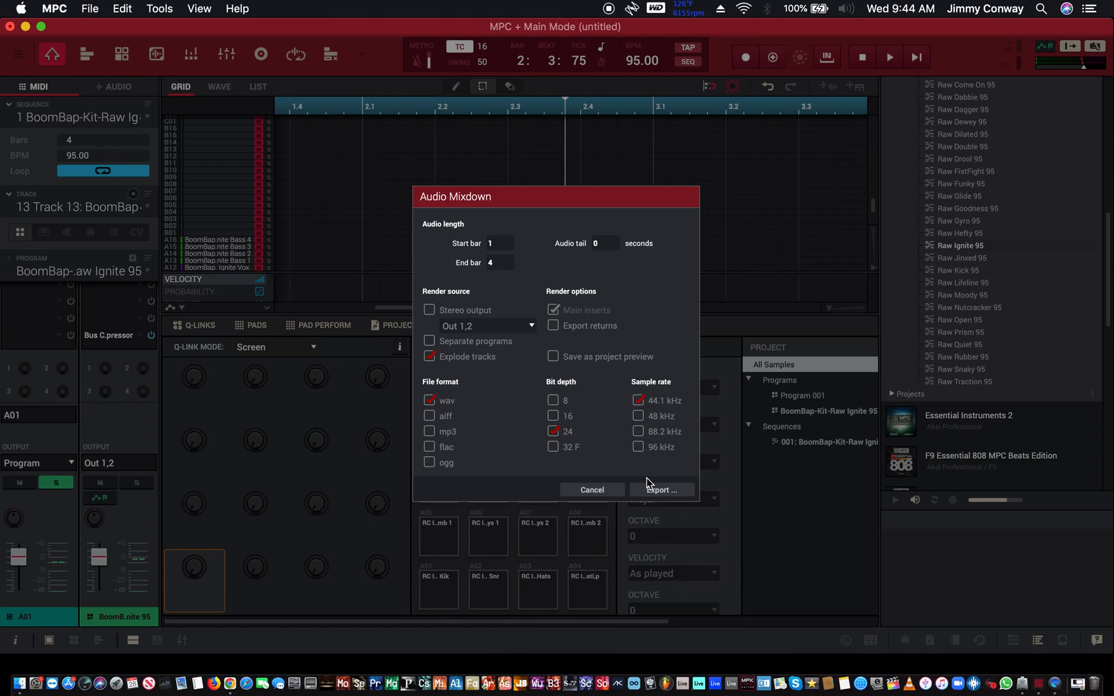
click(660, 490)
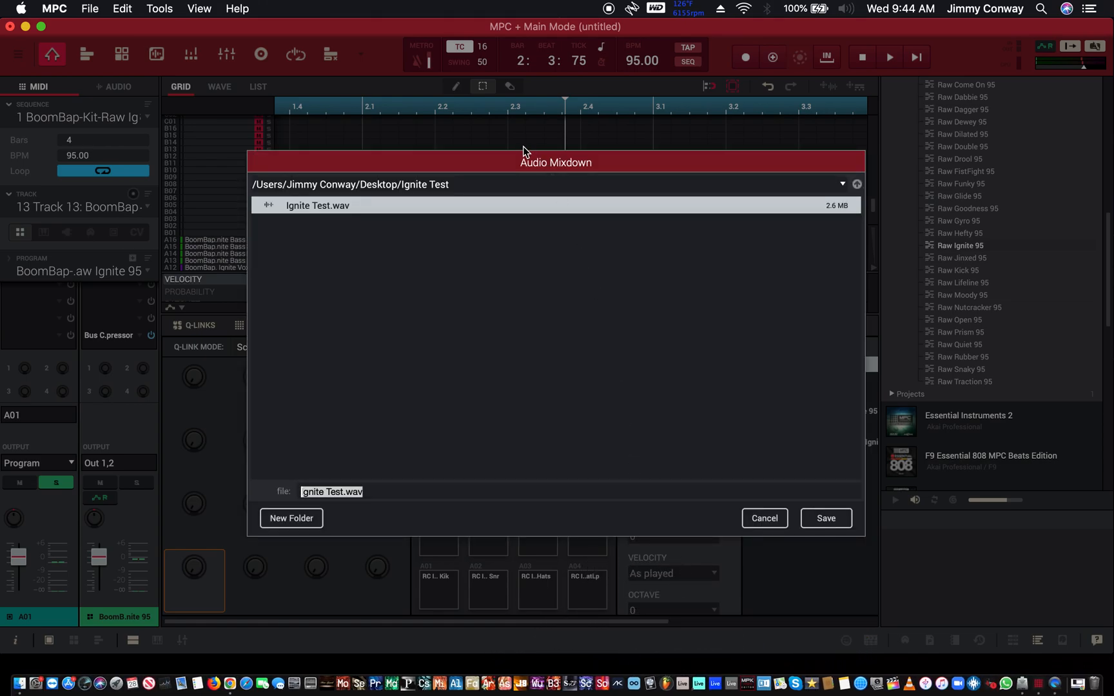
mouse_move(409, 551)
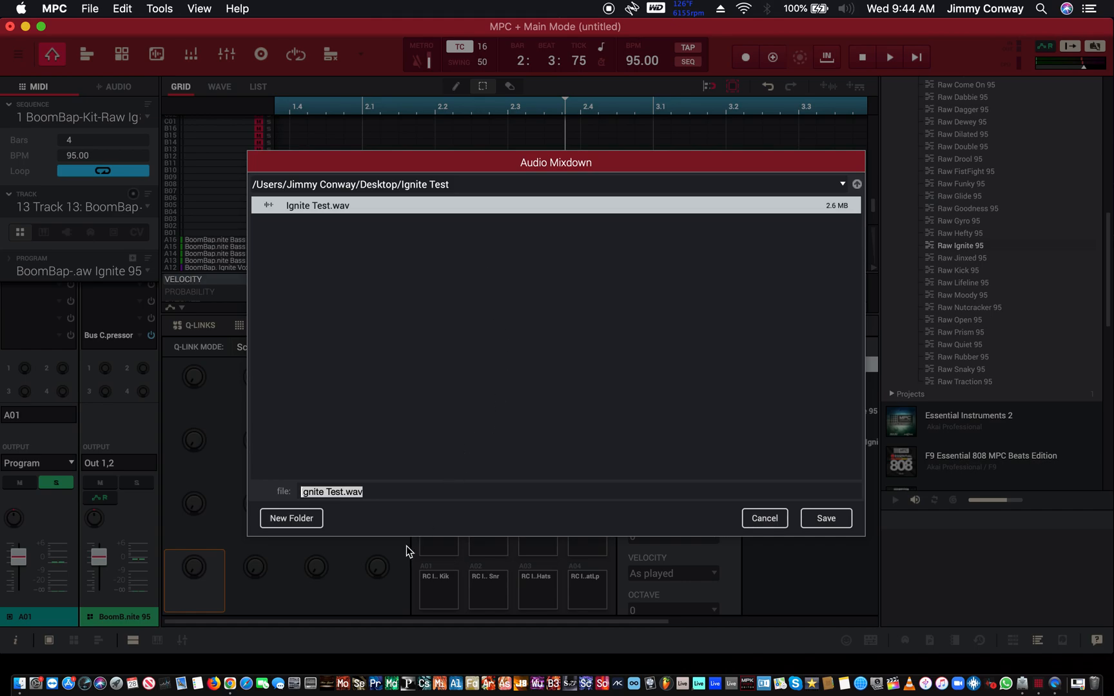
Save the WAV stems as Ignite Test 2.wav in the Ignite Test folder and finish exporting
click(331, 492)
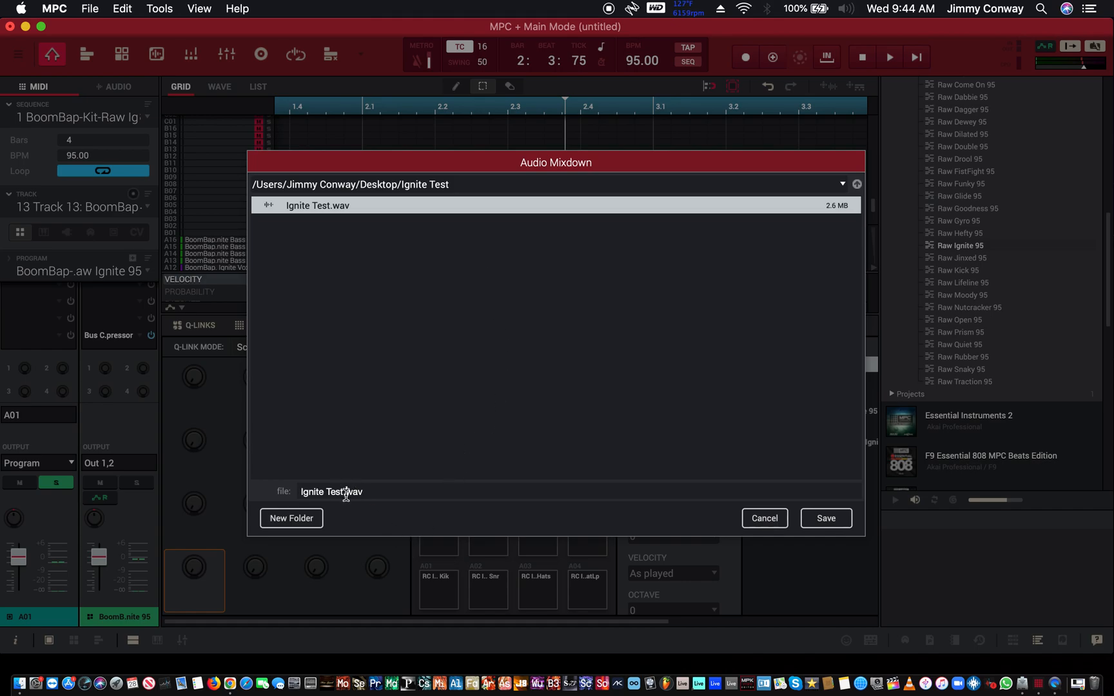
mouse_move(476, 609)
text( 2)
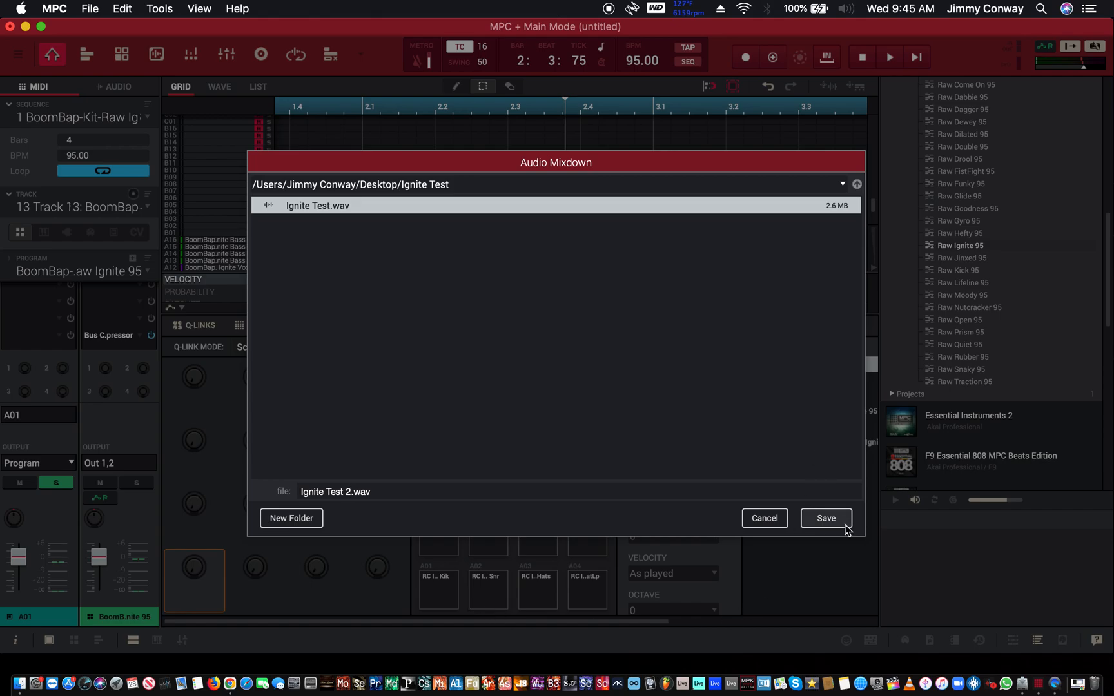
click(826, 517)
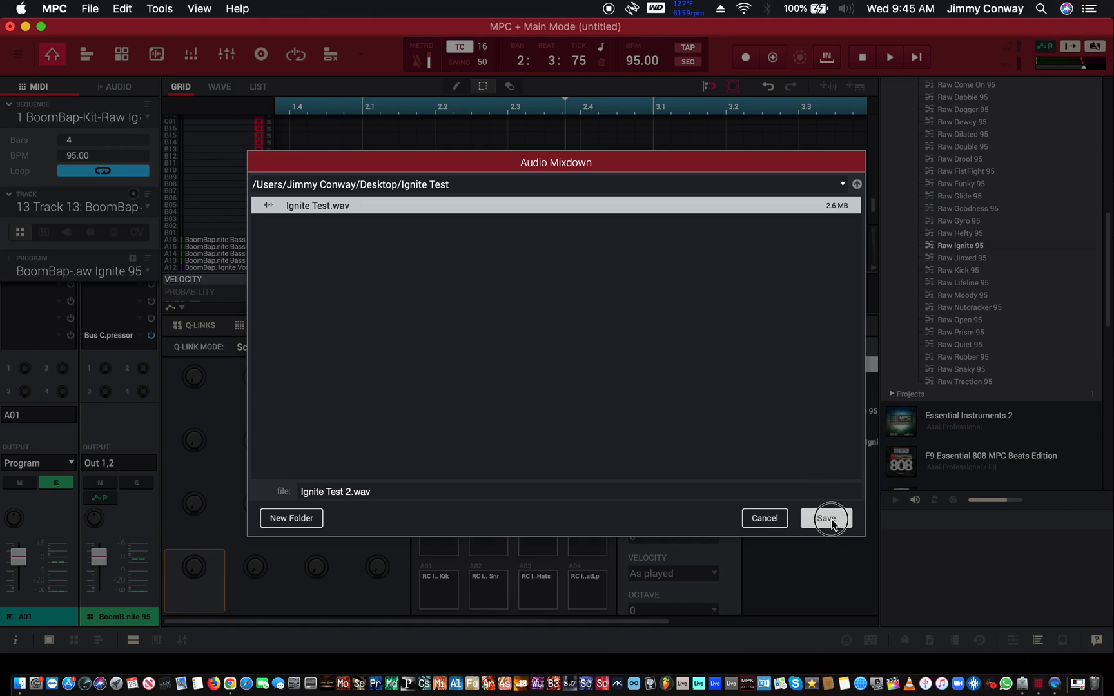
click(825, 518)
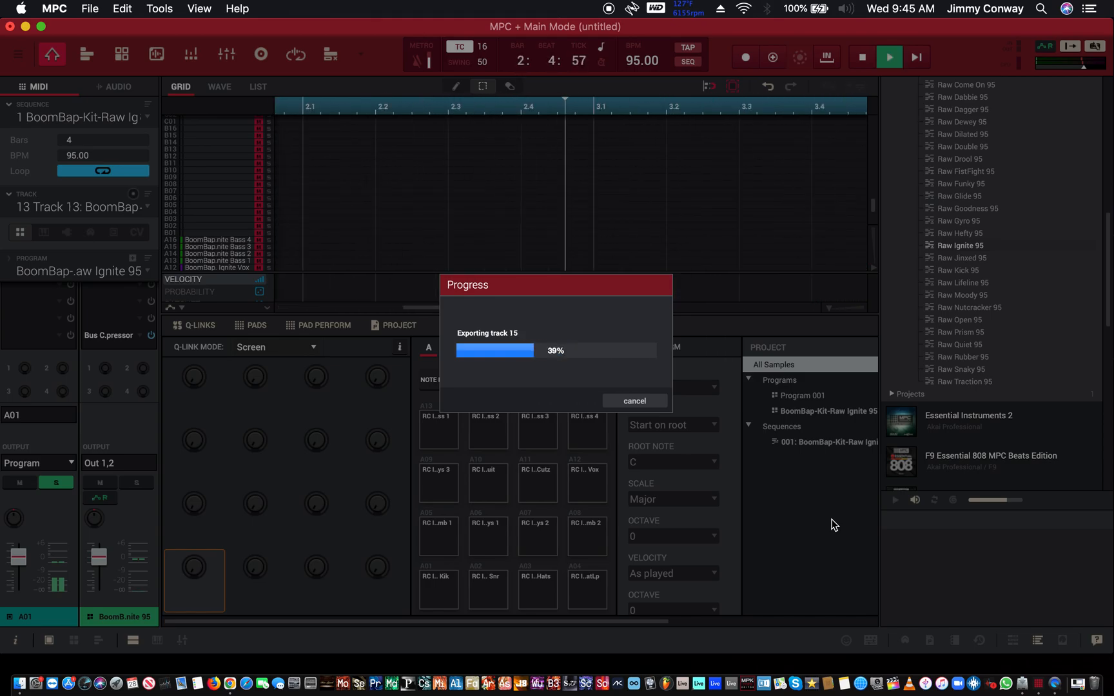
click(633, 401)
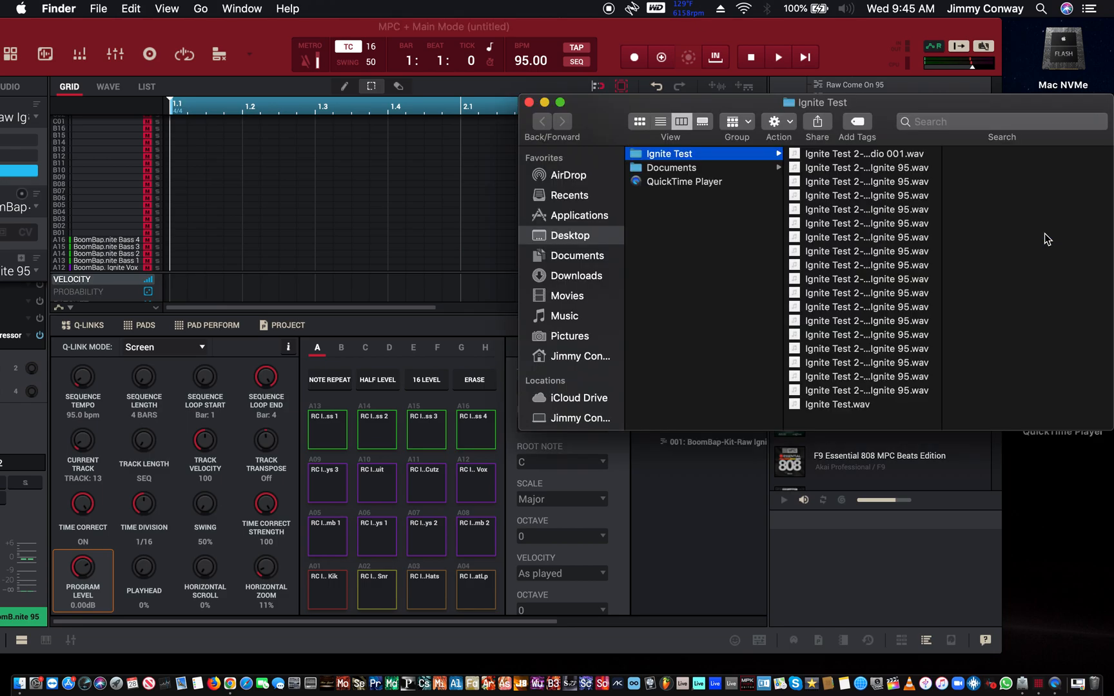
mouse_move(832, 216)
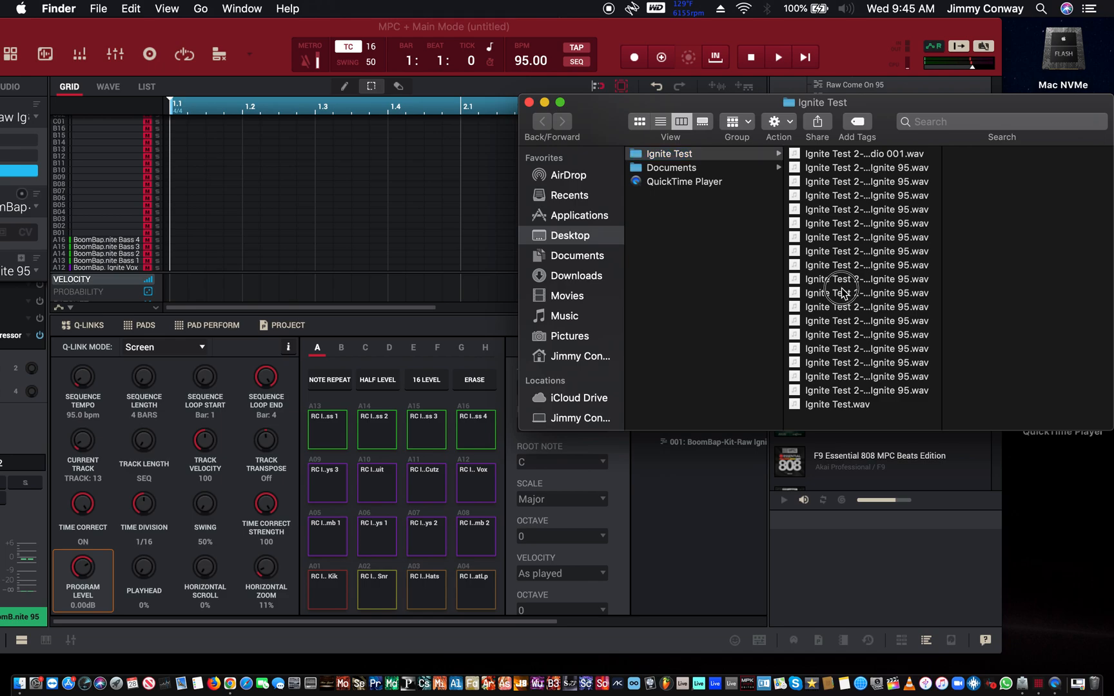
Preview the Ignite Test 2-Track-008 stem in Finder, then return to MPC Software
click(852, 293)
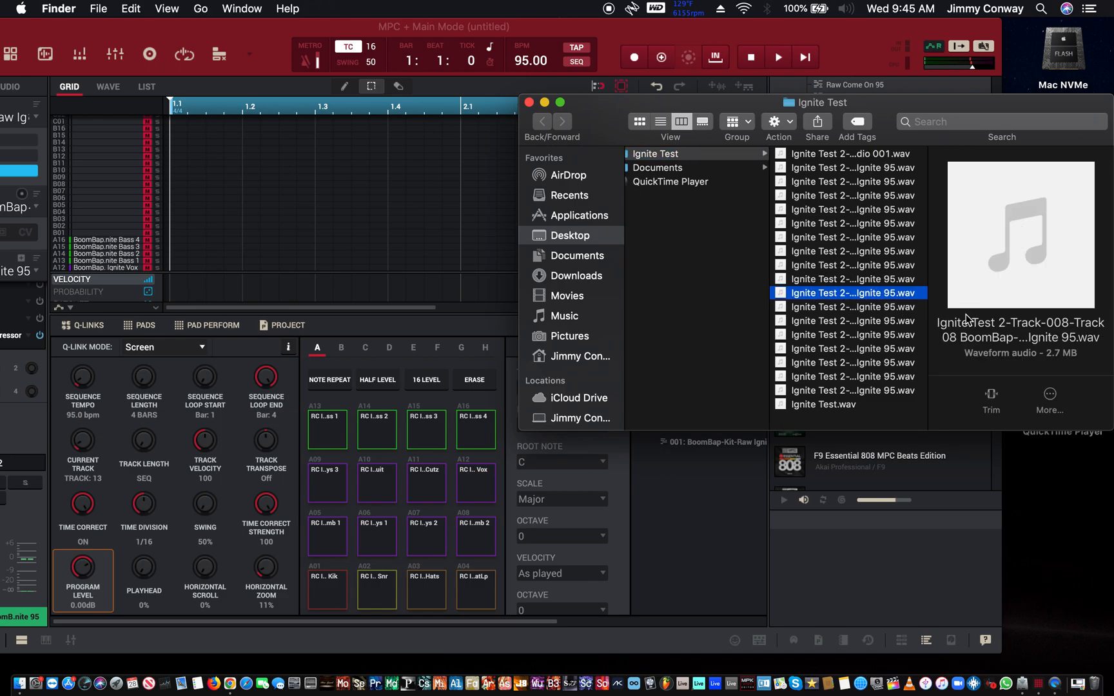
mouse_move(845, 274)
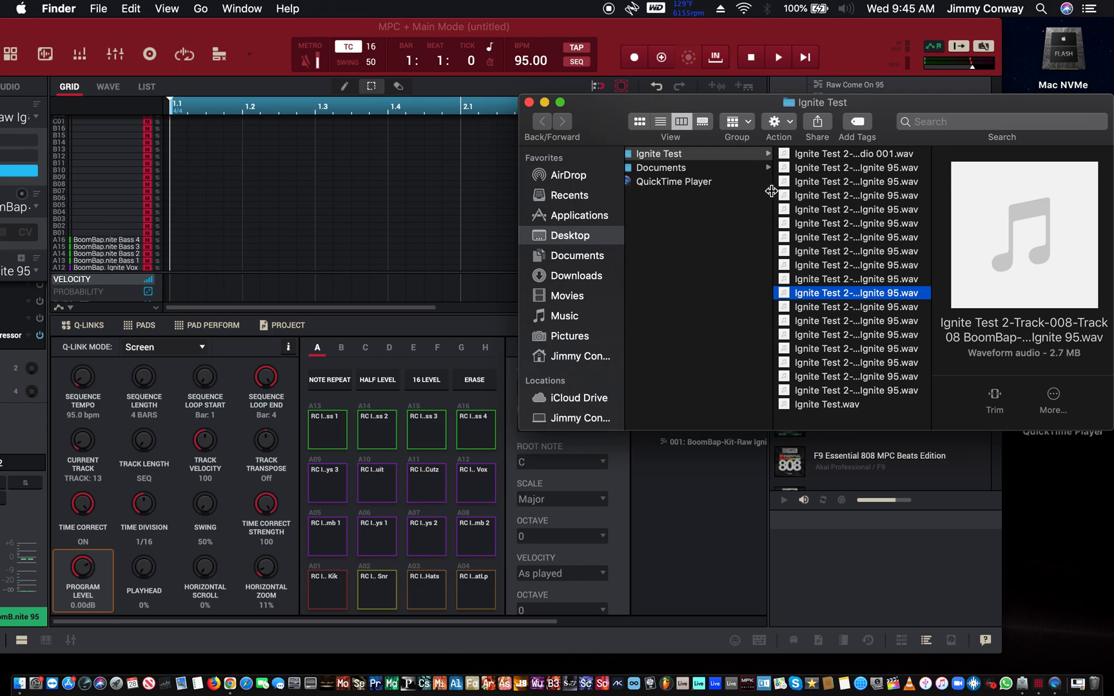
mouse_move(670, 291)
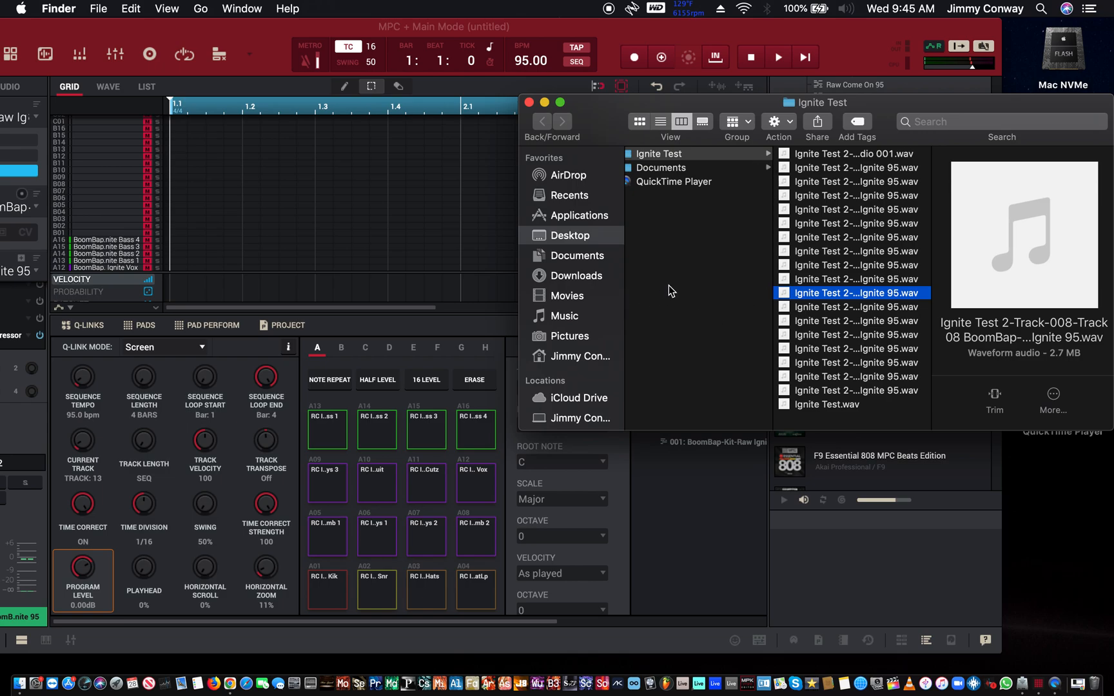
mouse_move(692, 244)
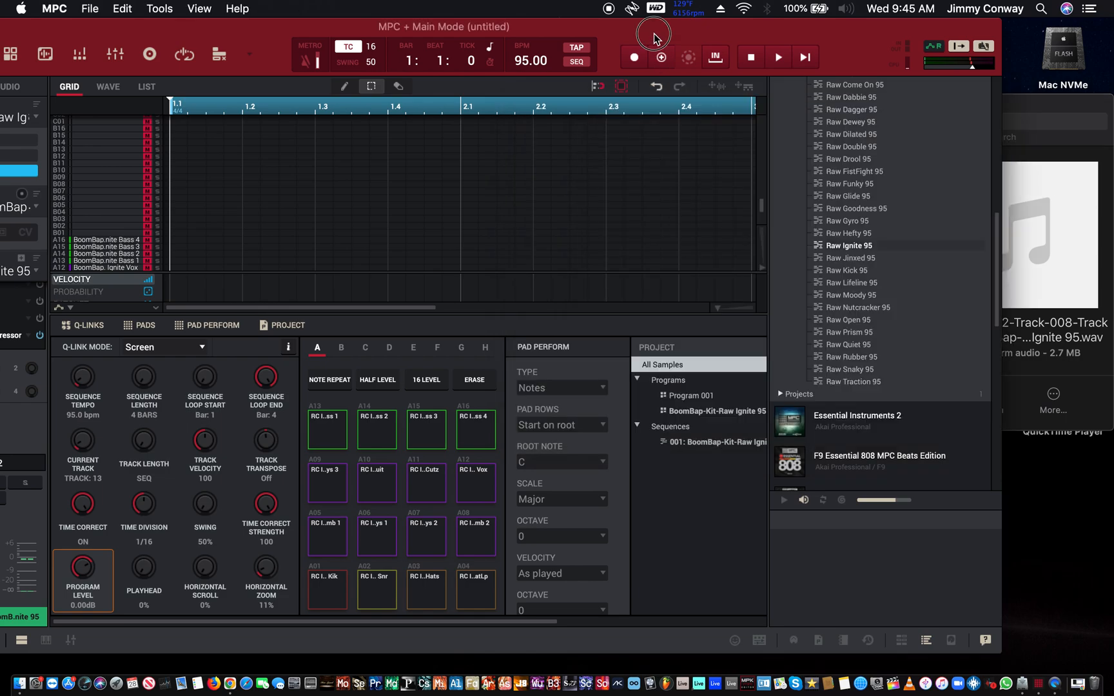
click(900, 8)
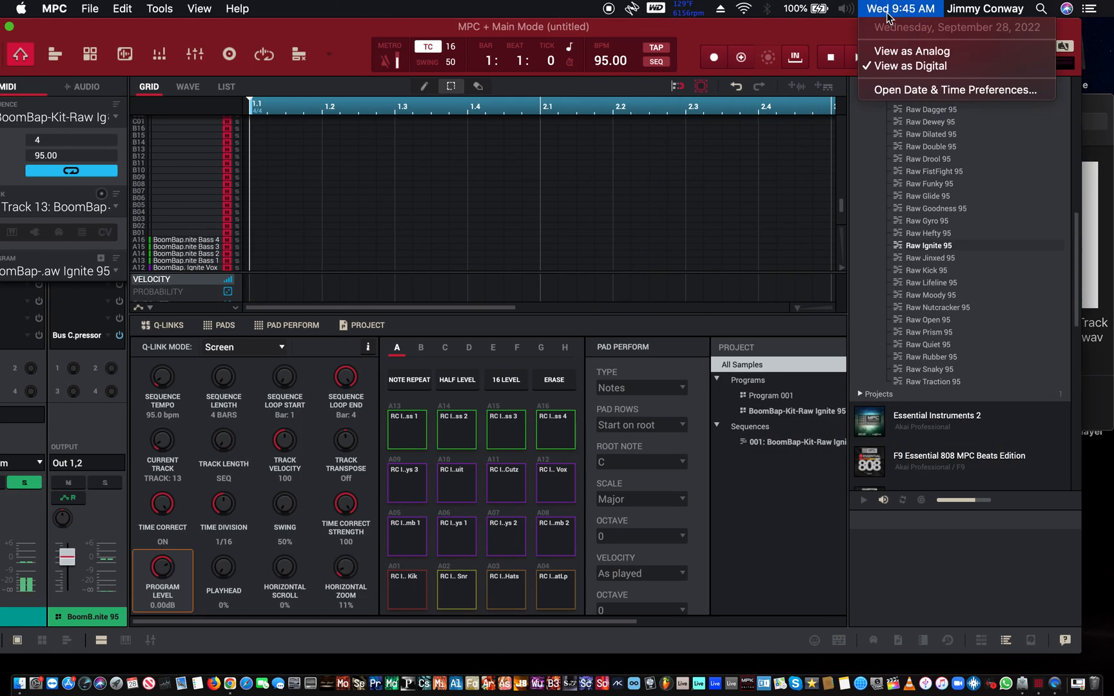
Reopen the Audio Mixdown dialog from File > Export after dismissing the date and time menu
click(899, 8)
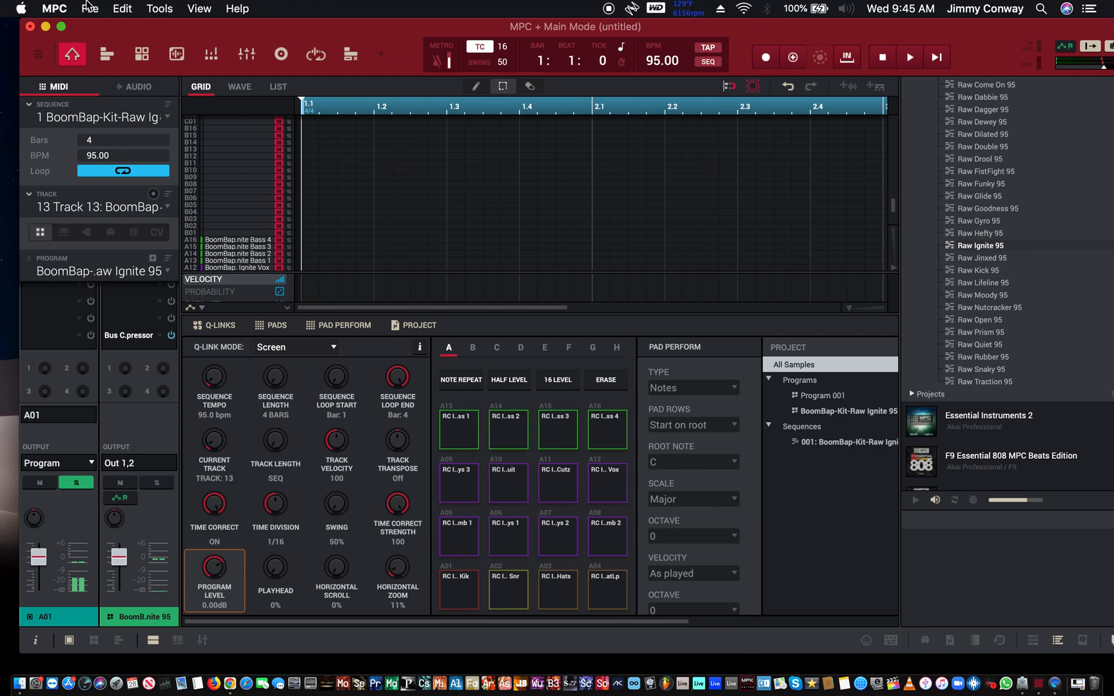
click(90, 7)
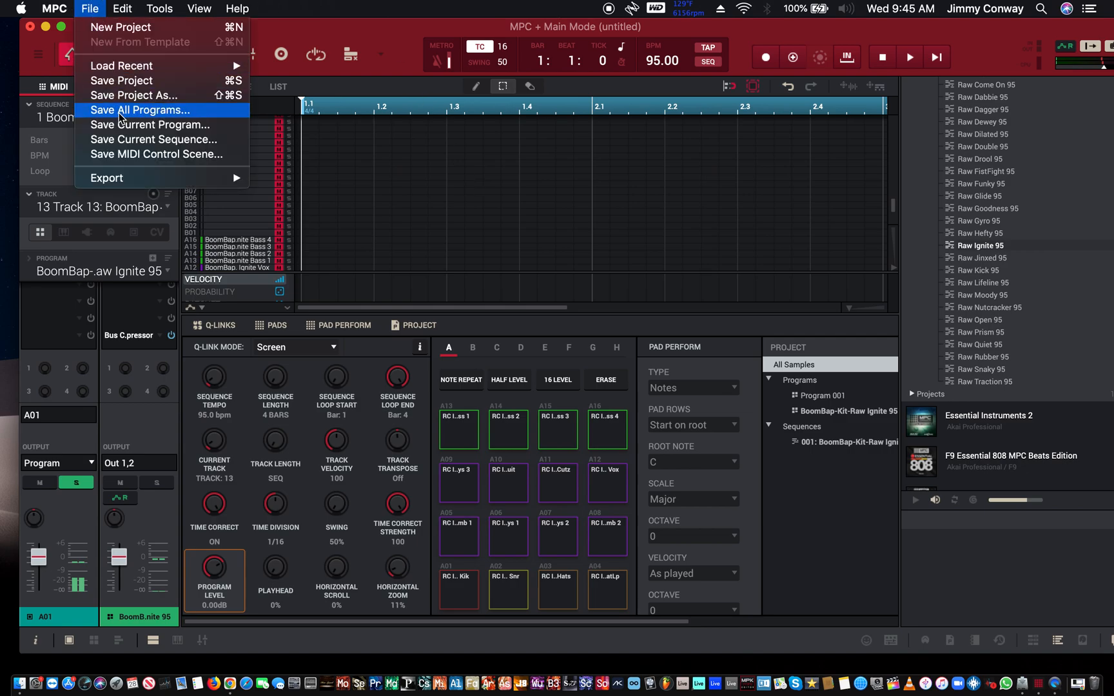
mouse_move(120, 154)
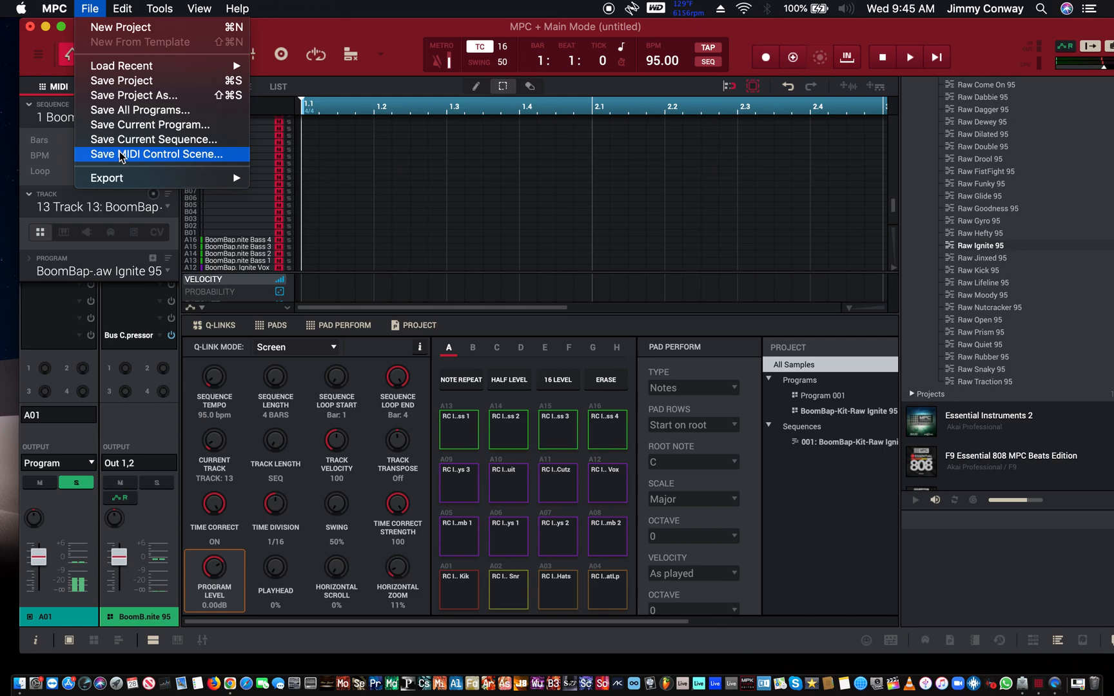
click(105, 178)
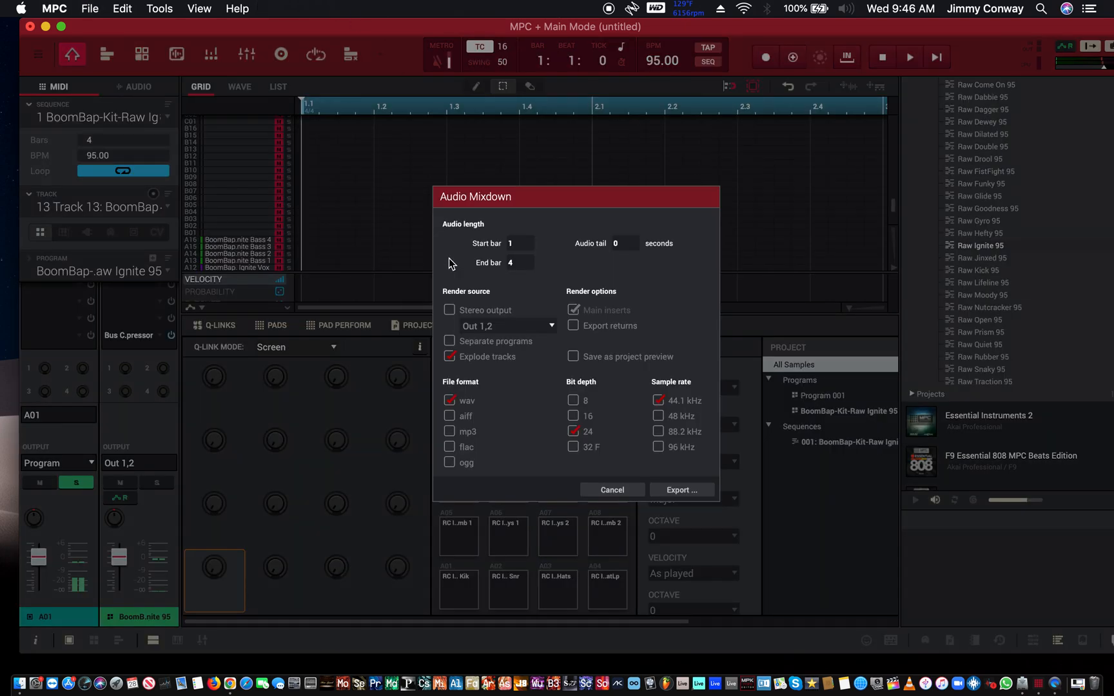
mouse_move(454, 411)
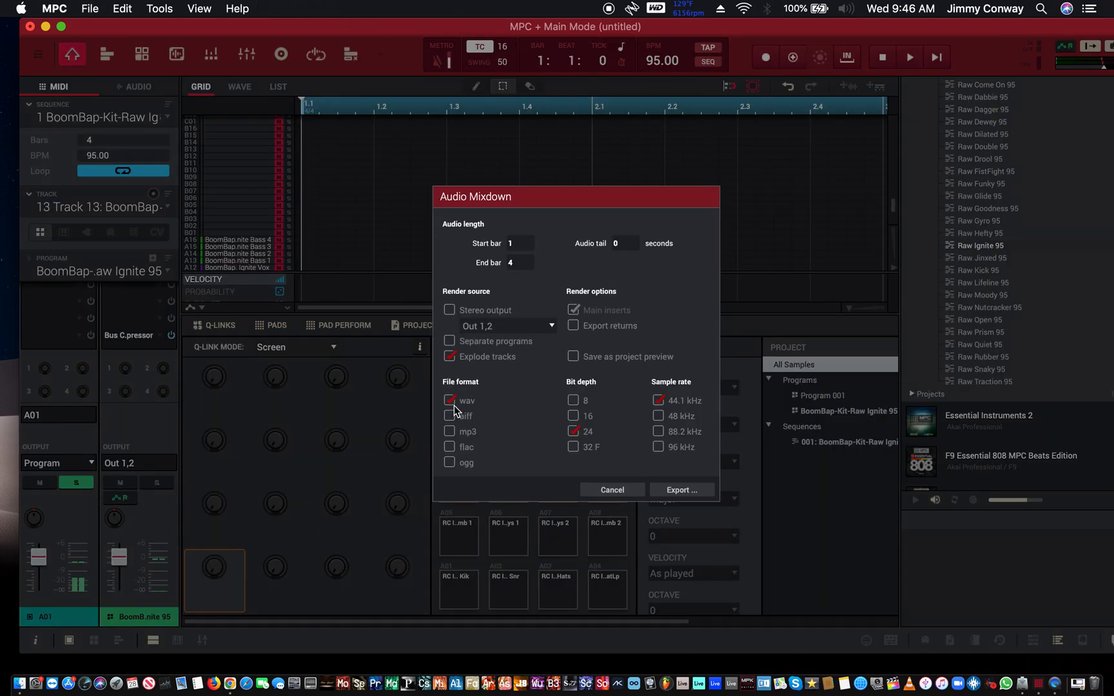
Set the mixdown file format to MP3 with a 320 kbps bitrate at 44.1 kHz
click(450, 431)
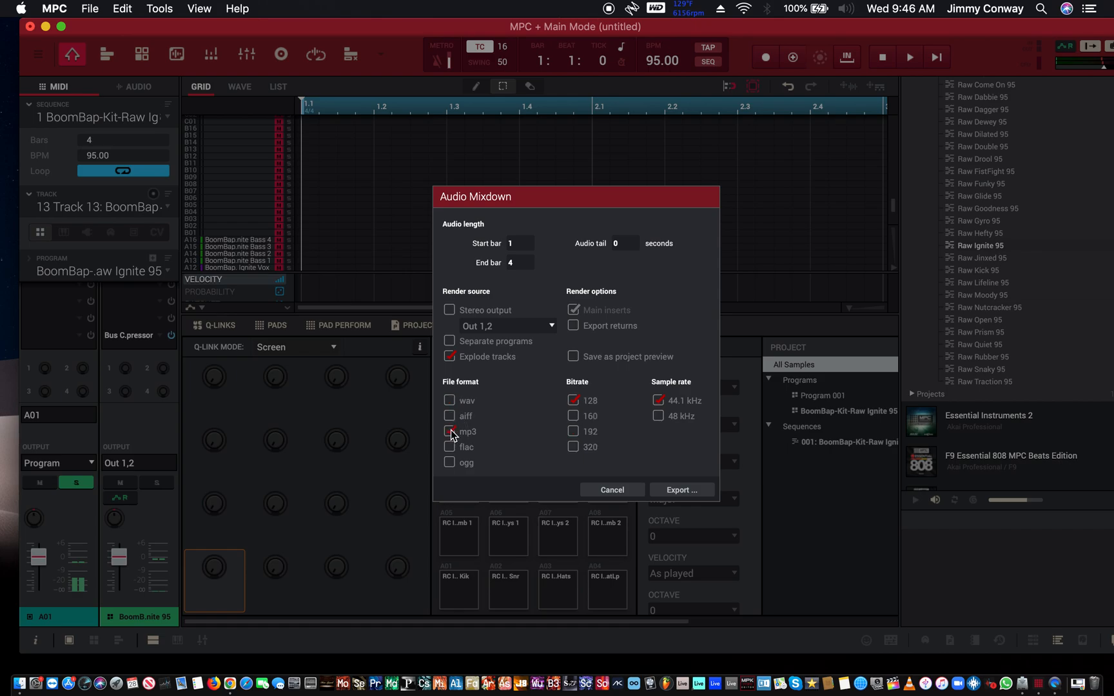
click(448, 431)
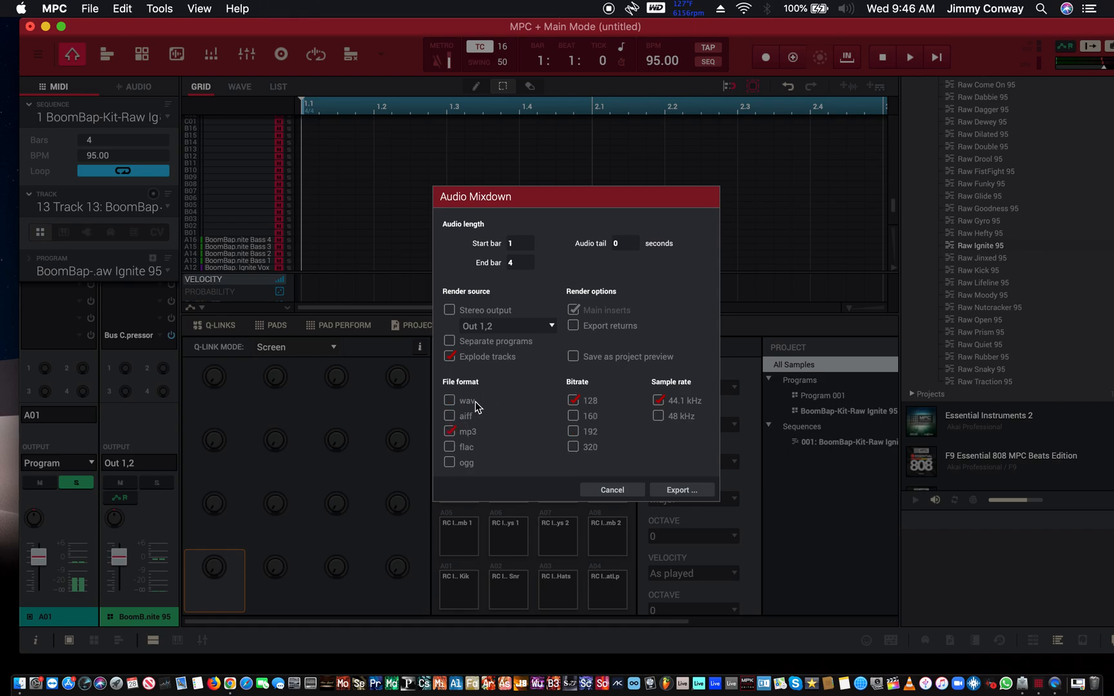
click(449, 400)
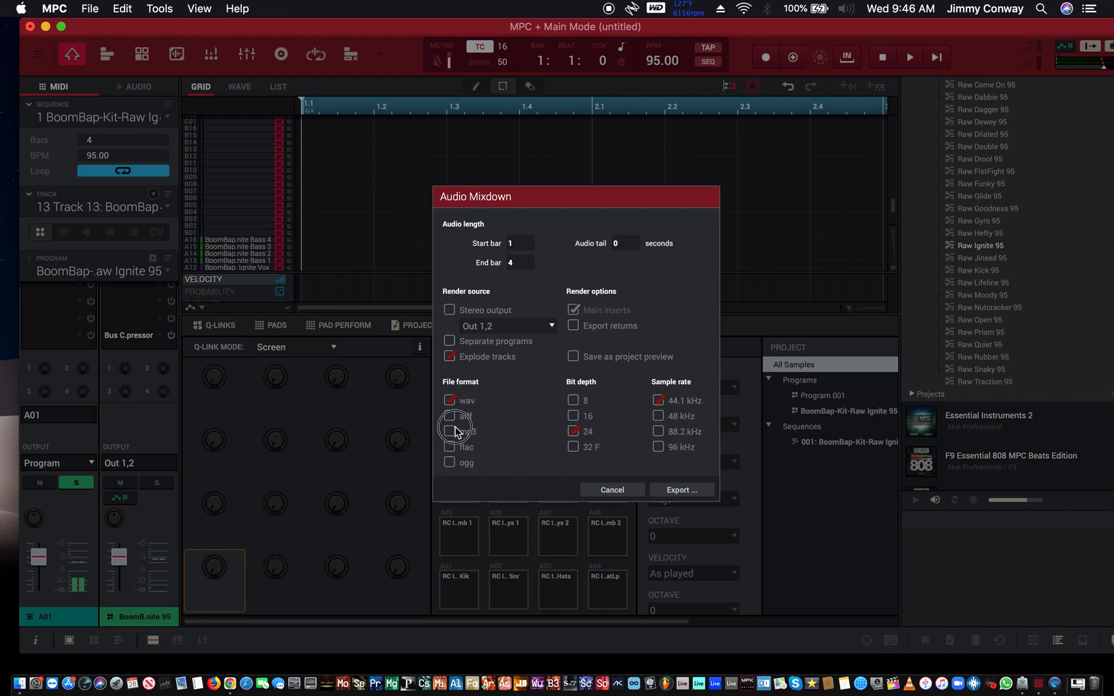
click(450, 431)
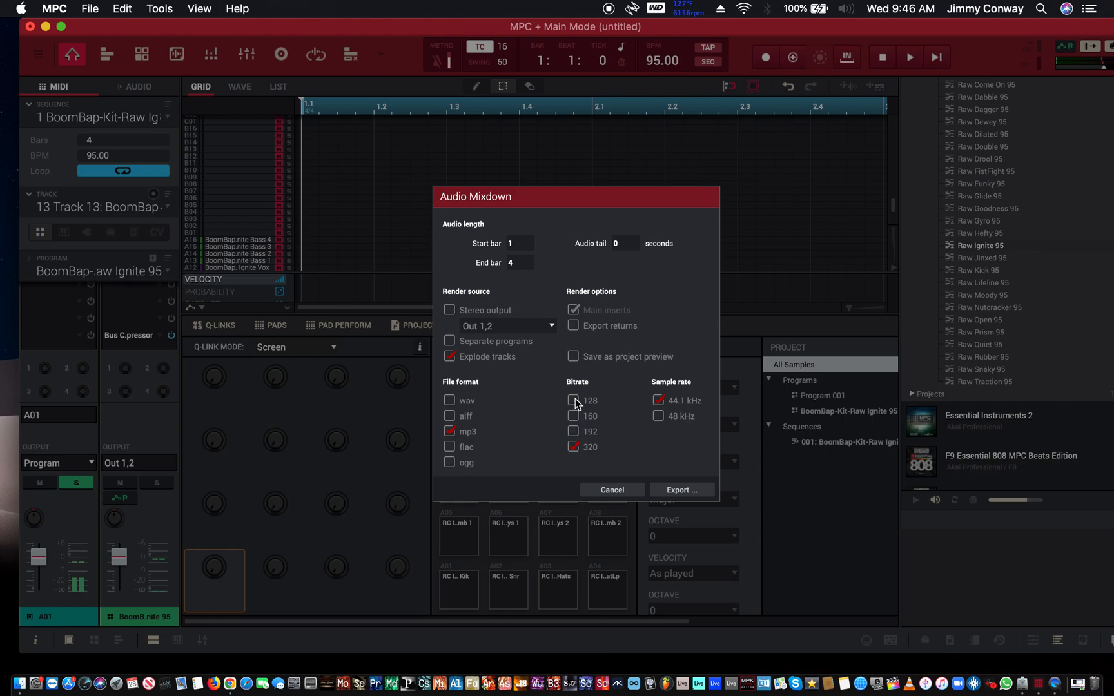
click(573, 400)
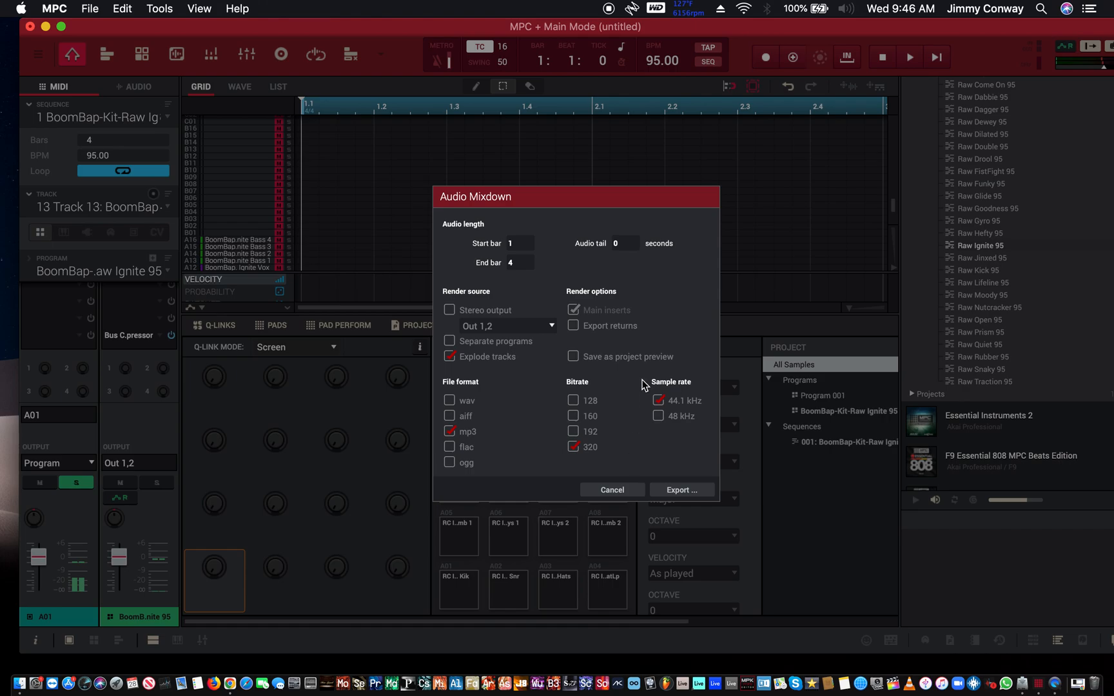
mouse_move(667, 361)
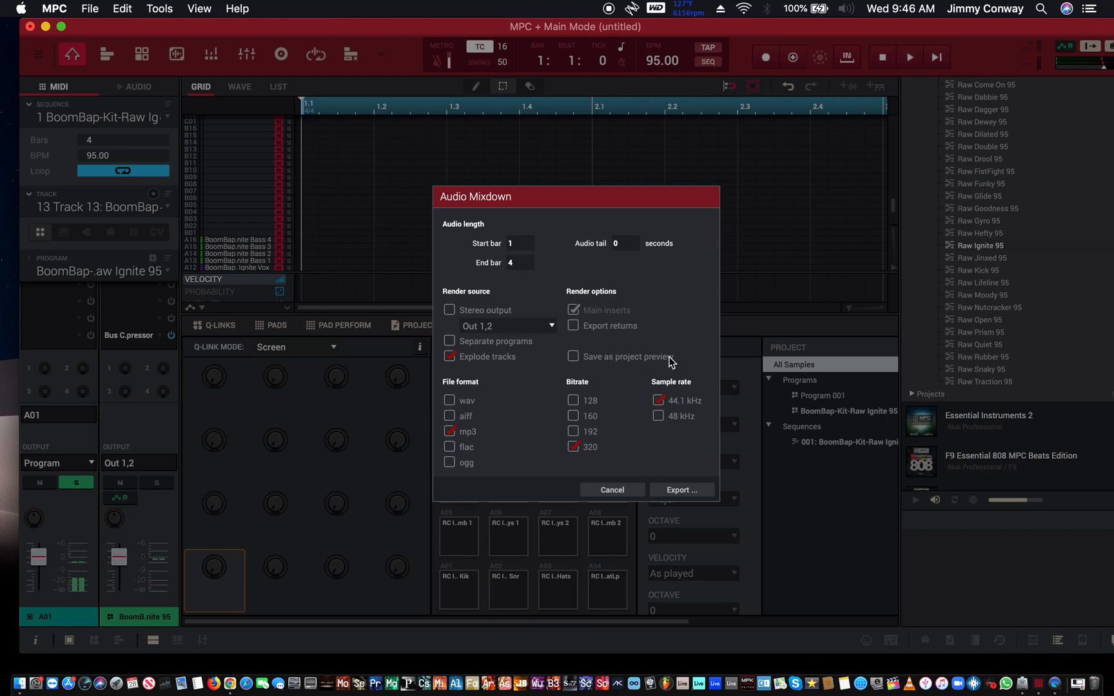
mouse_move(503, 145)
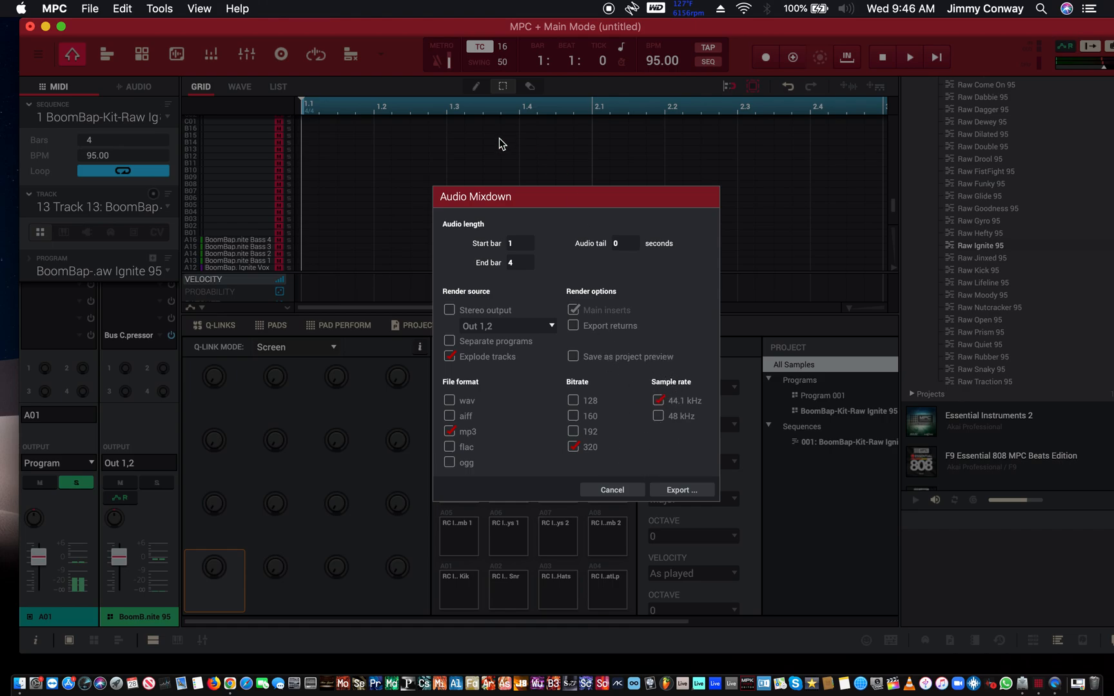
click(54, 8)
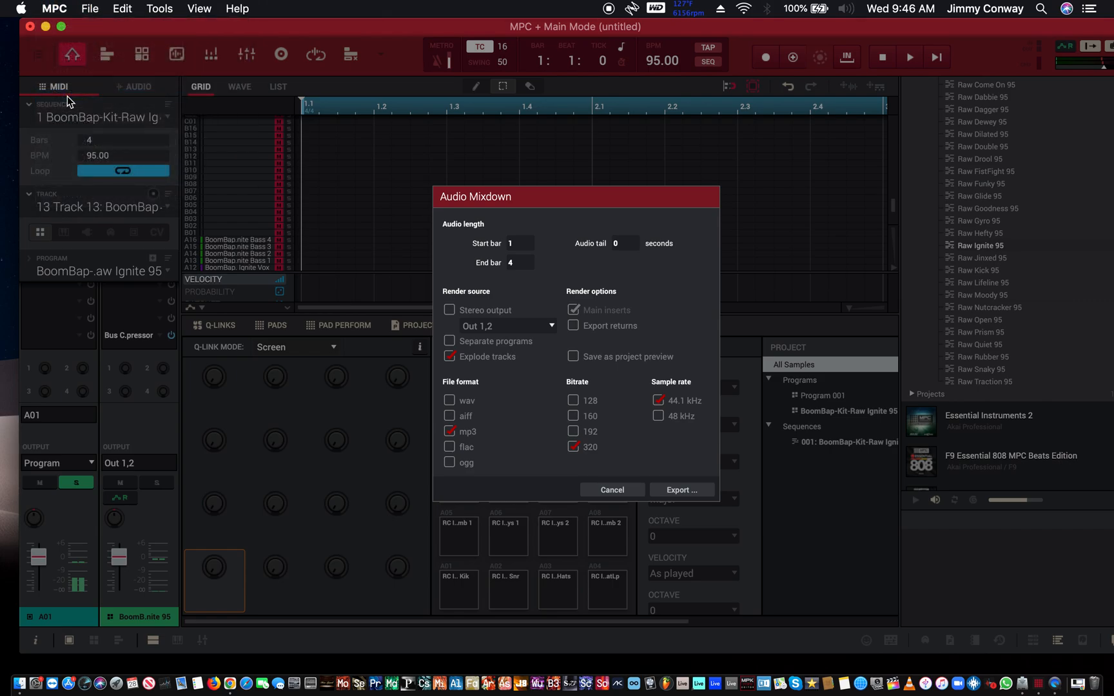
mouse_move(405, 183)
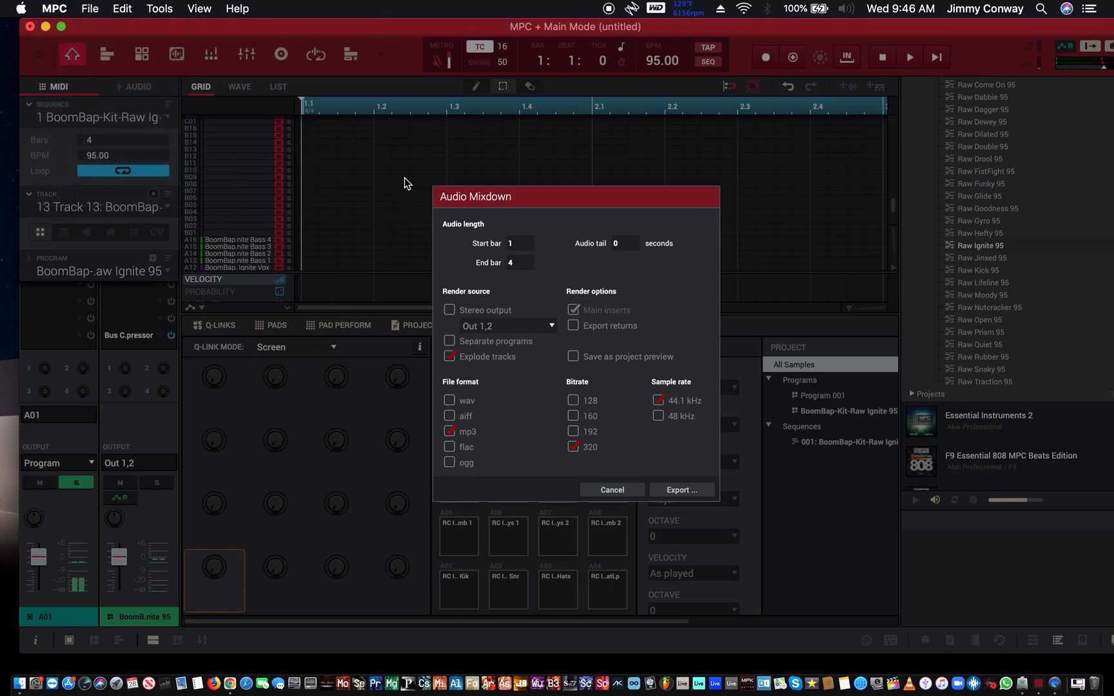
mouse_move(507, 205)
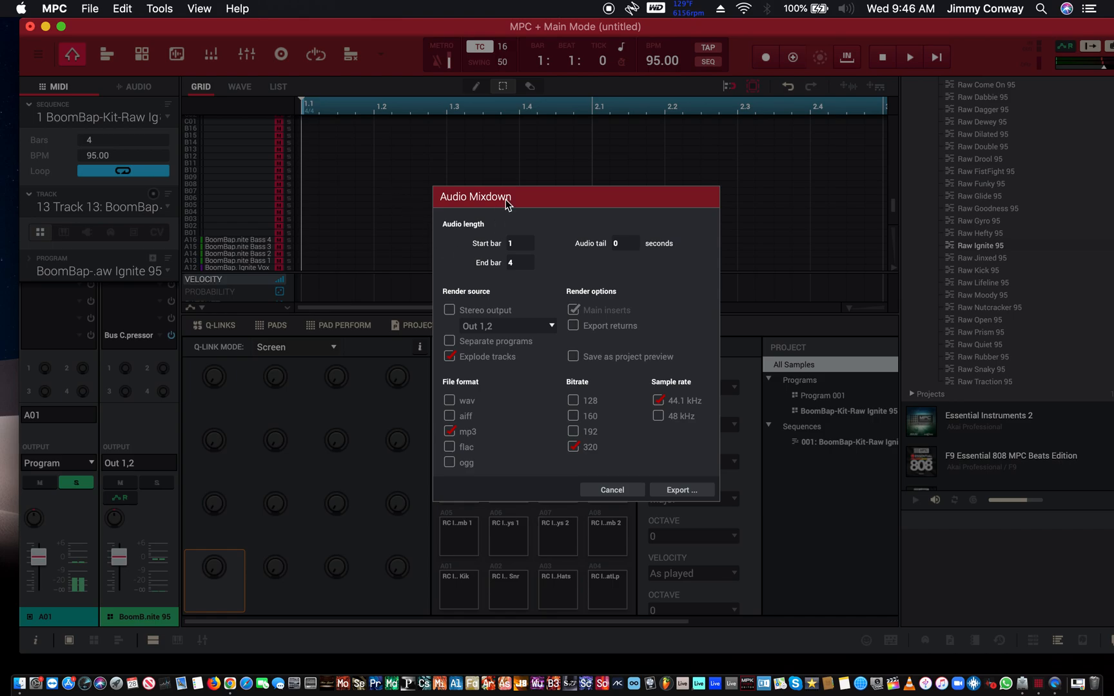
mouse_move(550, 229)
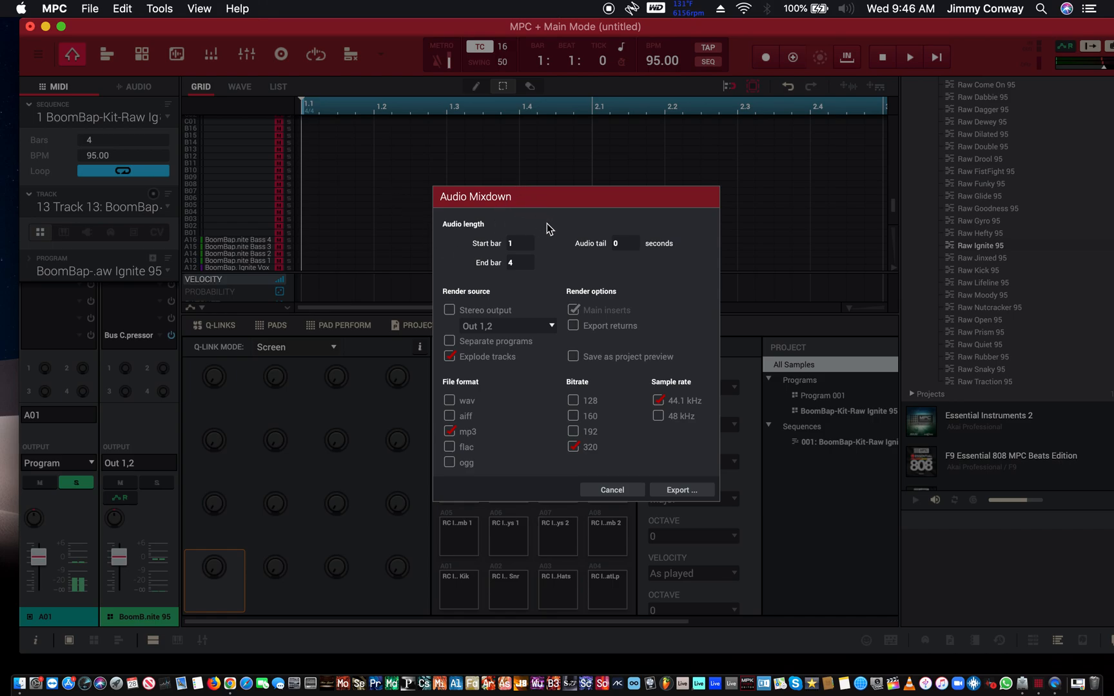
Export the per-track MP3 stems into the Ignite Test folder
click(680, 489)
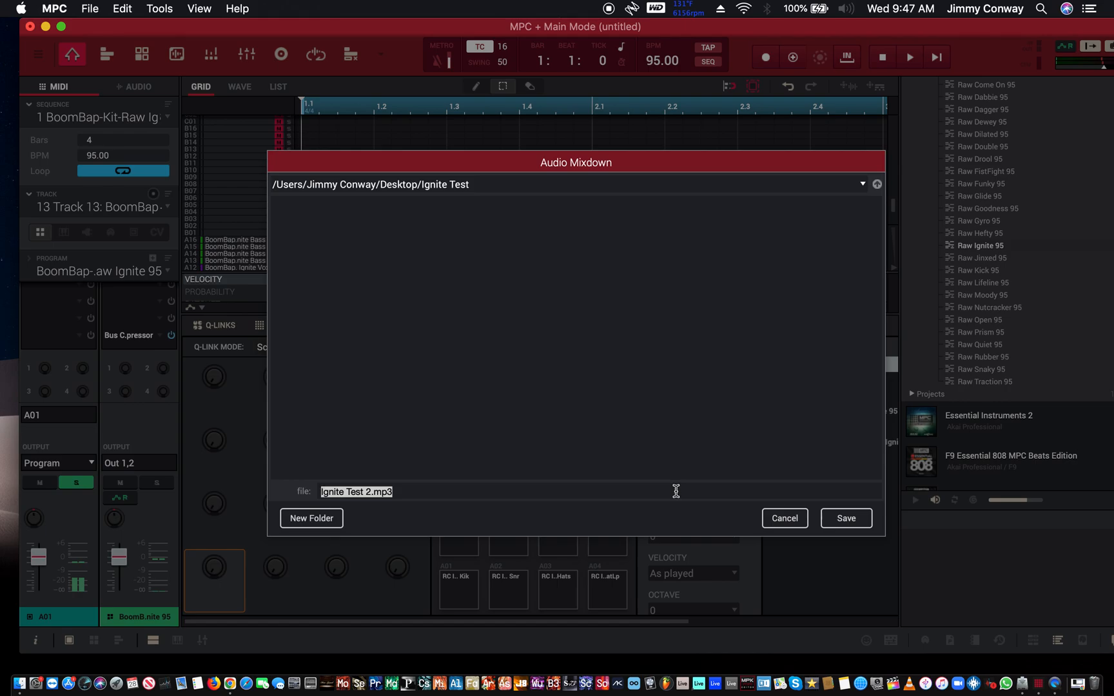
mouse_move(356, 464)
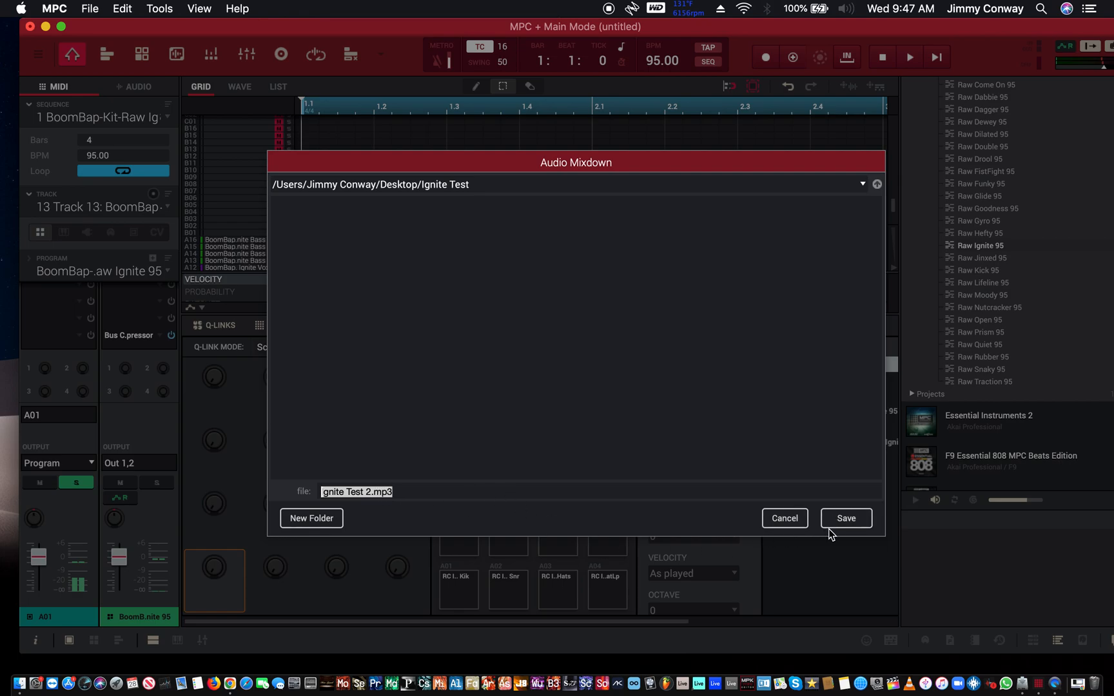
mouse_move(497, 210)
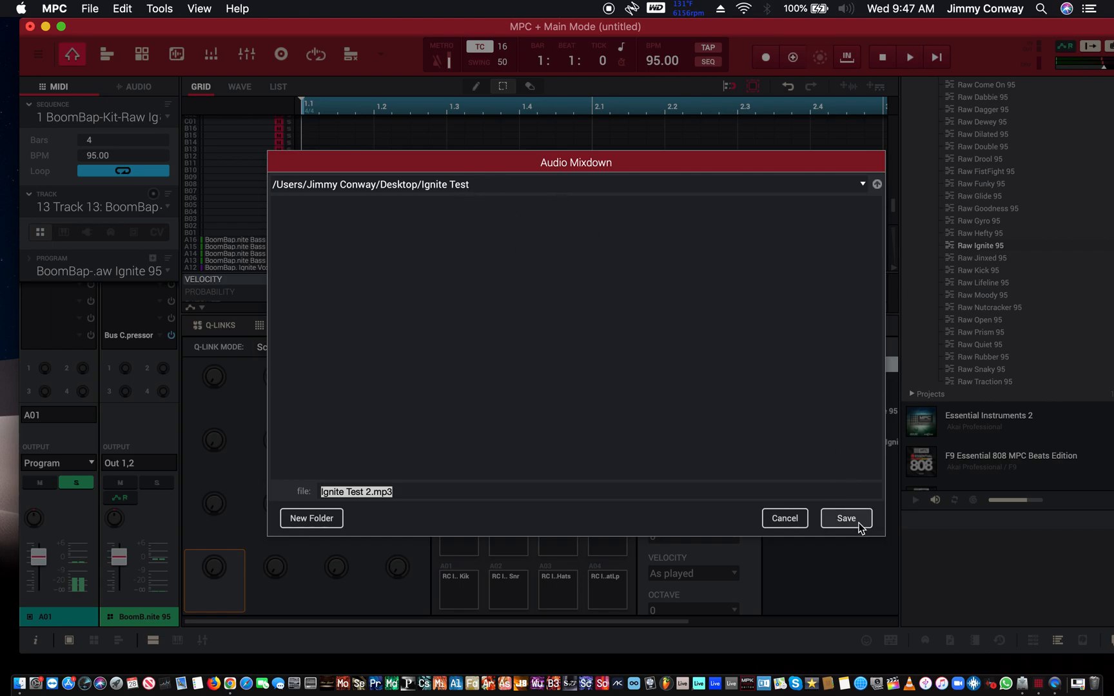
click(844, 518)
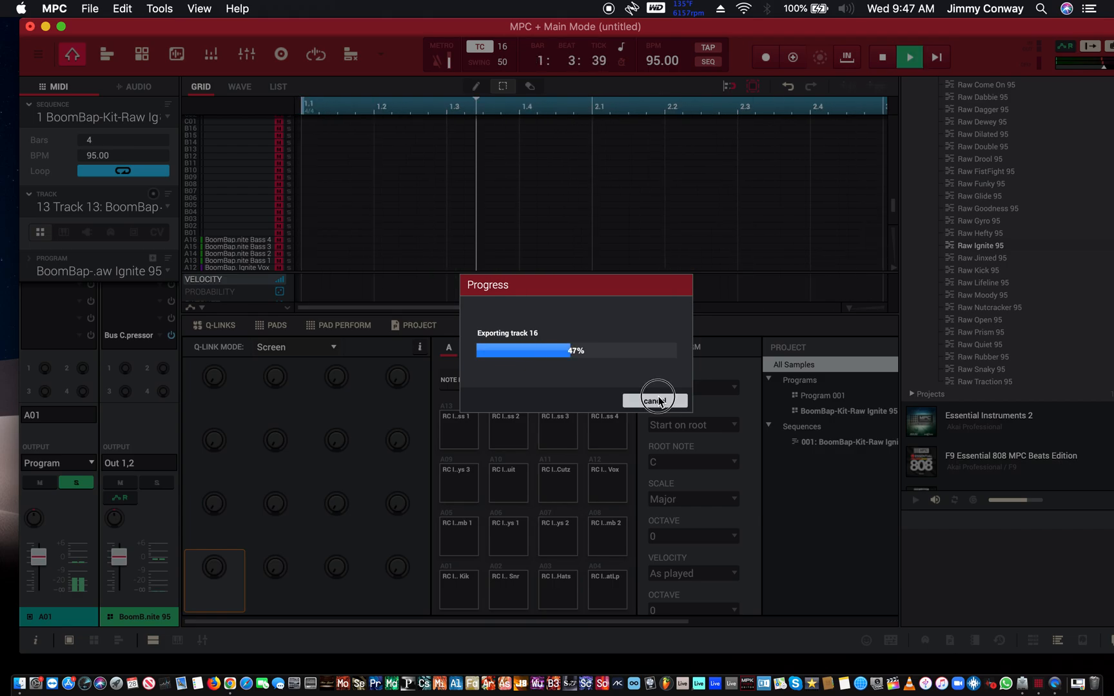
click(653, 400)
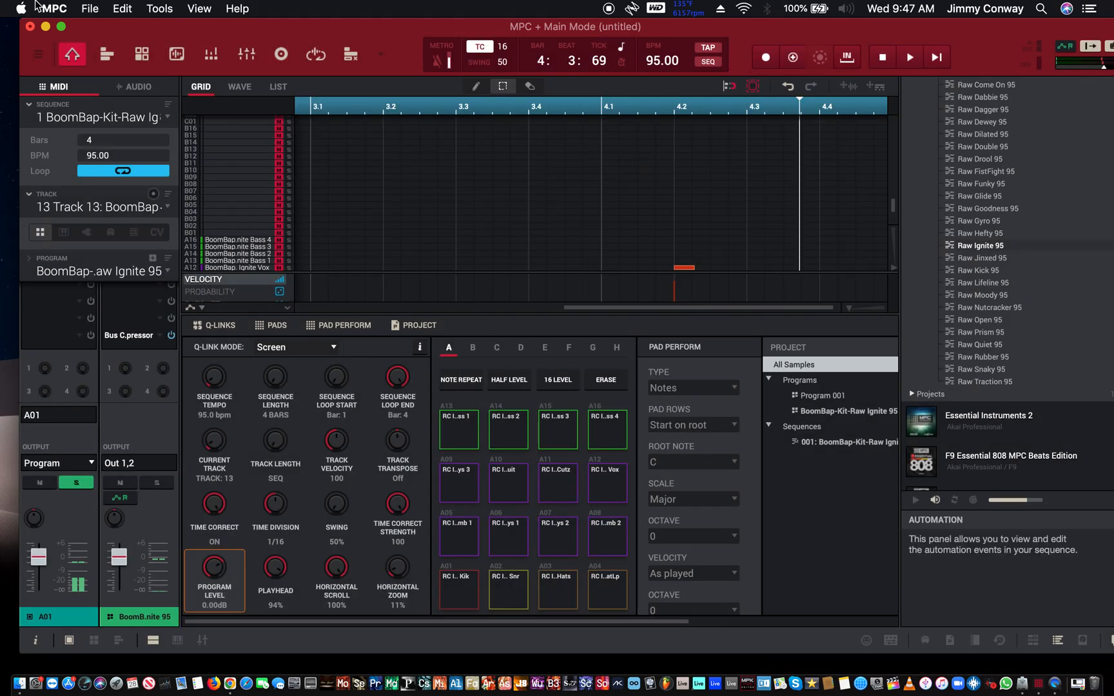
Reopen the audio mixdown settings via File > Export > As Audio Mixdown
click(90, 8)
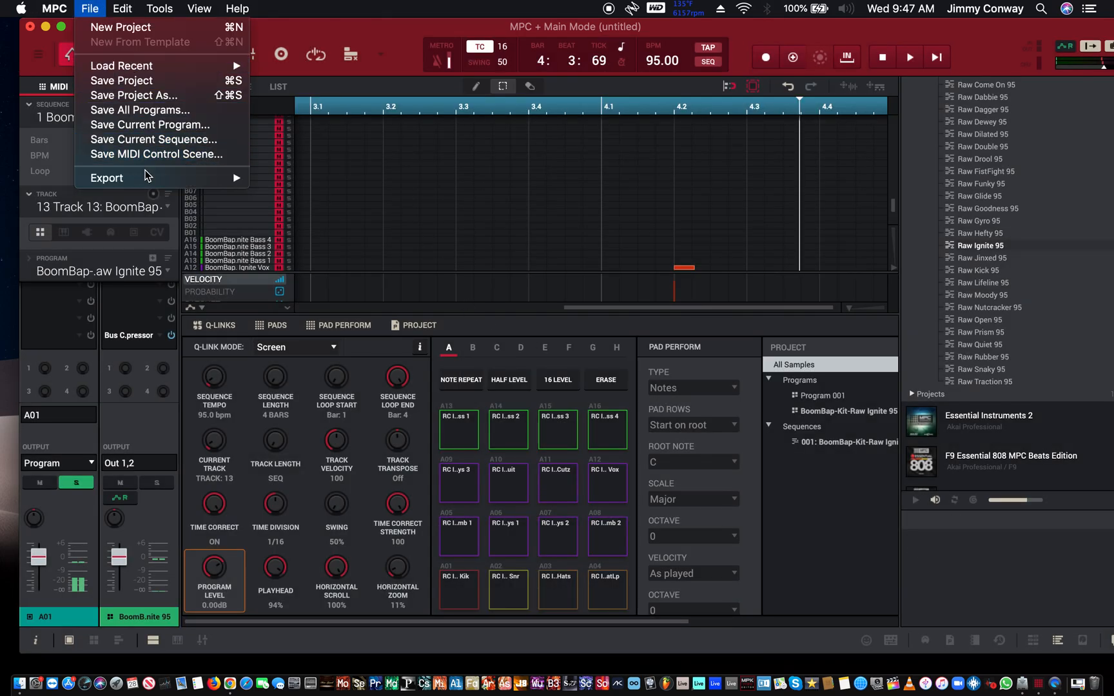
click(106, 178)
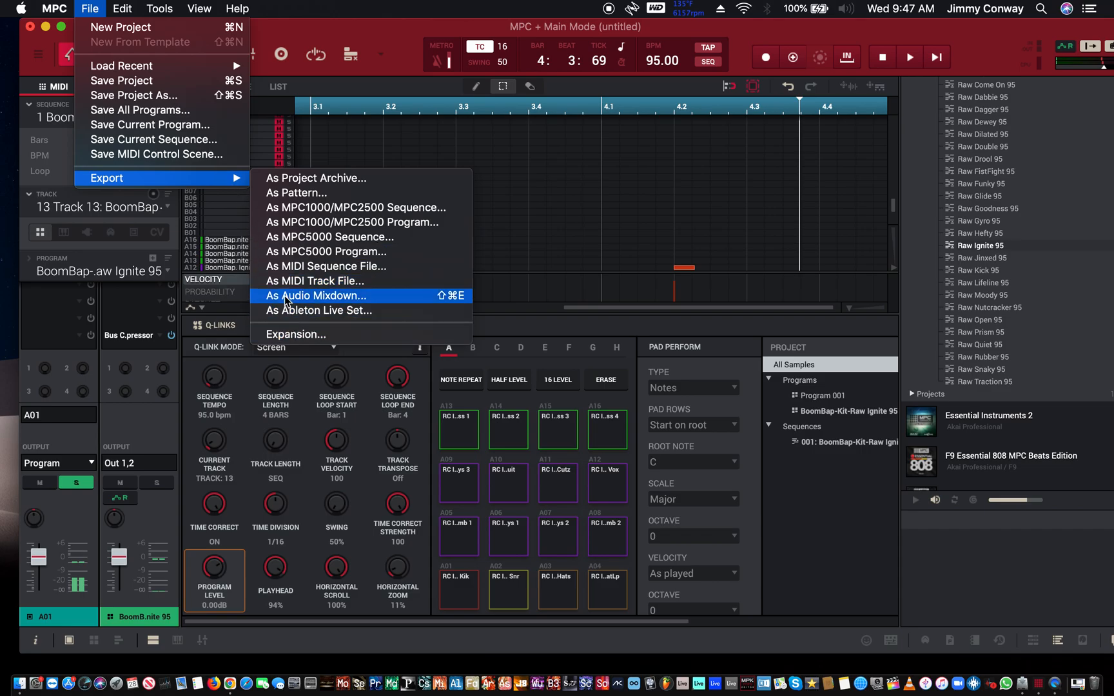
click(315, 295)
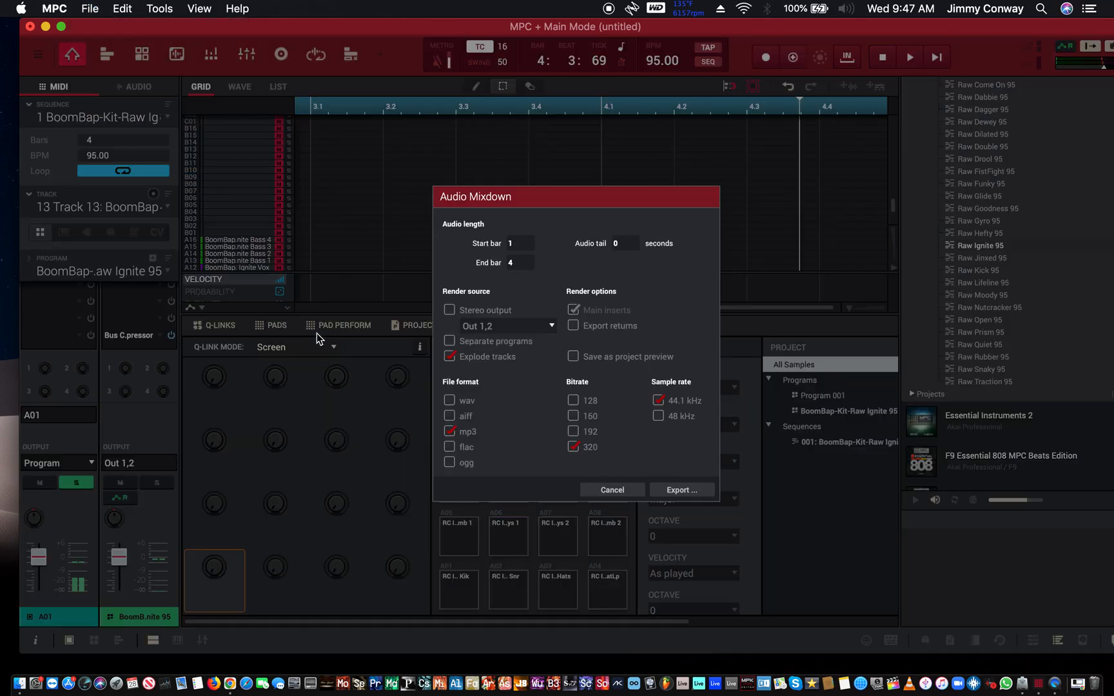
mouse_move(445, 321)
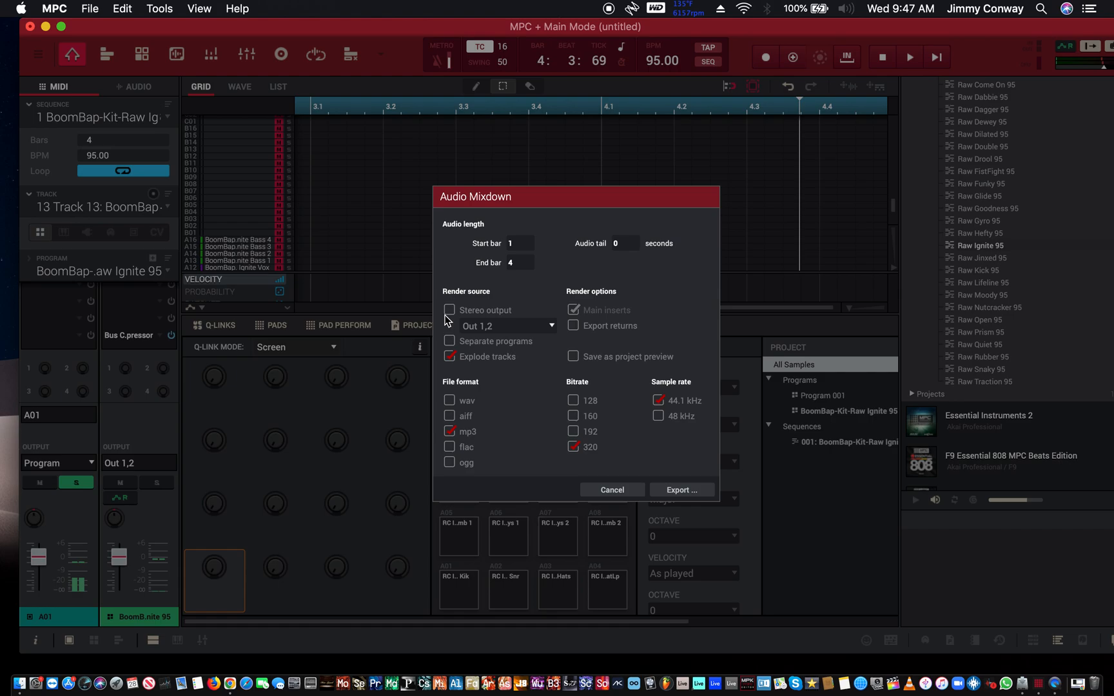
Switch to a single stereo MP3 mix at 128 kbps and move on to saving
click(448, 309)
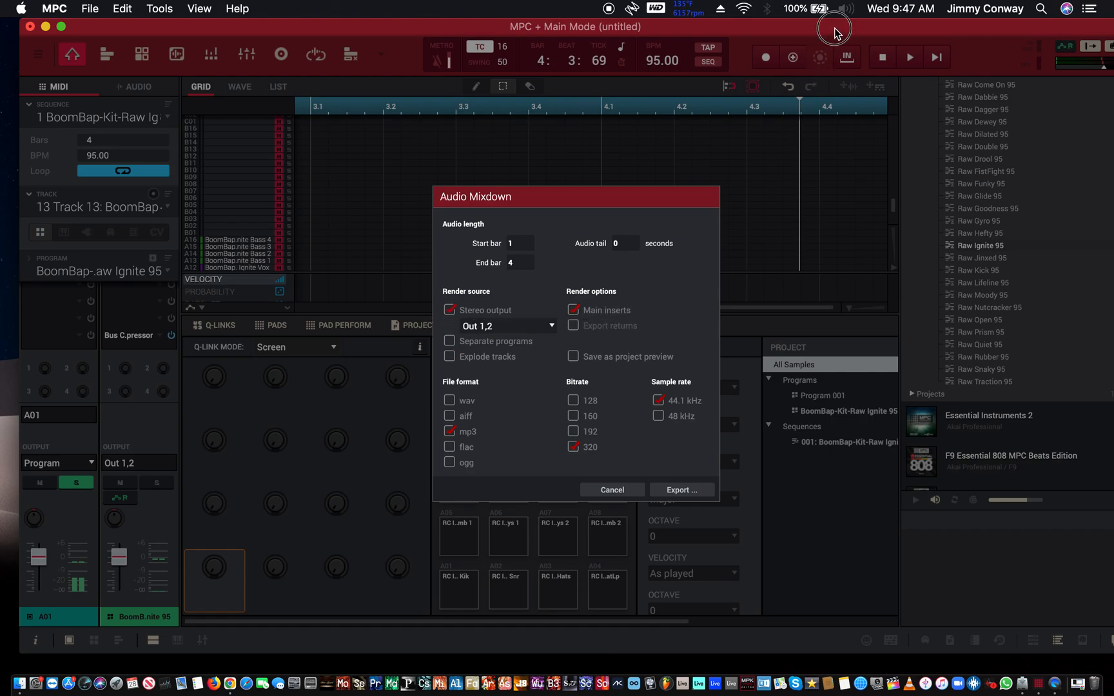
mouse_move(631, 173)
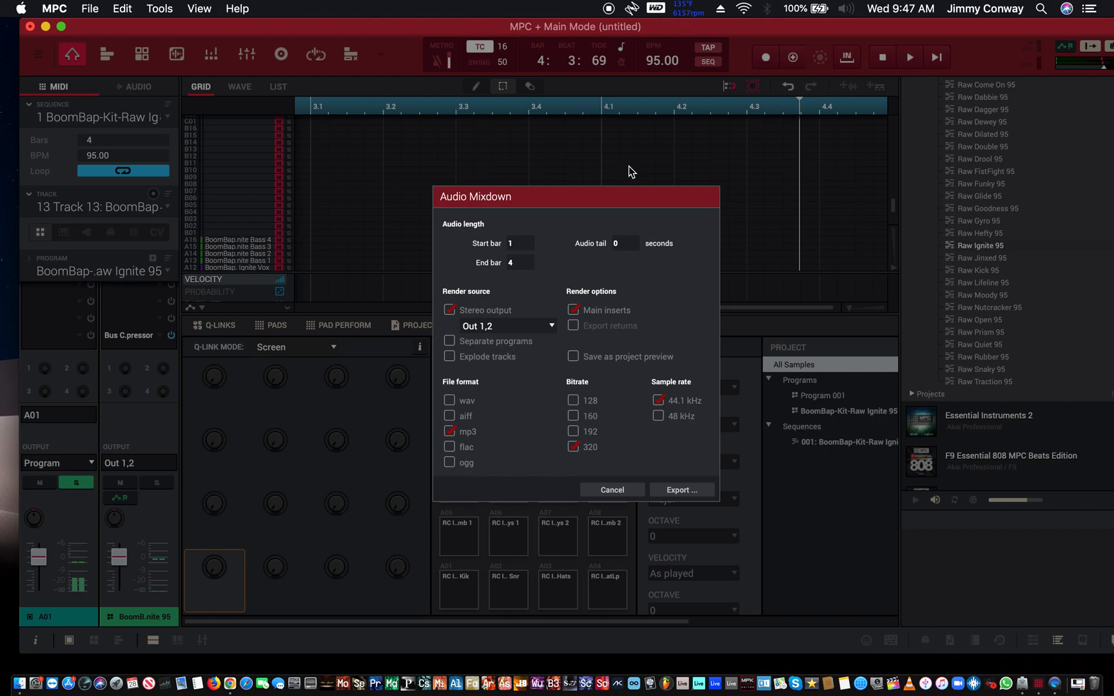
mouse_move(676, 488)
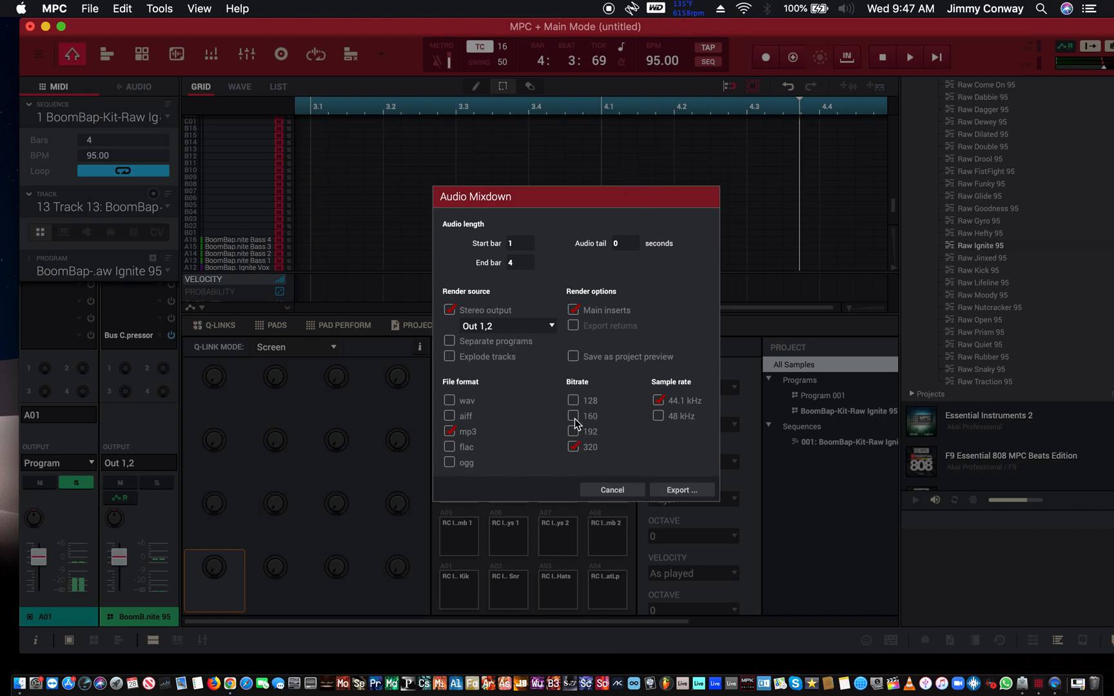
click(574, 416)
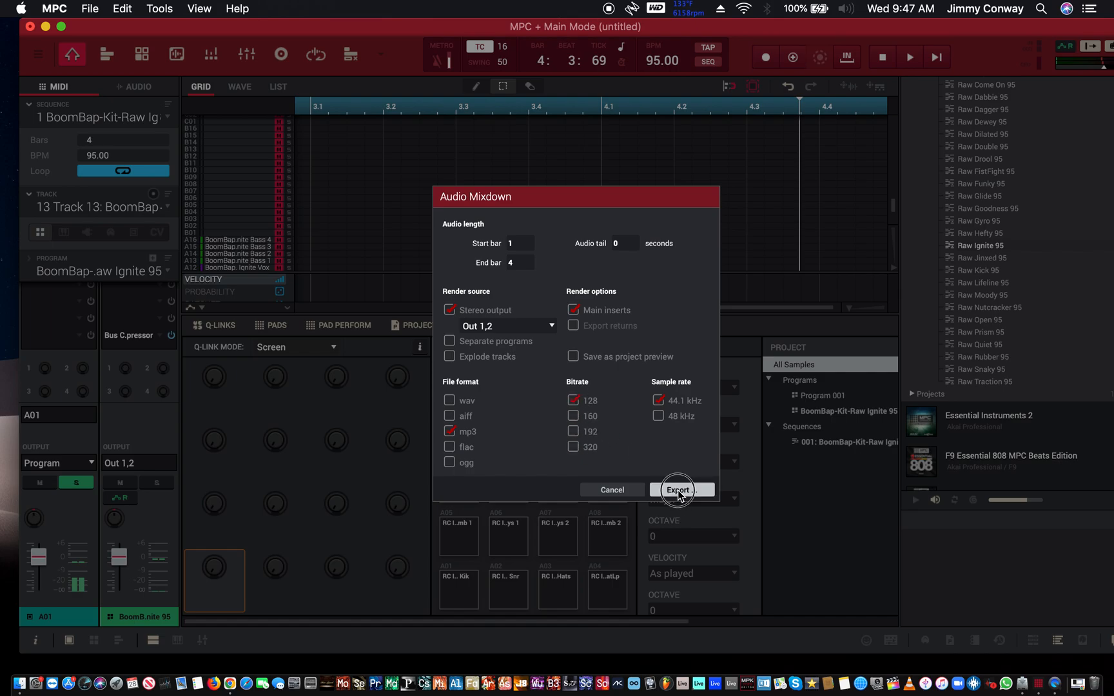
click(676, 489)
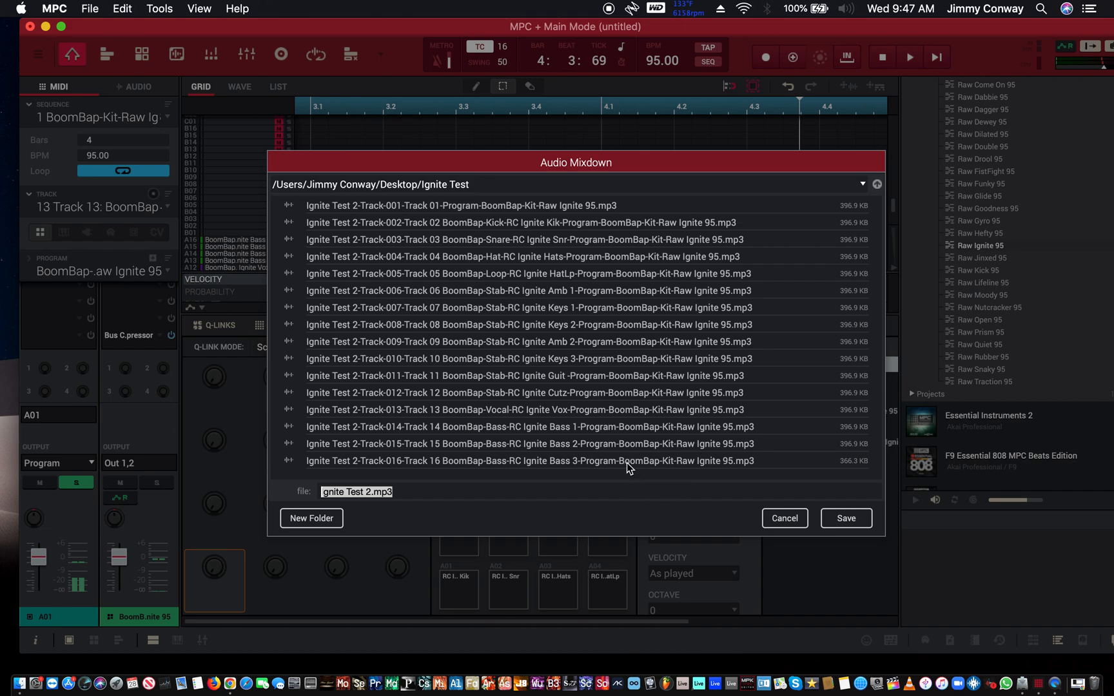
mouse_move(675, 404)
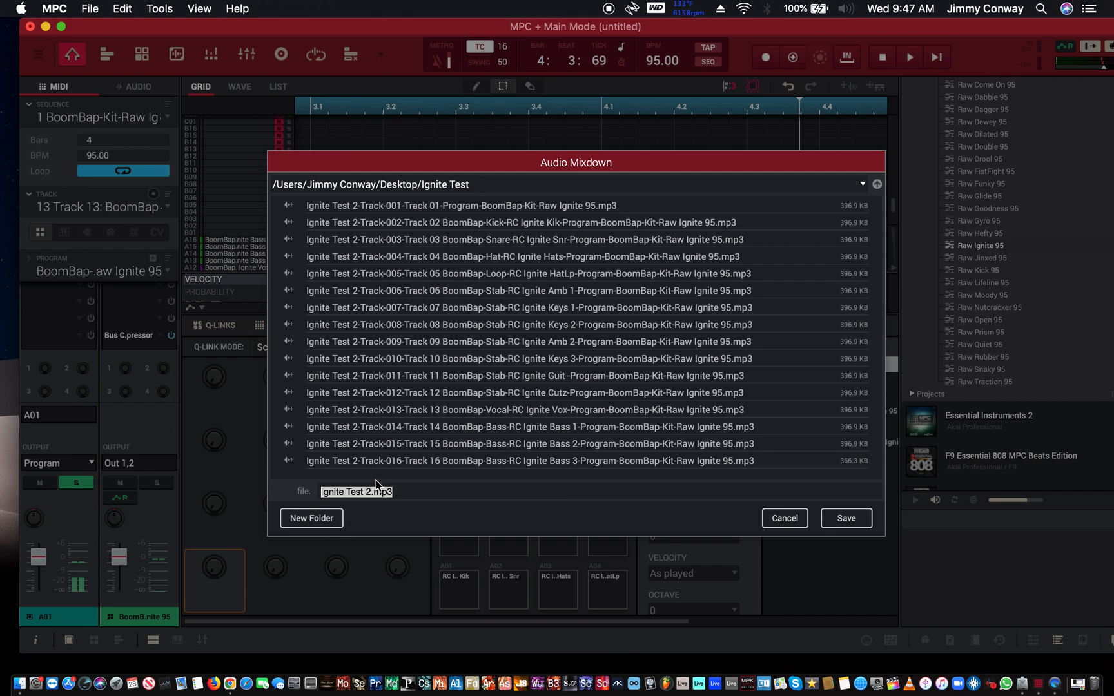
Rename the mixdown to Ignite Test 777.mp3 and export it into Ignite Test
click(368, 491)
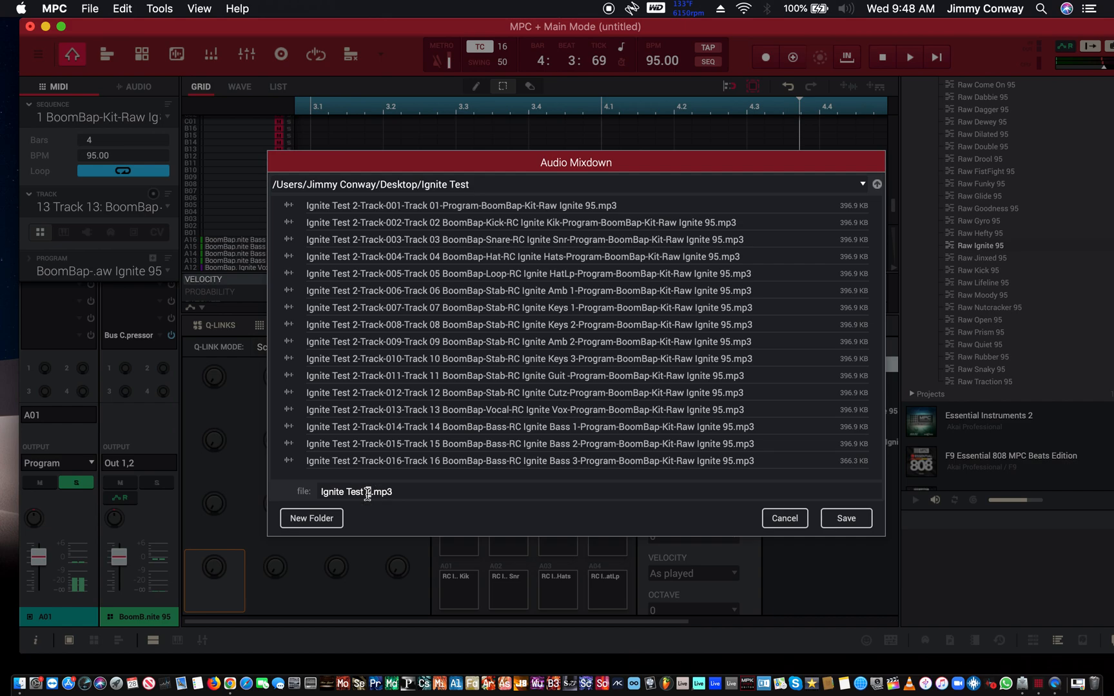
mouse_move(307, 586)
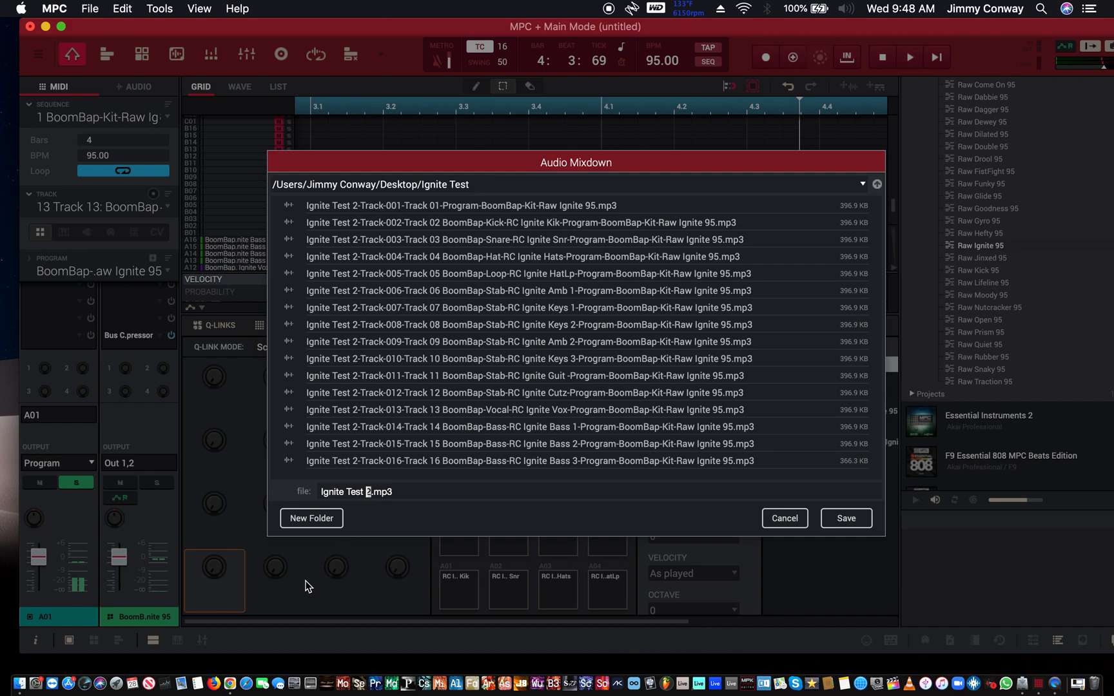
text(777)
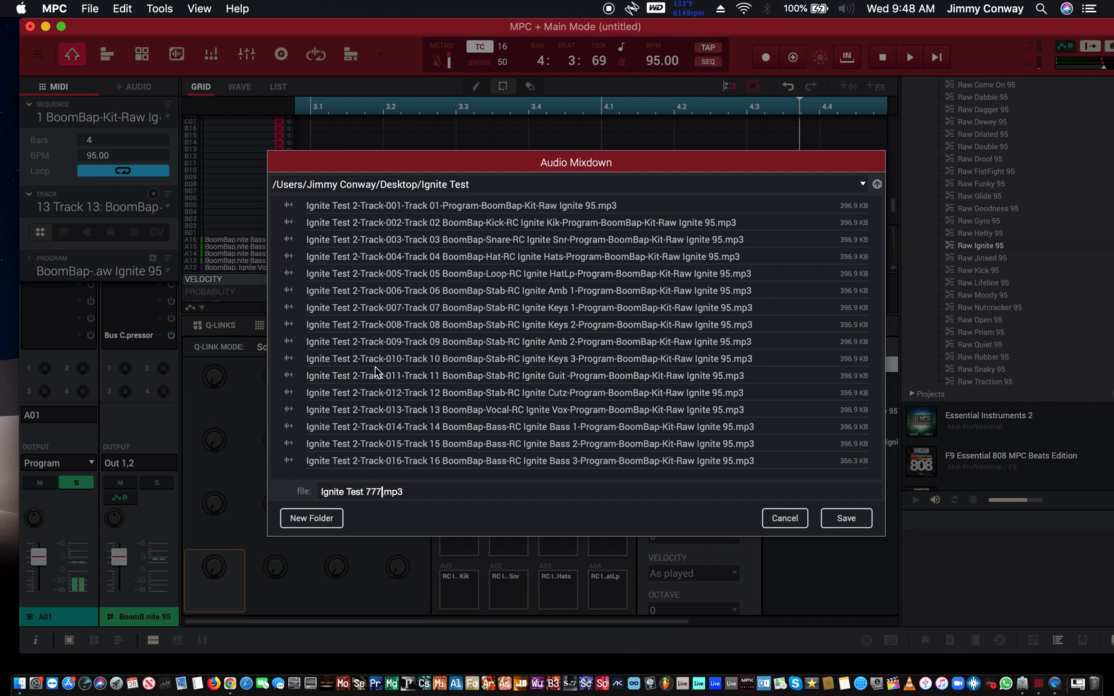
mouse_move(760, 378)
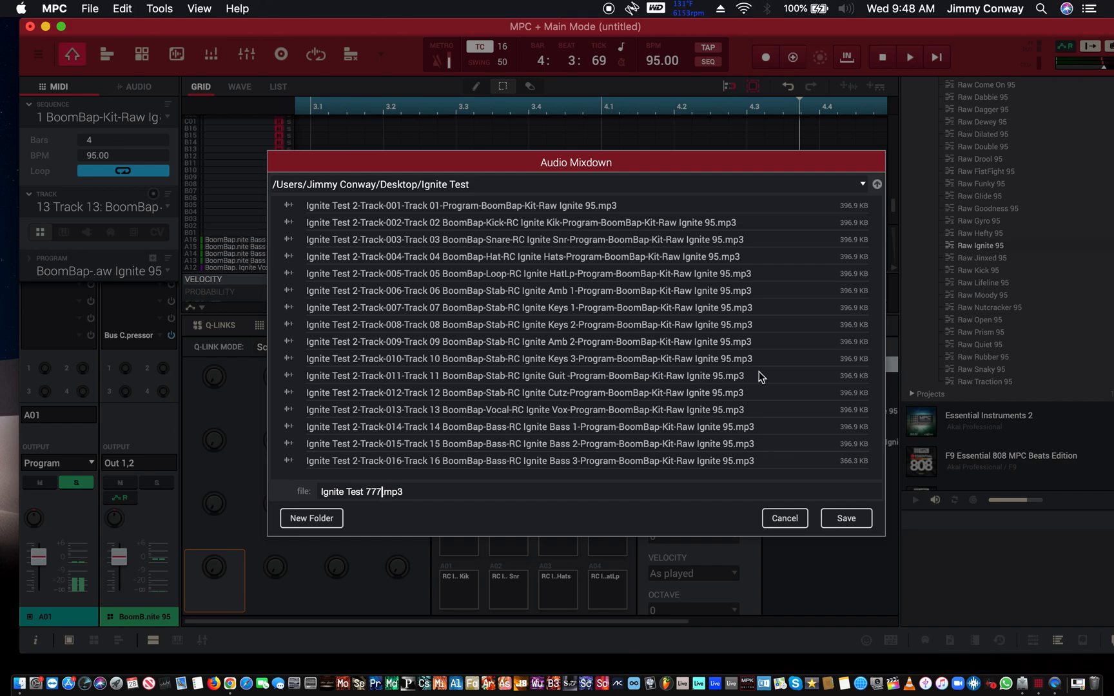
click(845, 517)
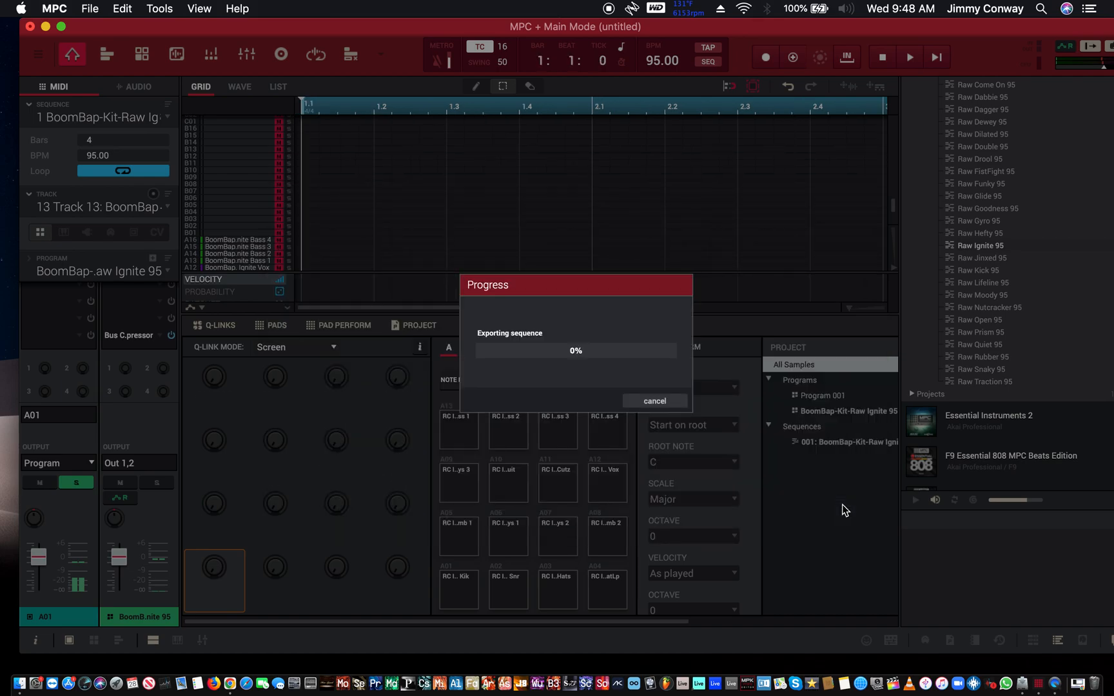
click(654, 401)
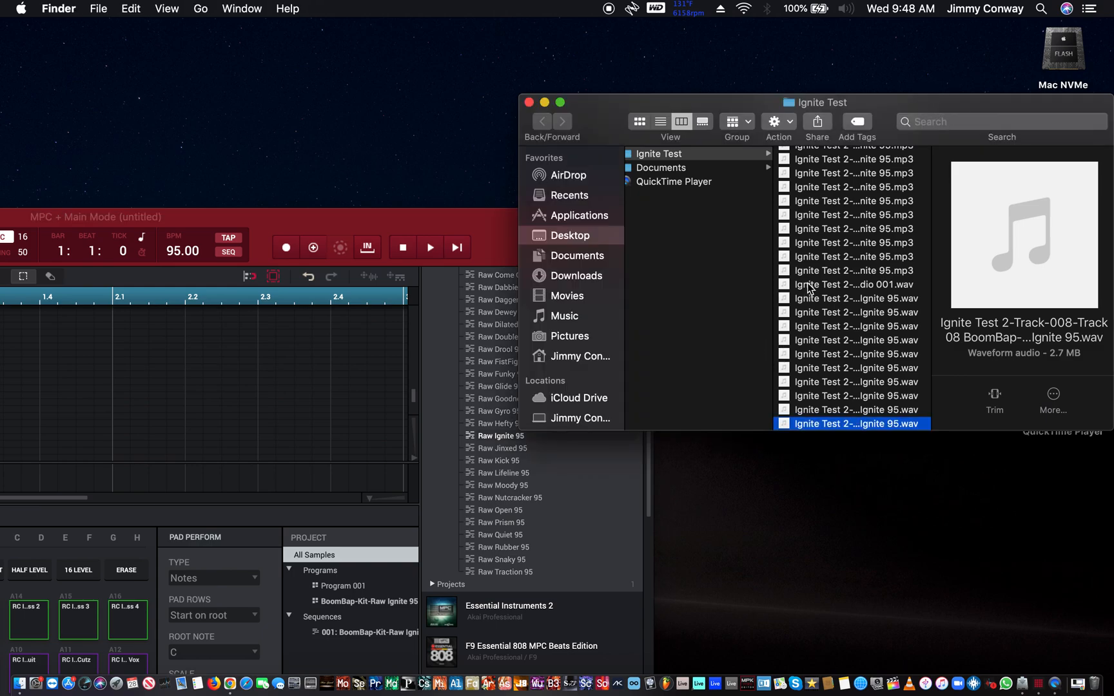
Select the 163 KB Ignite Test 777.mp3 in Finder and play its preview
scroll(up, 3)
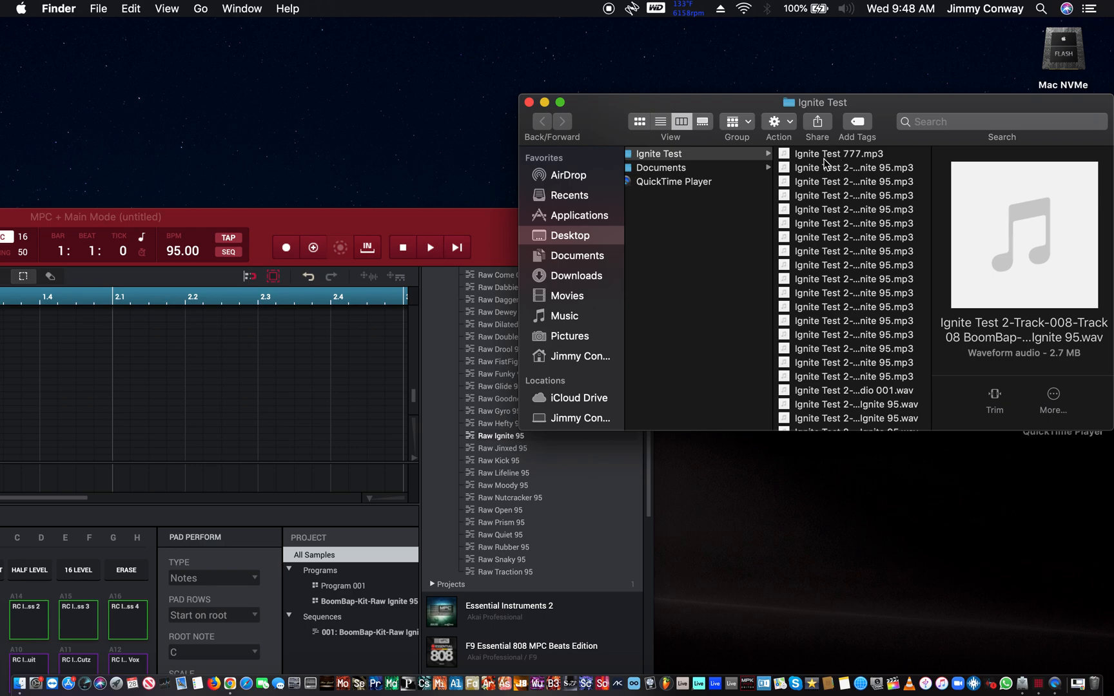
click(840, 153)
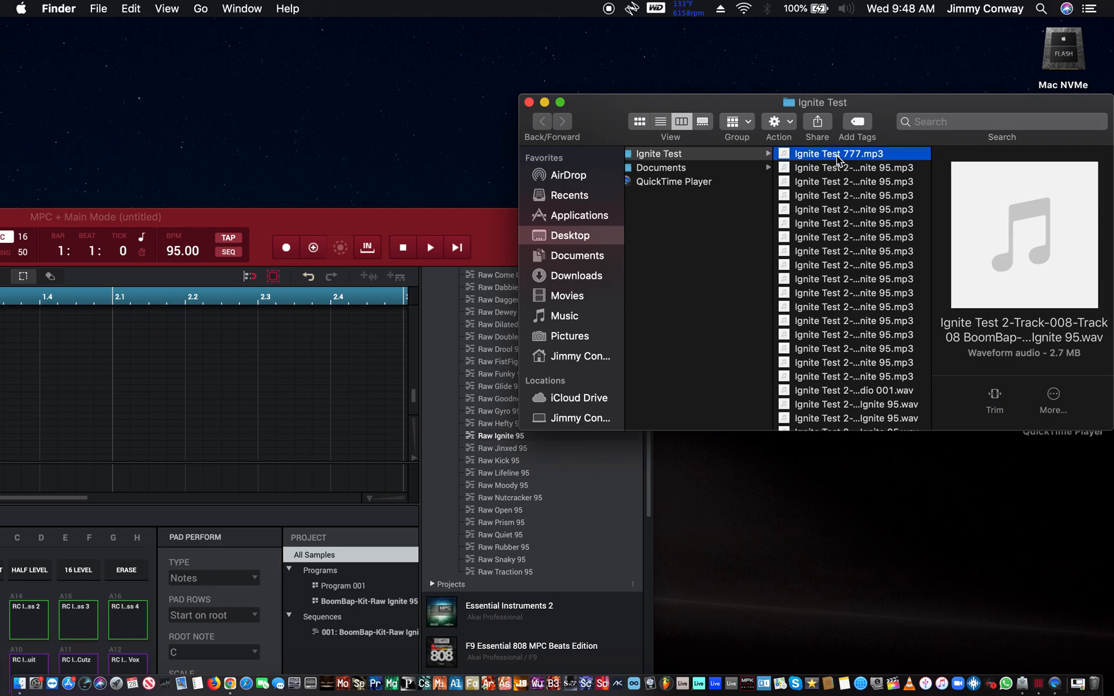
click(841, 153)
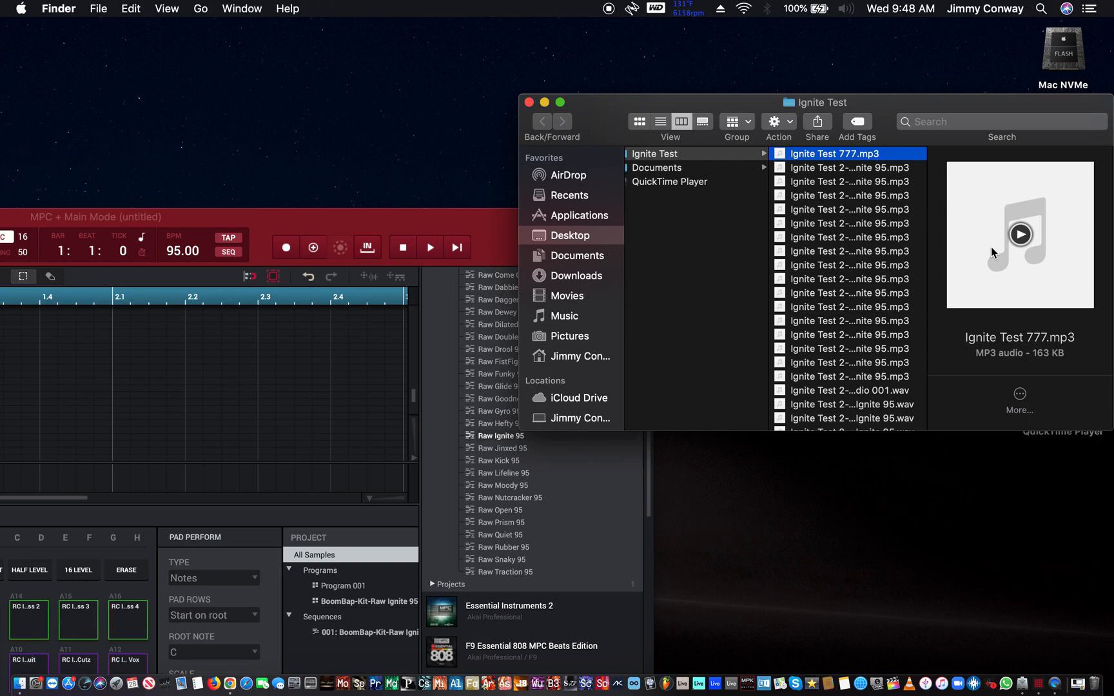
mouse_move(1018, 248)
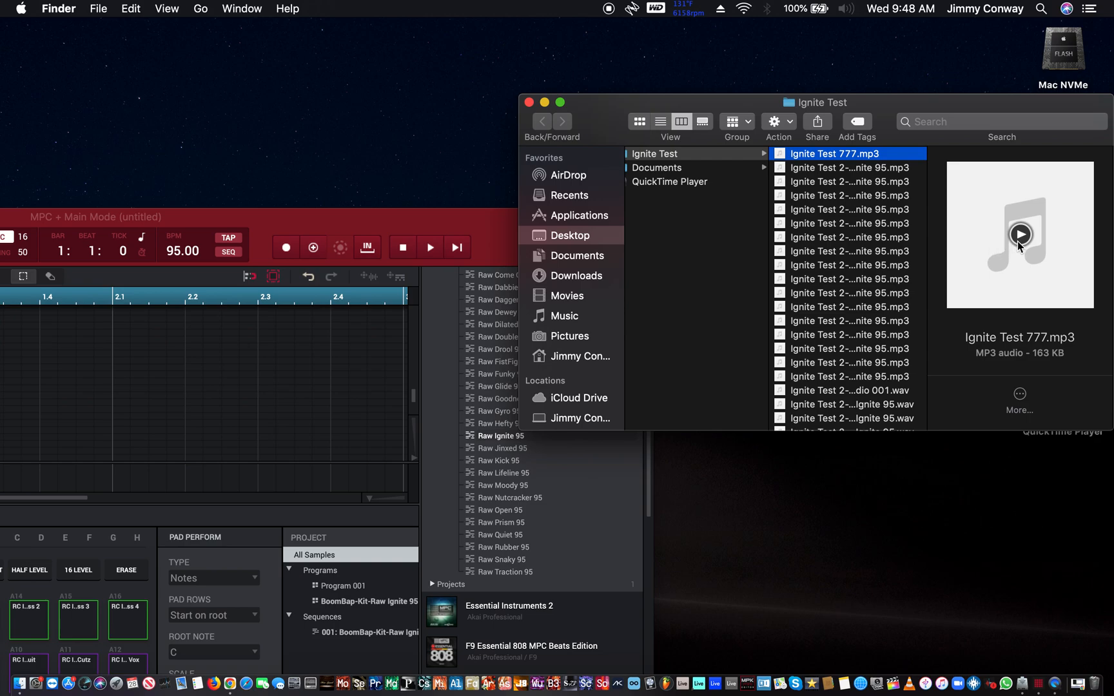
click(1020, 234)
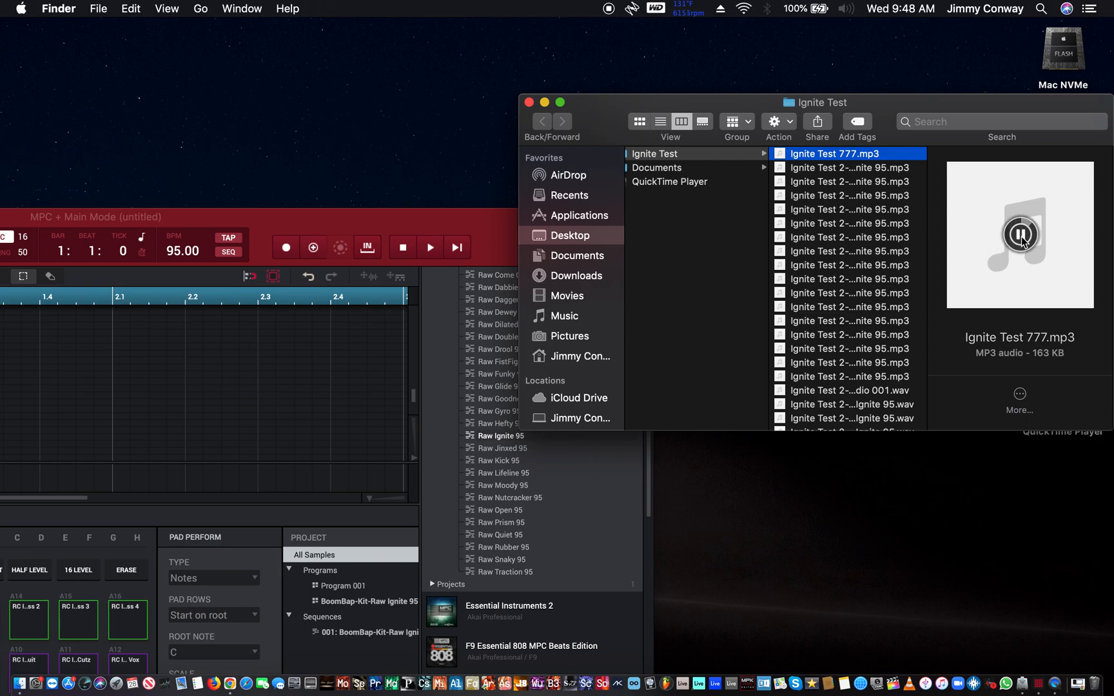